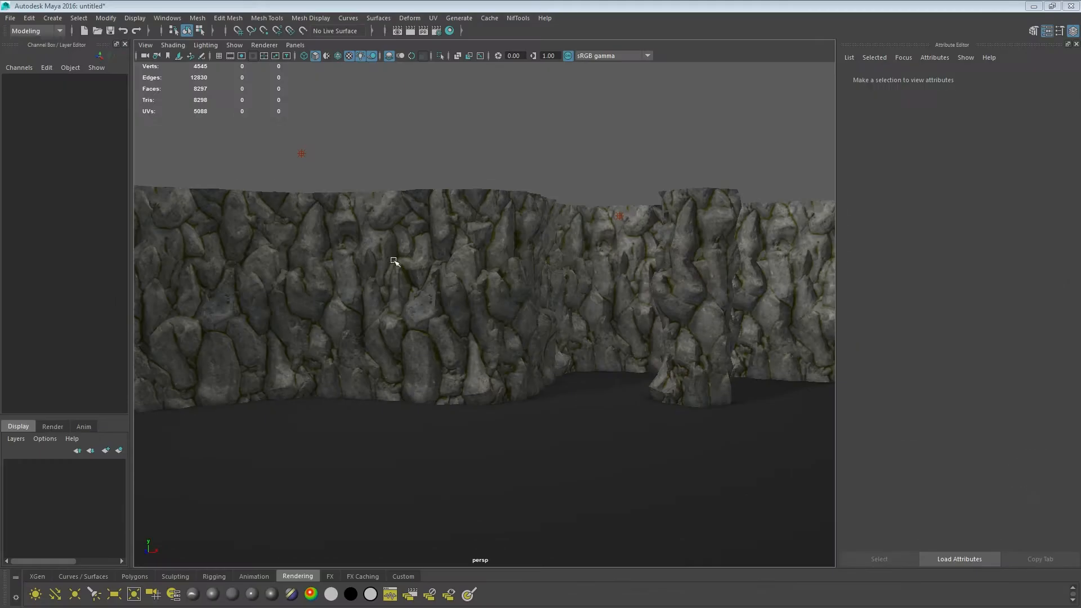
pyautogui.moveTo(442, 208)
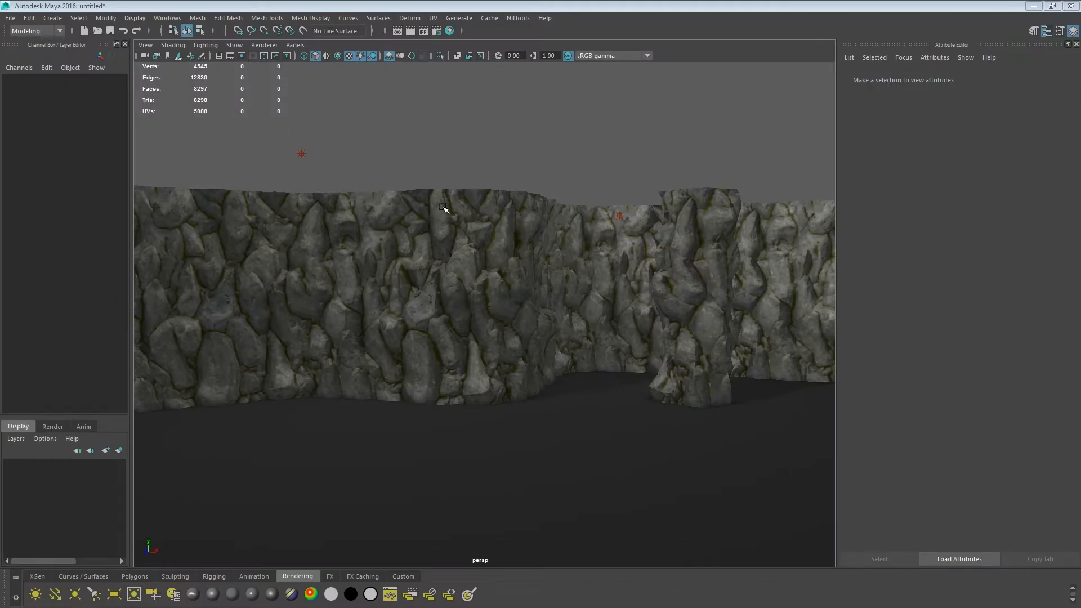
pyautogui.moveTo(596, 337)
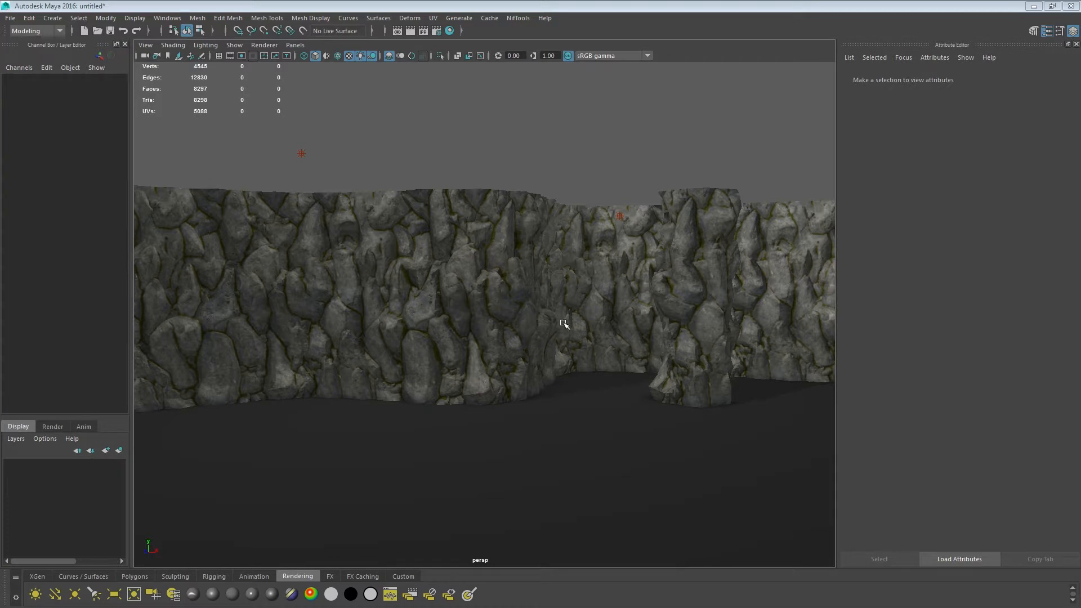
pyautogui.moveTo(584, 311)
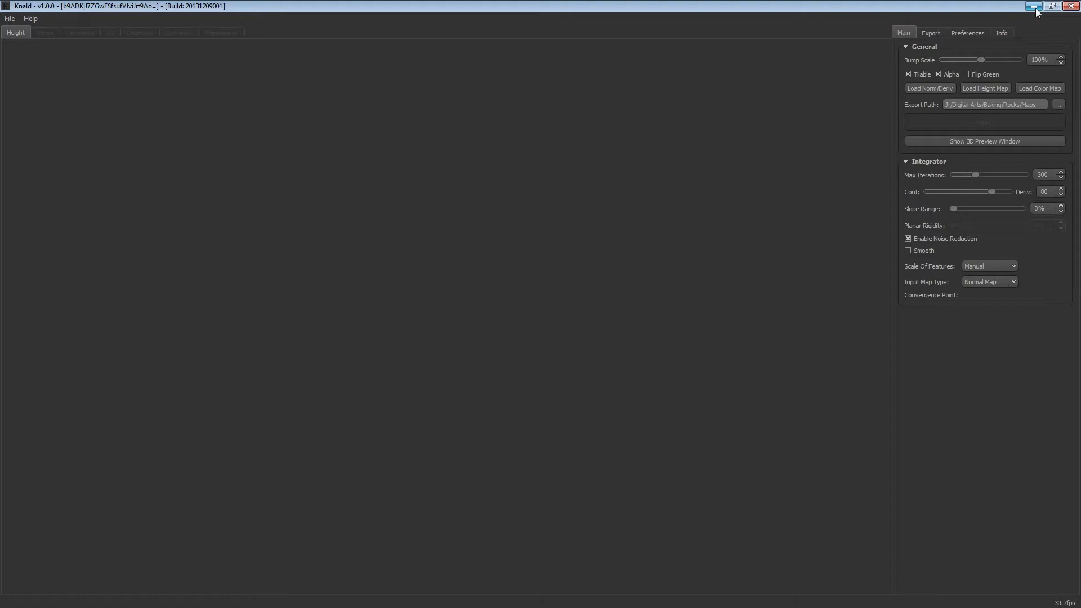
pyautogui.moveTo(1034, 7)
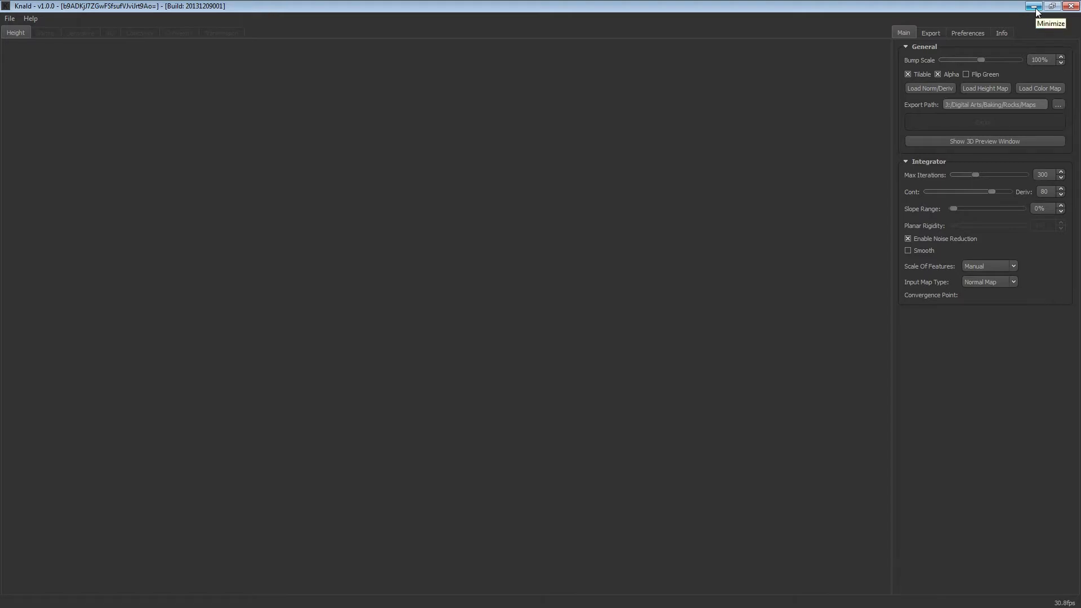
# Step: Minimize the empty Knald window to bring the Maya rock wall scene back
pyautogui.click(1034, 7)
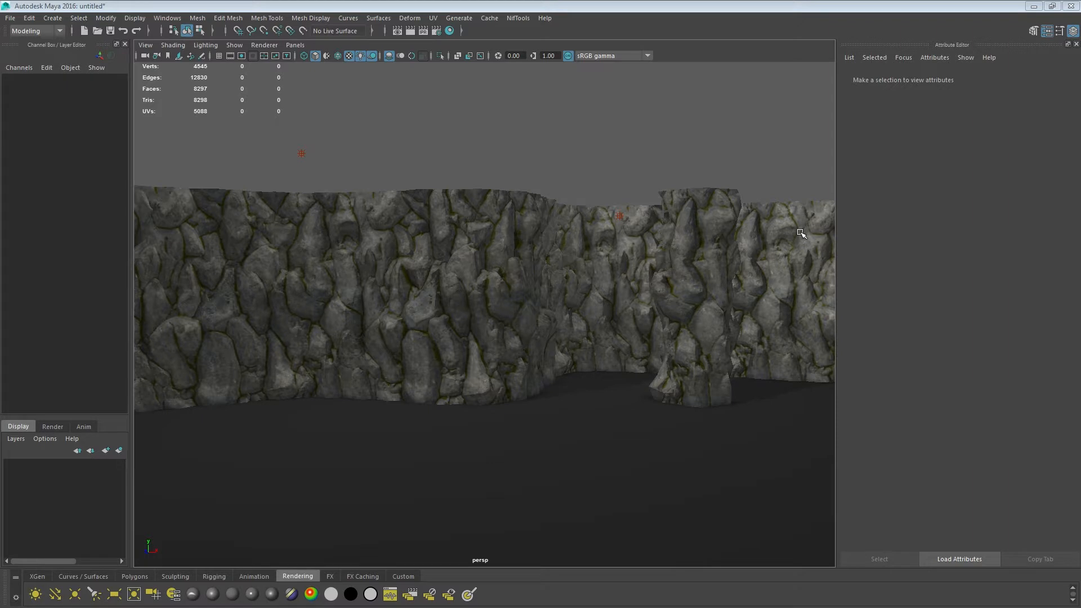
pyautogui.moveTo(540, 226)
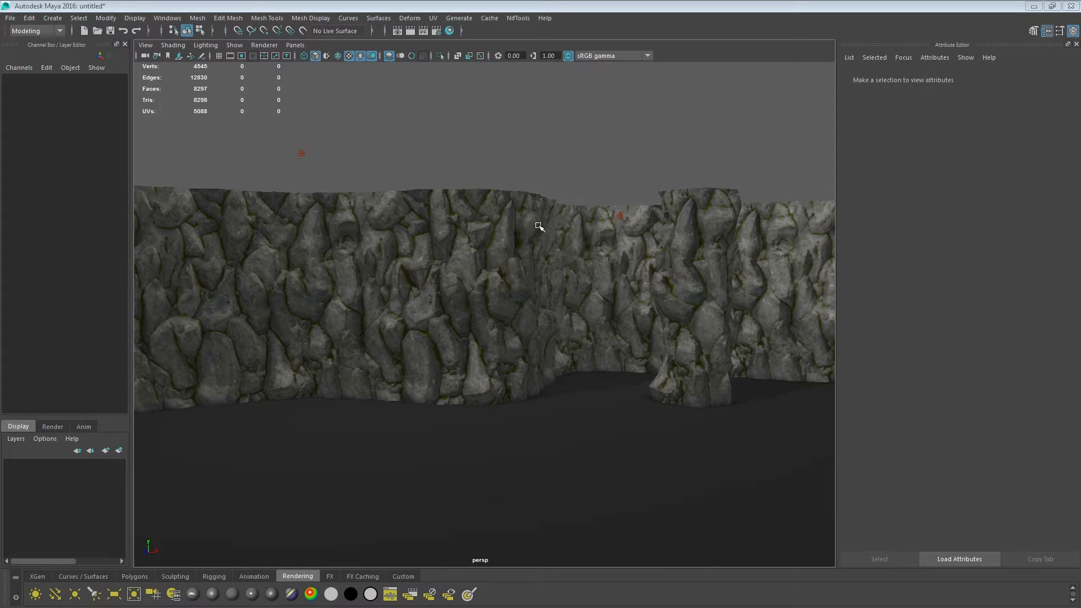
pyautogui.moveTo(565, 230)
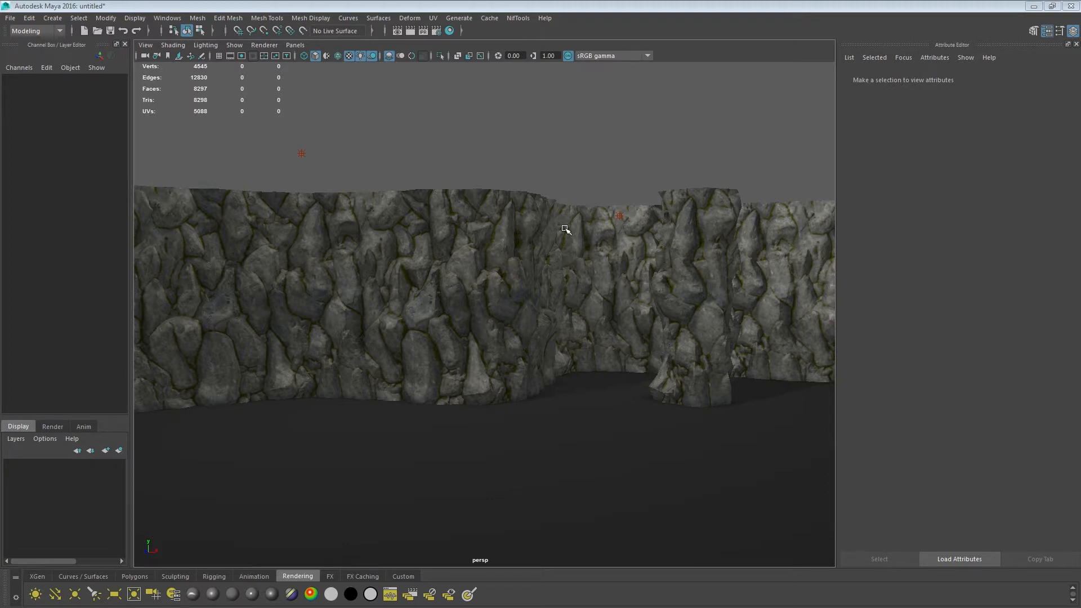
pyautogui.moveTo(692, 261)
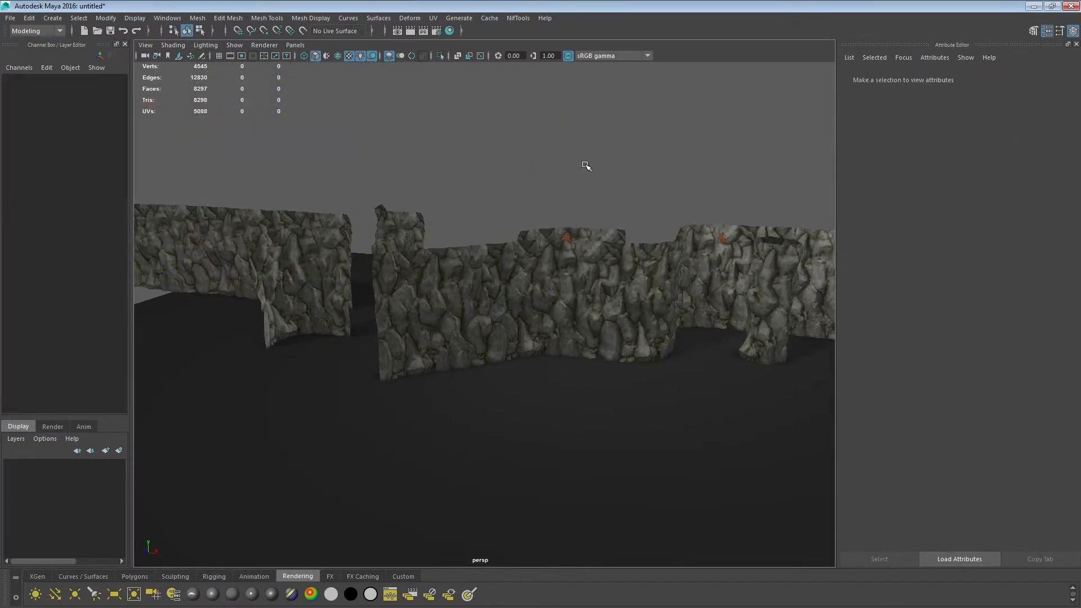
pyautogui.moveTo(694, 229)
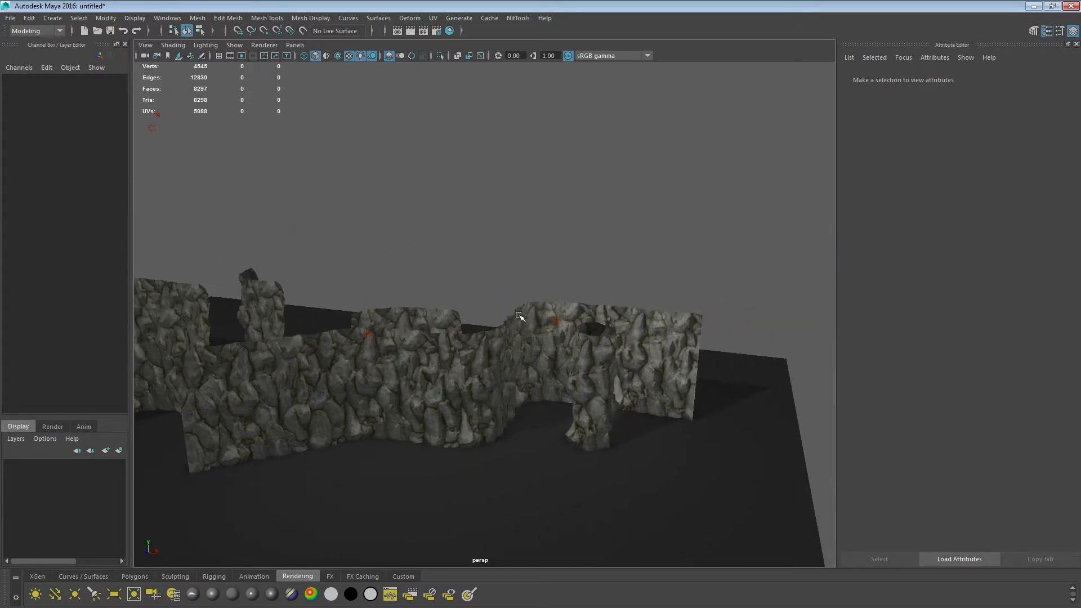
# Step: Open the Generate menu and dismiss it without choosing a command
pyautogui.click(457, 17)
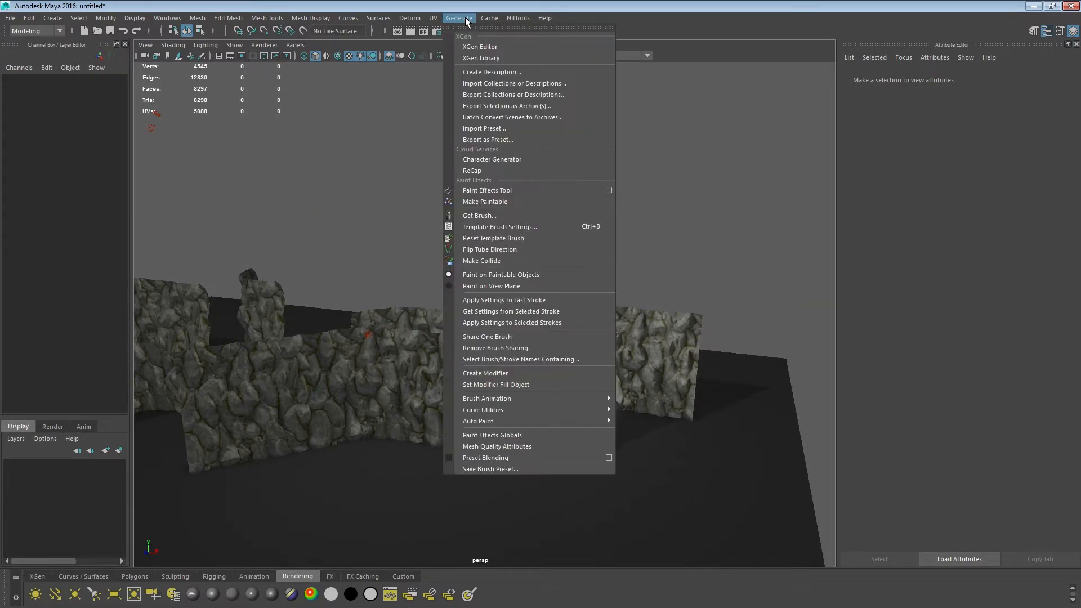
pyautogui.click(408, 18)
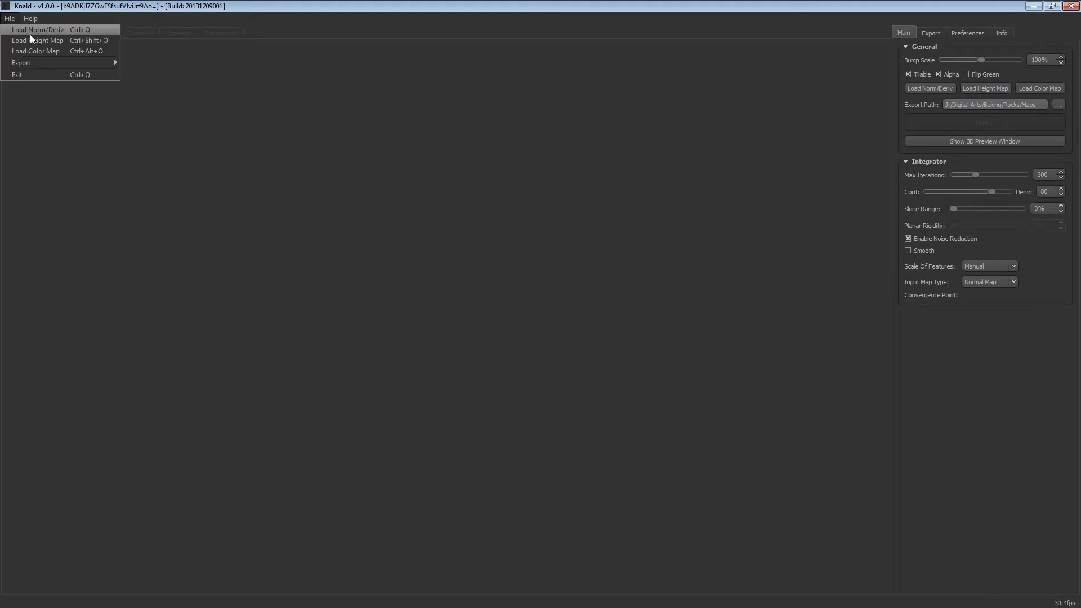
# Step: Load Rock1_Normal.png from the Images folder as Knald's normal map
pyautogui.click(37, 29)
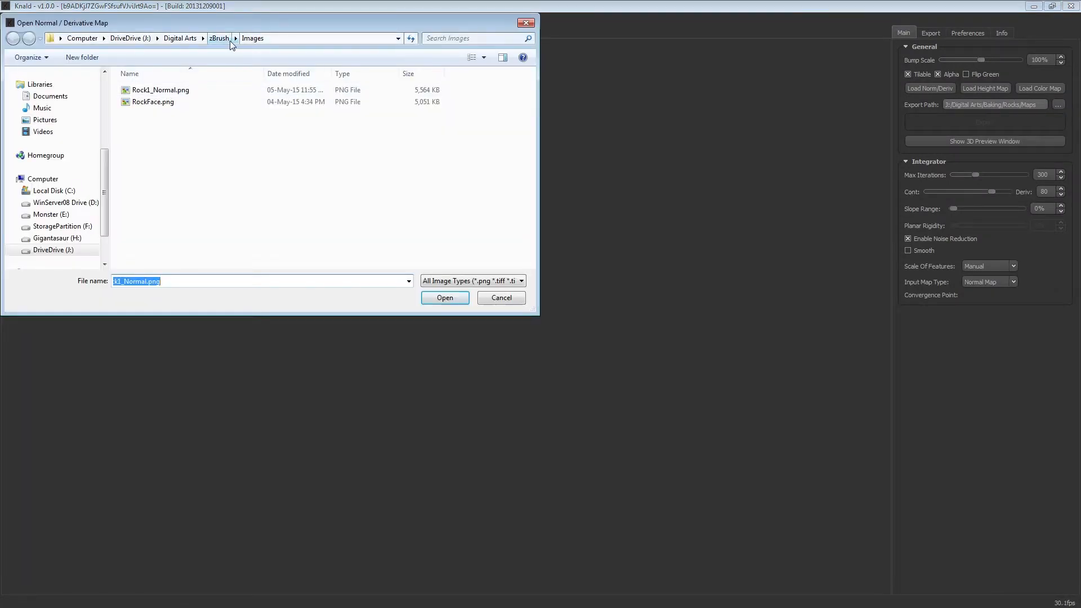
pyautogui.click(160, 90)
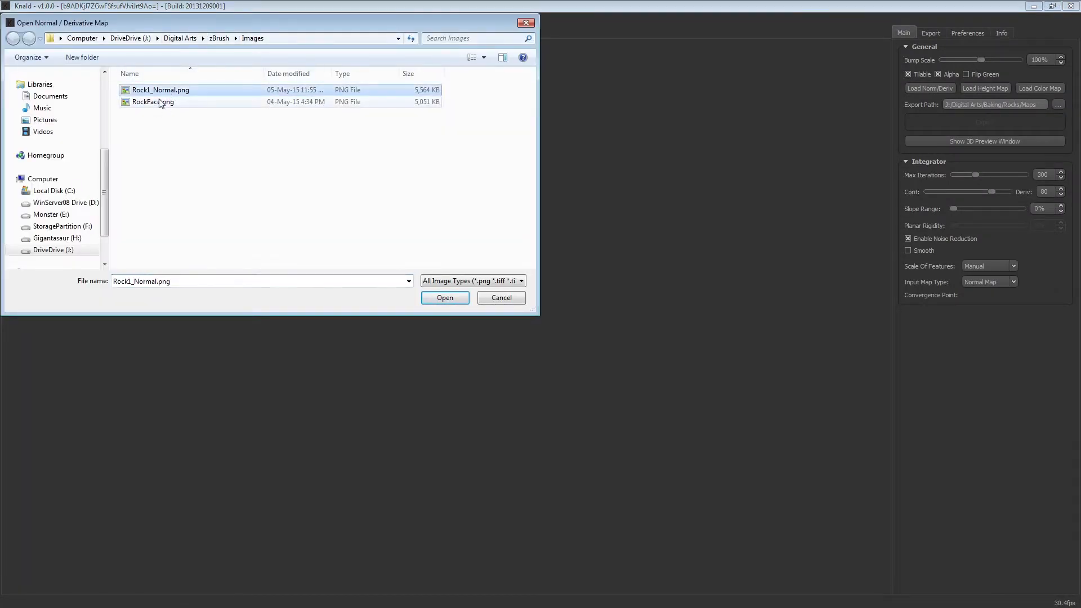
pyautogui.click(160, 89)
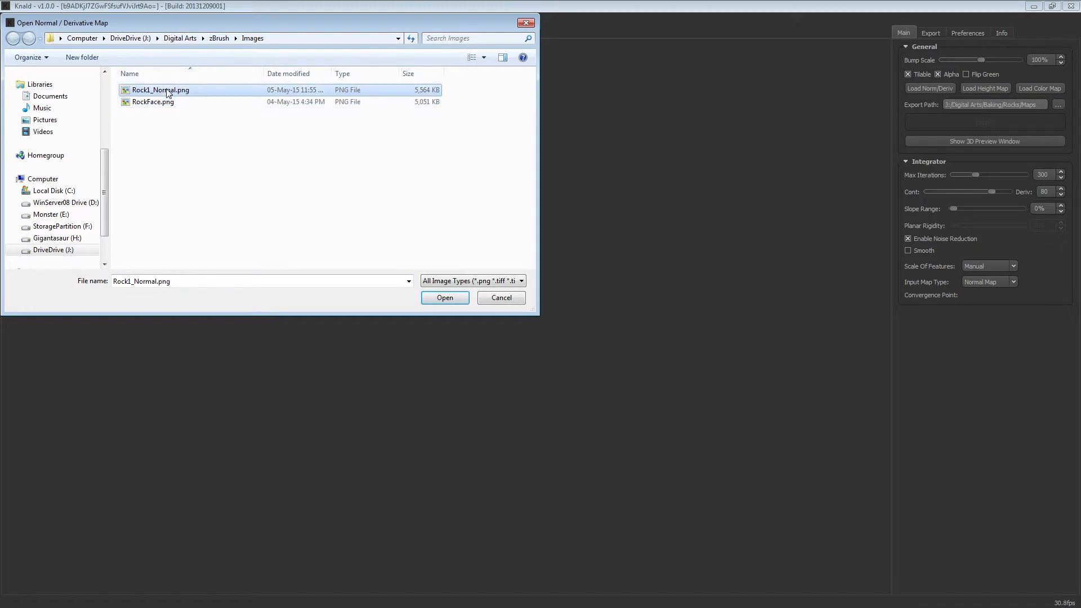
pyautogui.click(444, 297)
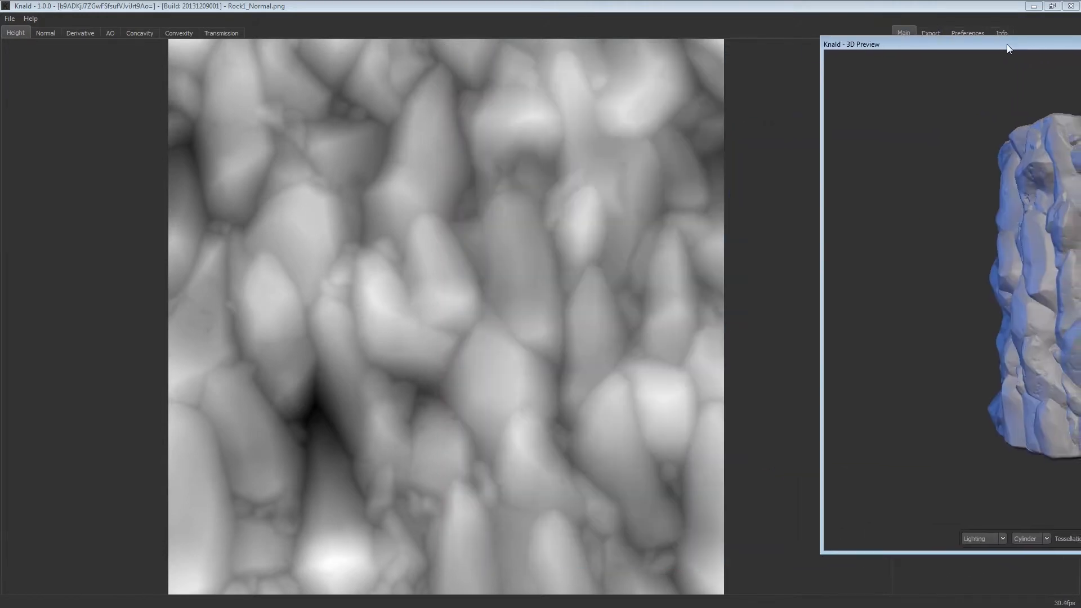
pyautogui.click(46, 32)
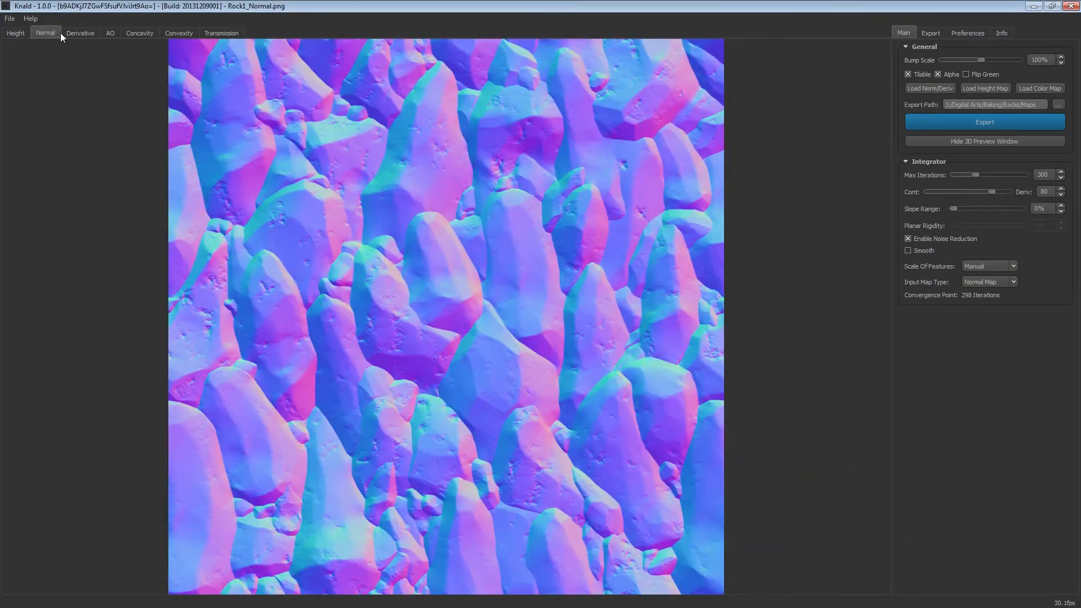
pyautogui.click(111, 33)
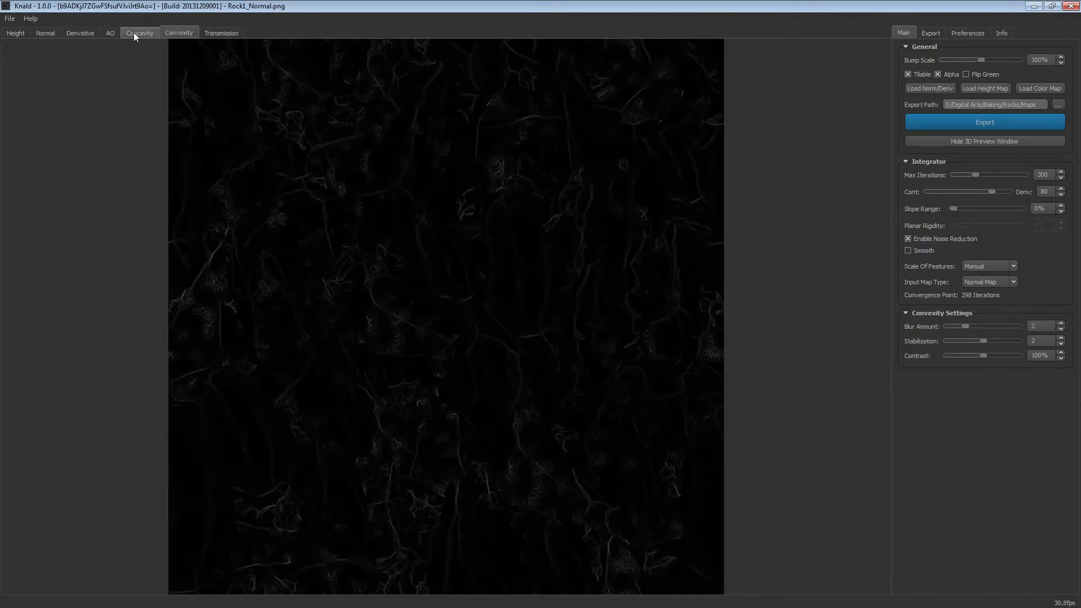
pyautogui.click(221, 33)
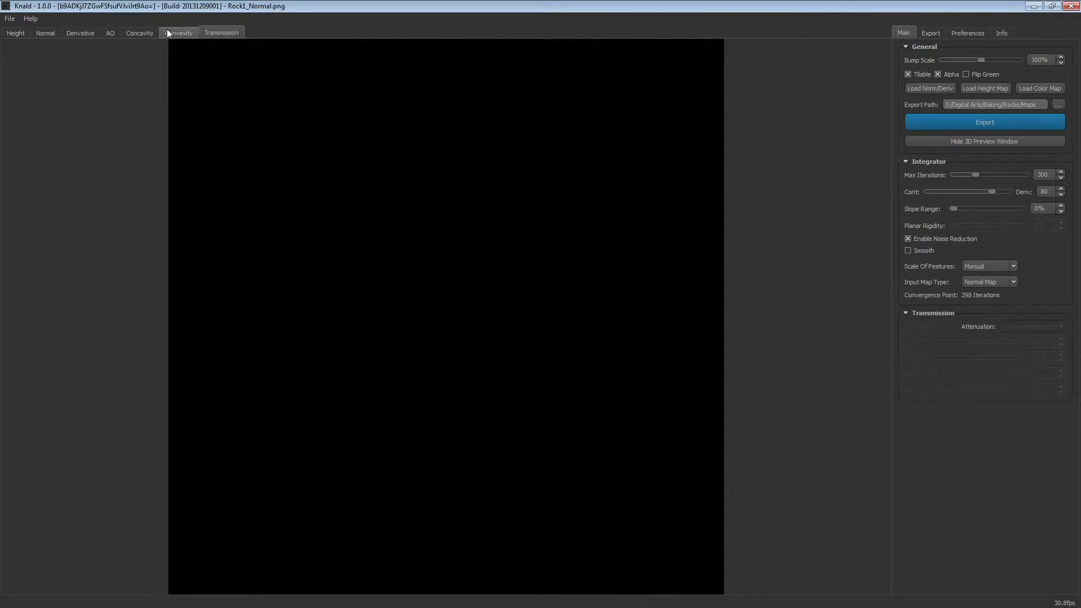
pyautogui.click(79, 33)
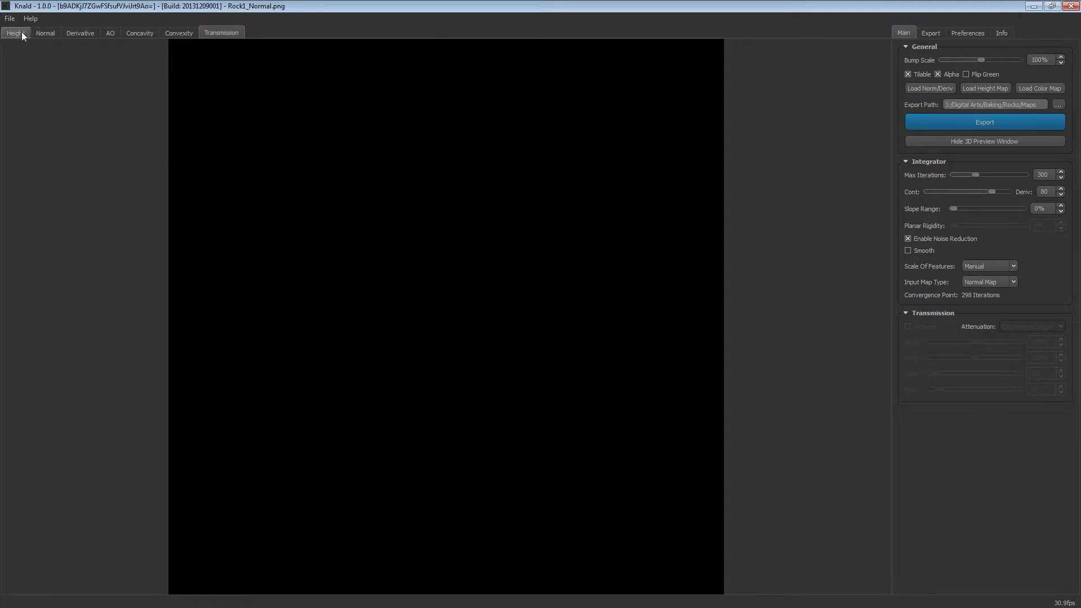
pyautogui.click(13, 33)
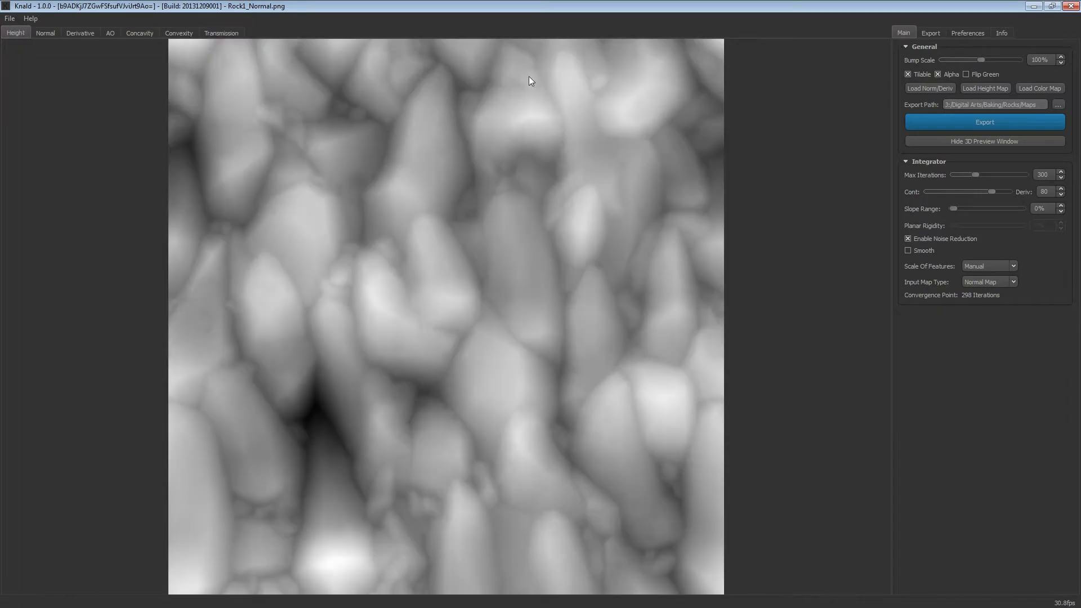
pyautogui.moveTo(999, 204)
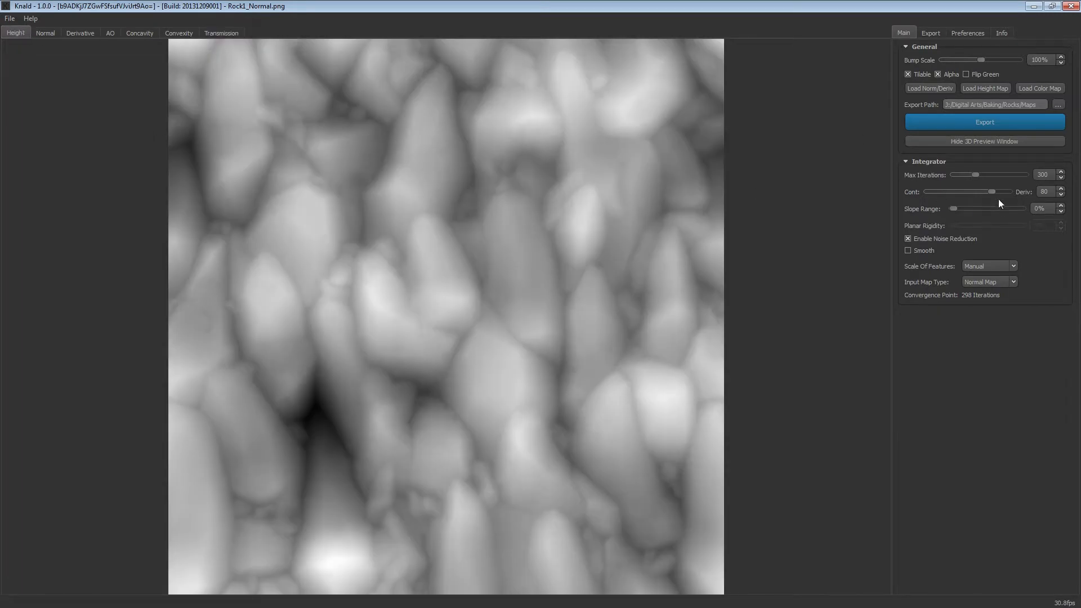
pyautogui.moveTo(955, 208)
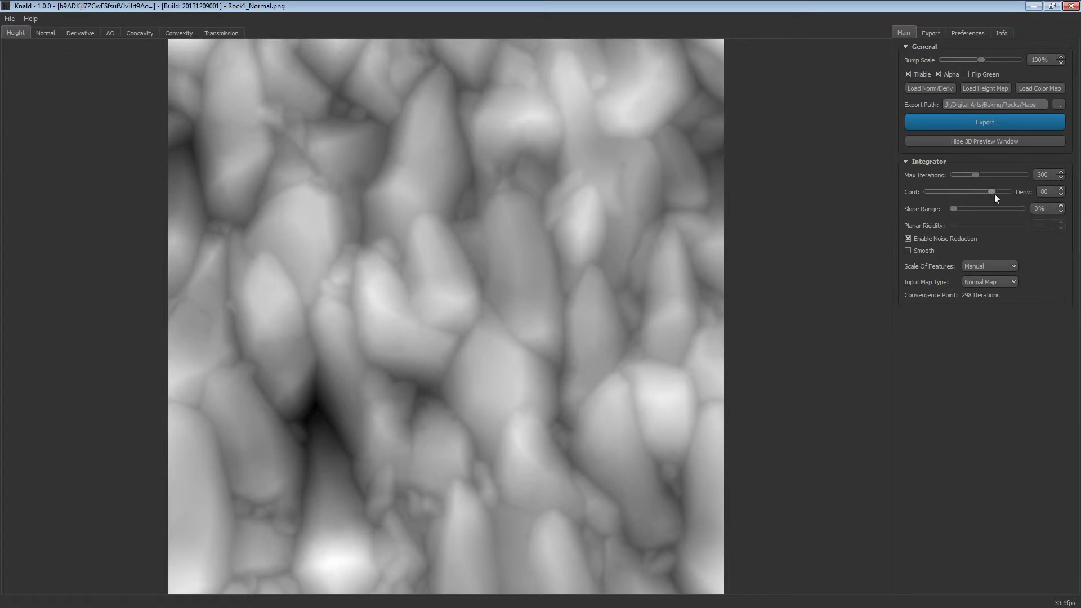
# Step: Lower the Cont/Deriv balance and raise Slope Range to 82% in the Integrator
pyautogui.moveTo(991, 191); pyautogui.dragTo(964, 191)
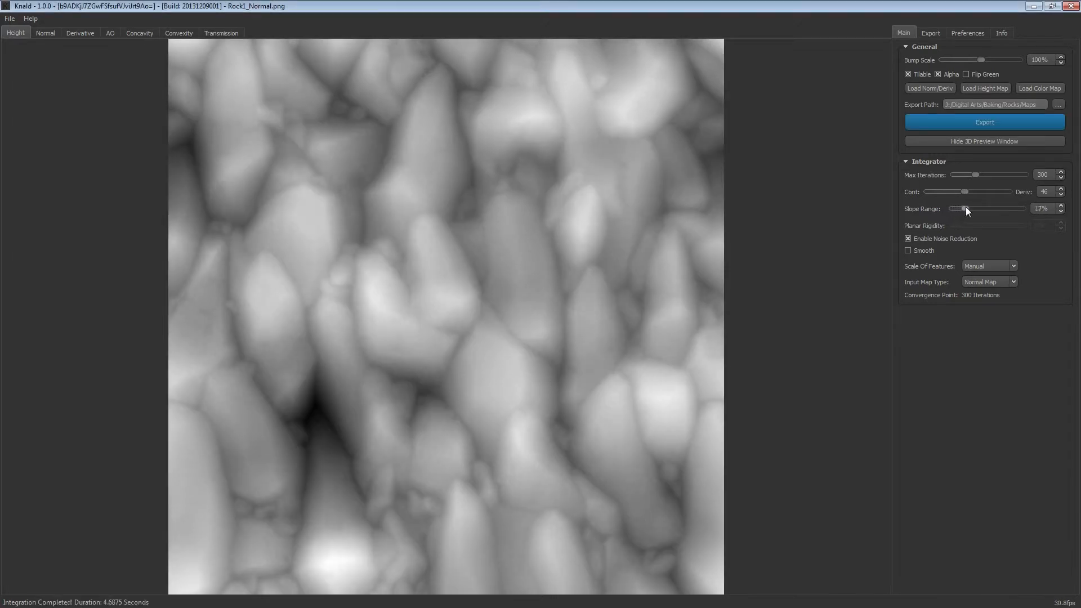
pyautogui.moveTo(967, 208); pyautogui.dragTo(998, 209)
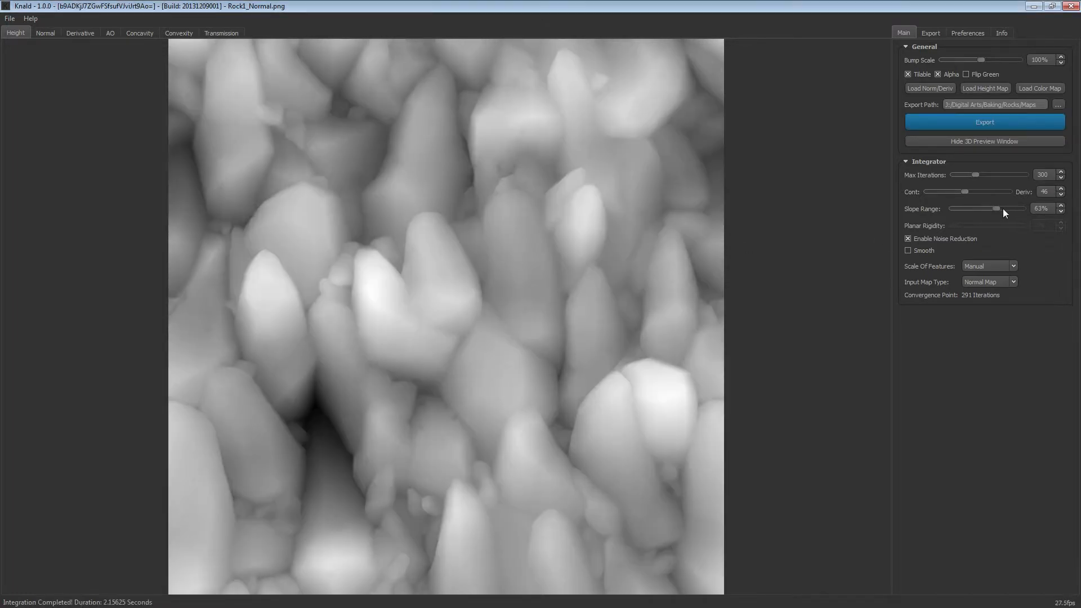
pyautogui.moveTo(972, 208); pyautogui.dragTo(1010, 208)
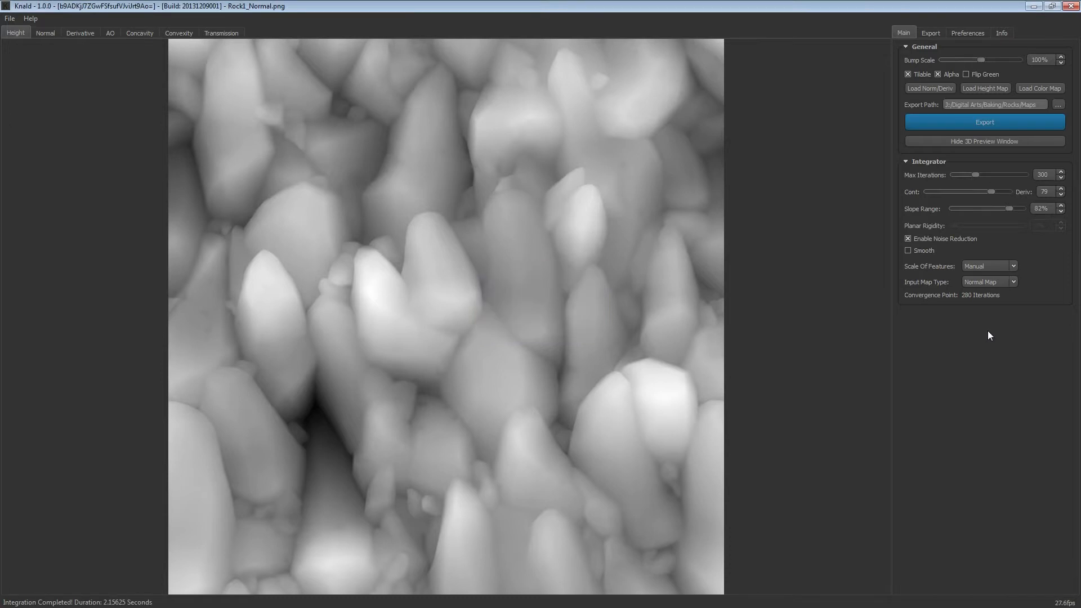
pyautogui.moveTo(818, 155)
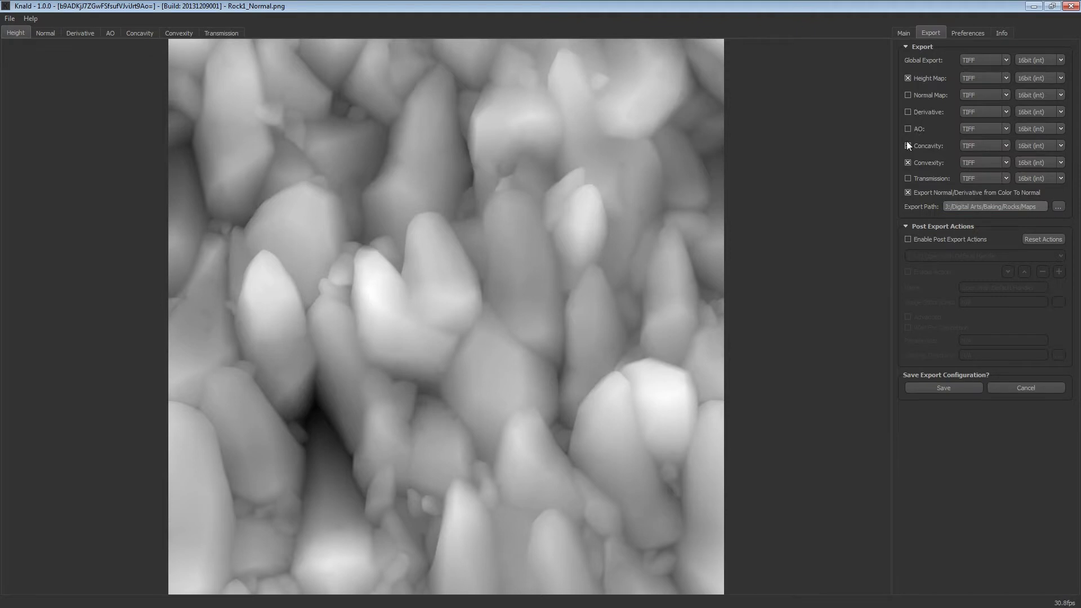
# Step: Exclude the convexity map and set the height map export format to PNG
pyautogui.click(909, 145)
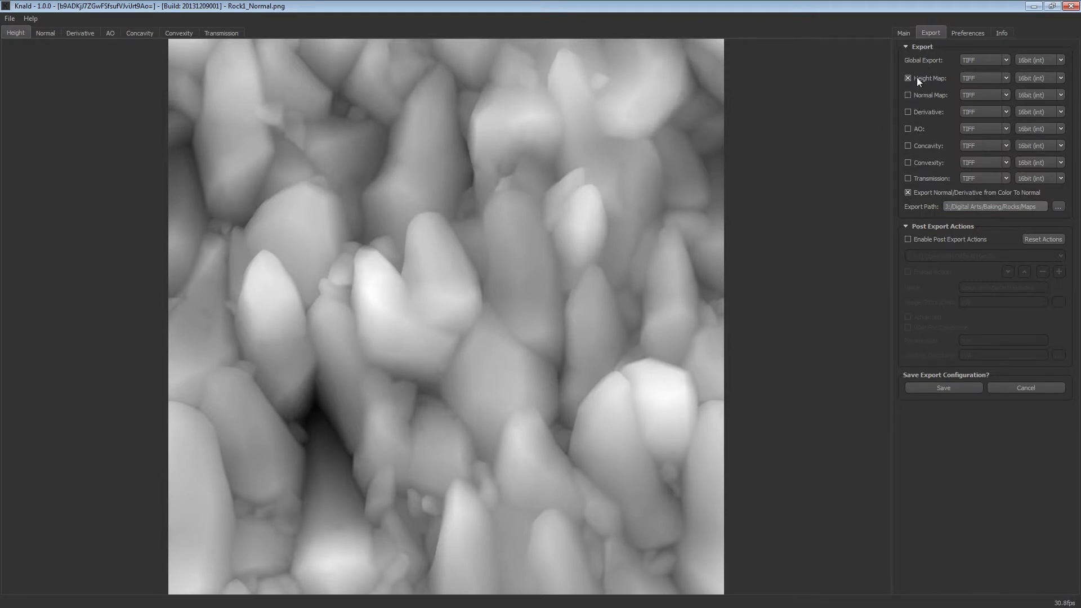
pyautogui.click(1038, 78)
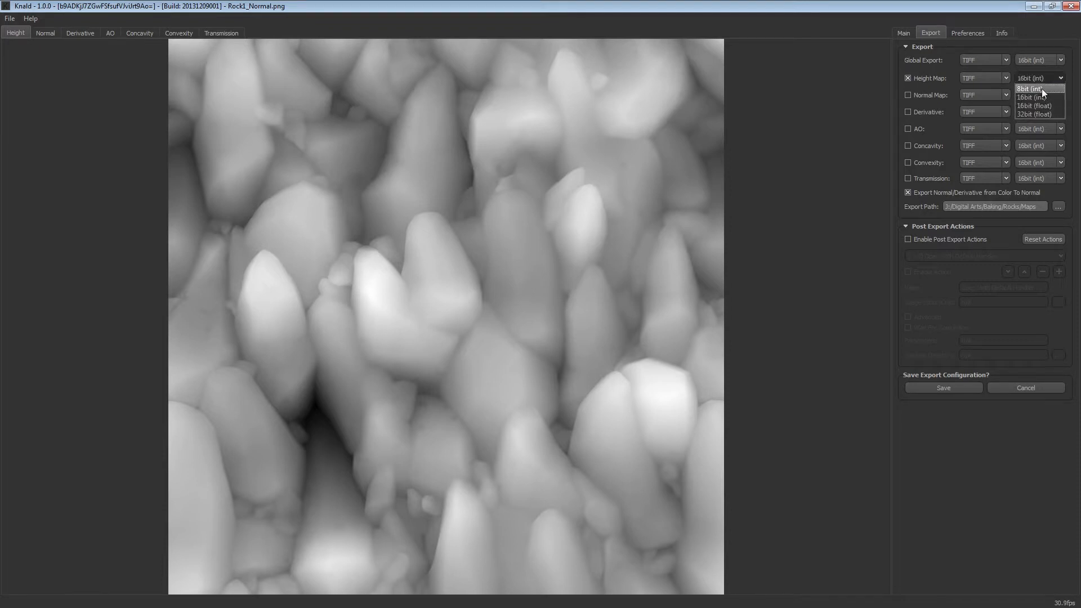
pyautogui.click(1039, 77)
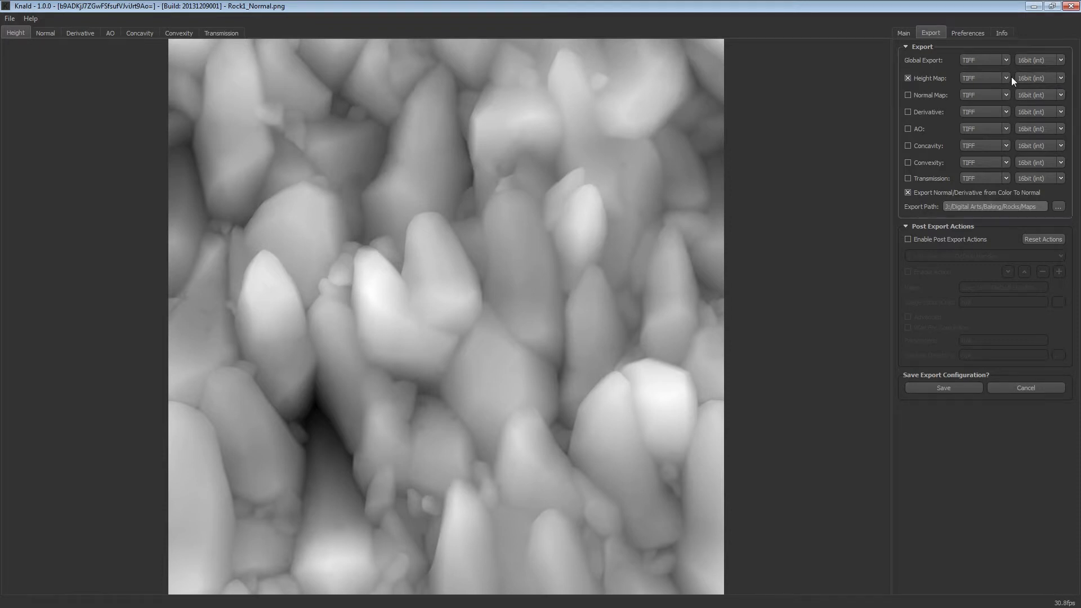
pyautogui.click(983, 77)
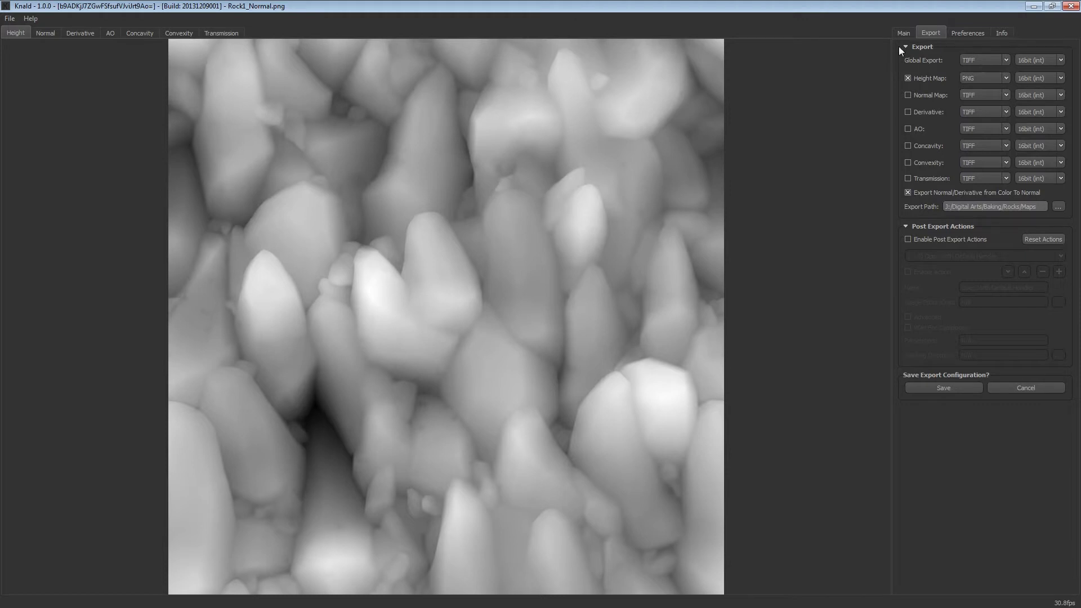
pyautogui.click(1039, 77)
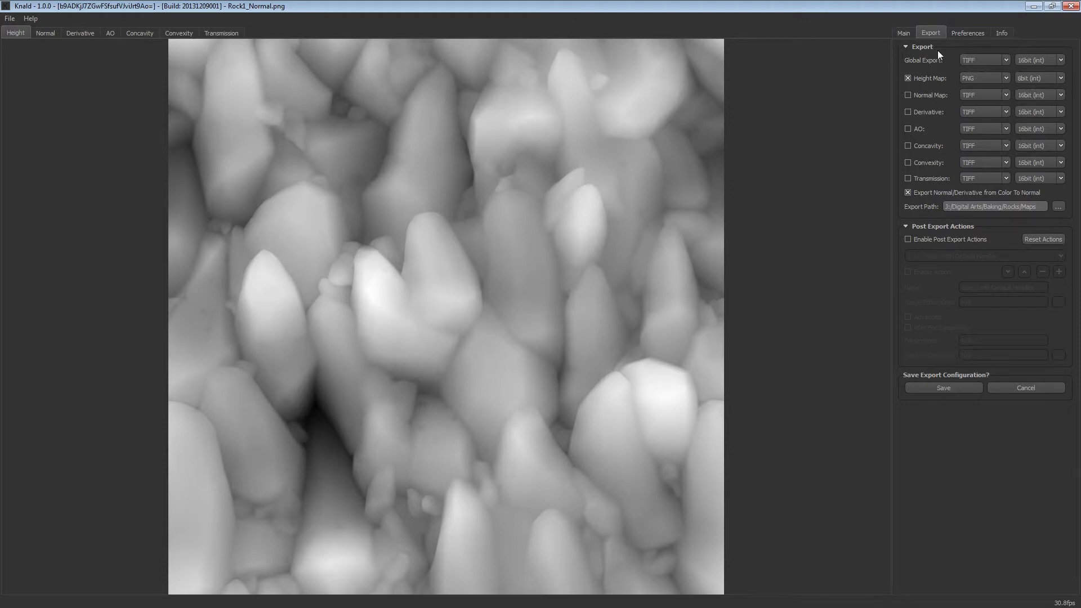
# Step: Set the export folder to Digital Arts > Baking and export the height map
pyautogui.click(1058, 206)
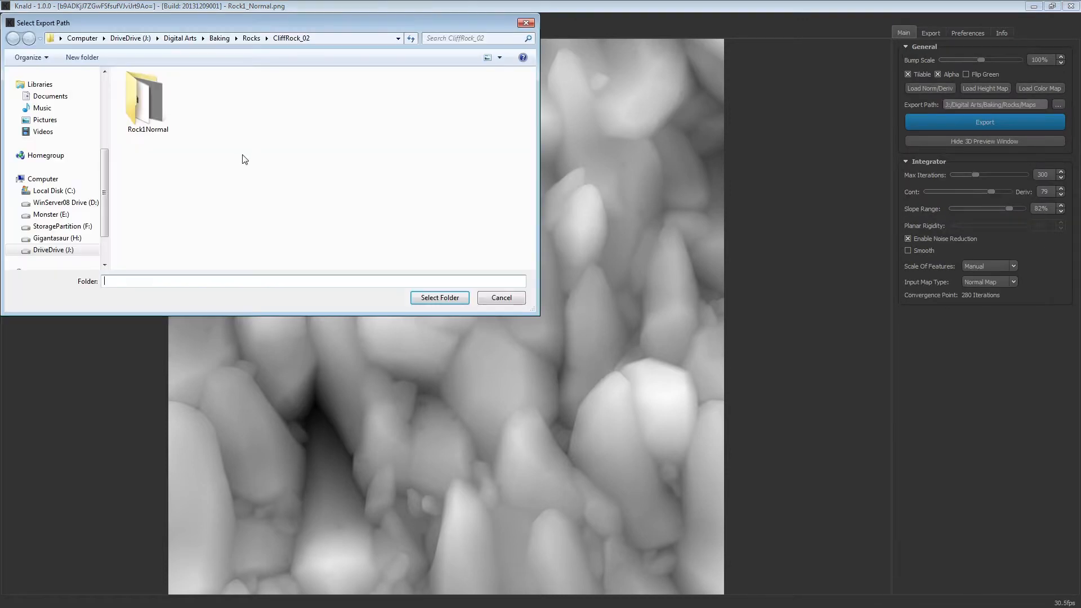
pyautogui.click(180, 38)
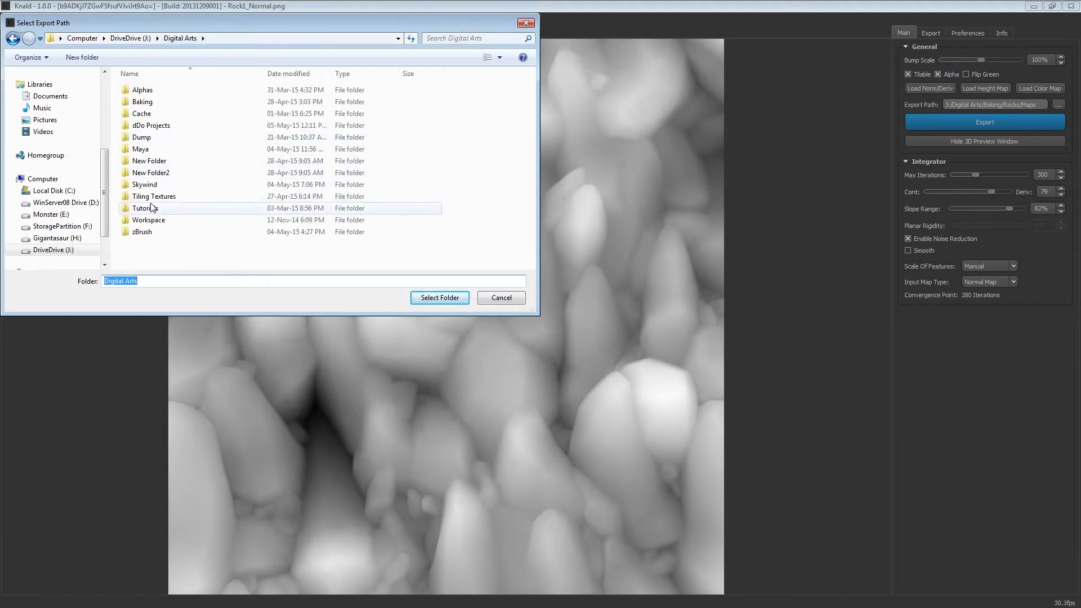
pyautogui.moveTo(156, 249)
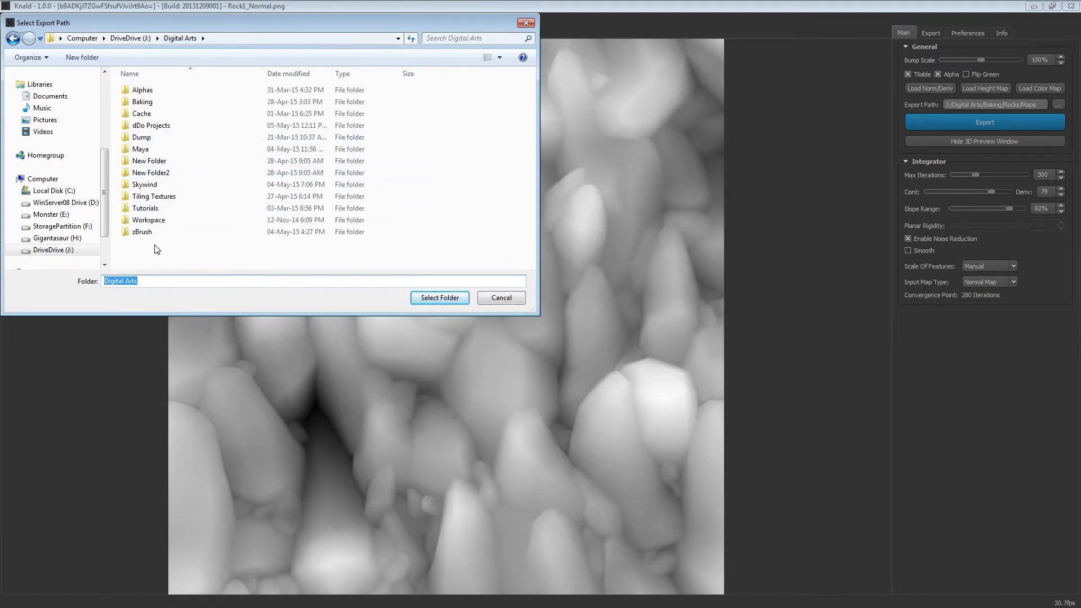
pyautogui.doubleClick(143, 101)
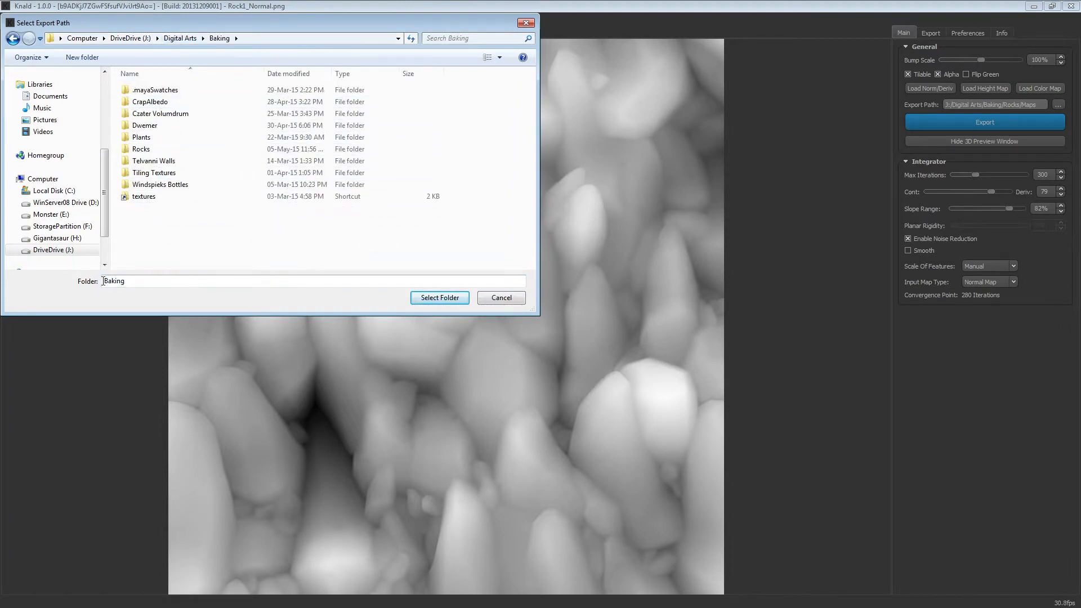
pyautogui.click(439, 298)
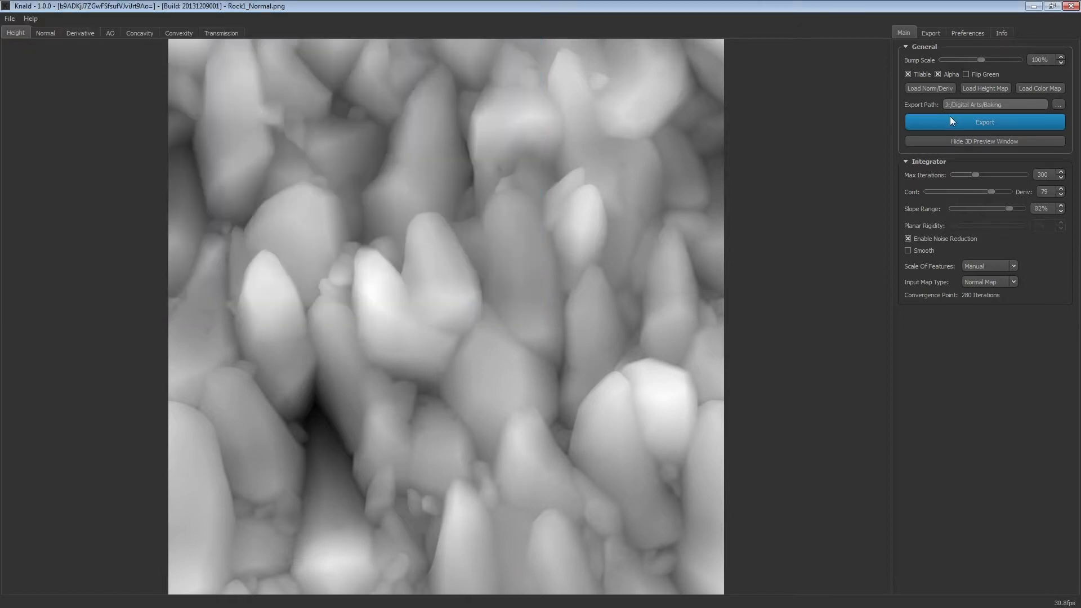
pyautogui.click(984, 122)
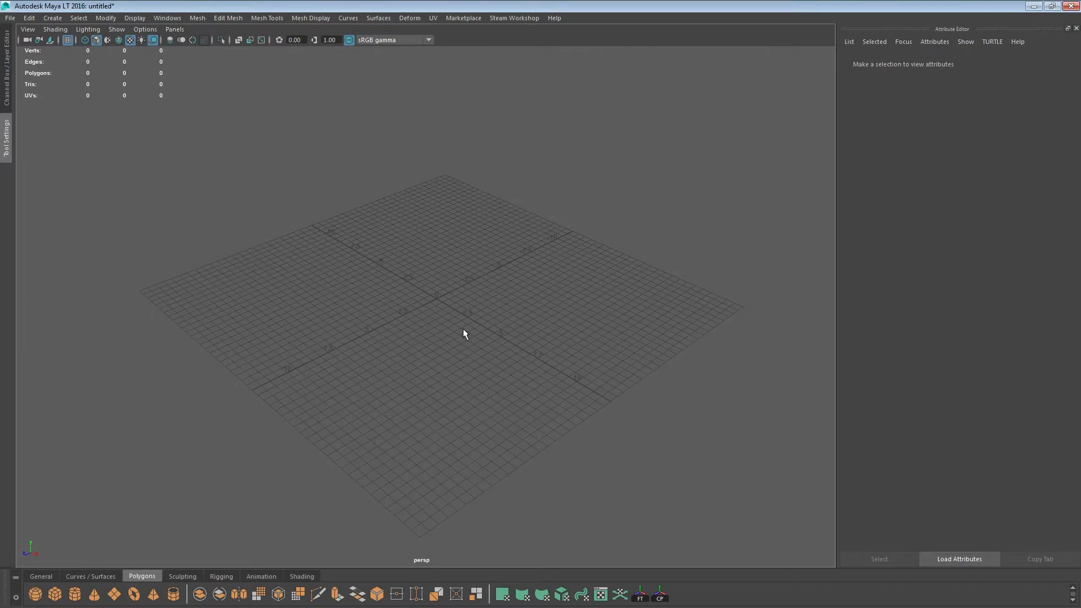
pyautogui.moveTo(369, 300)
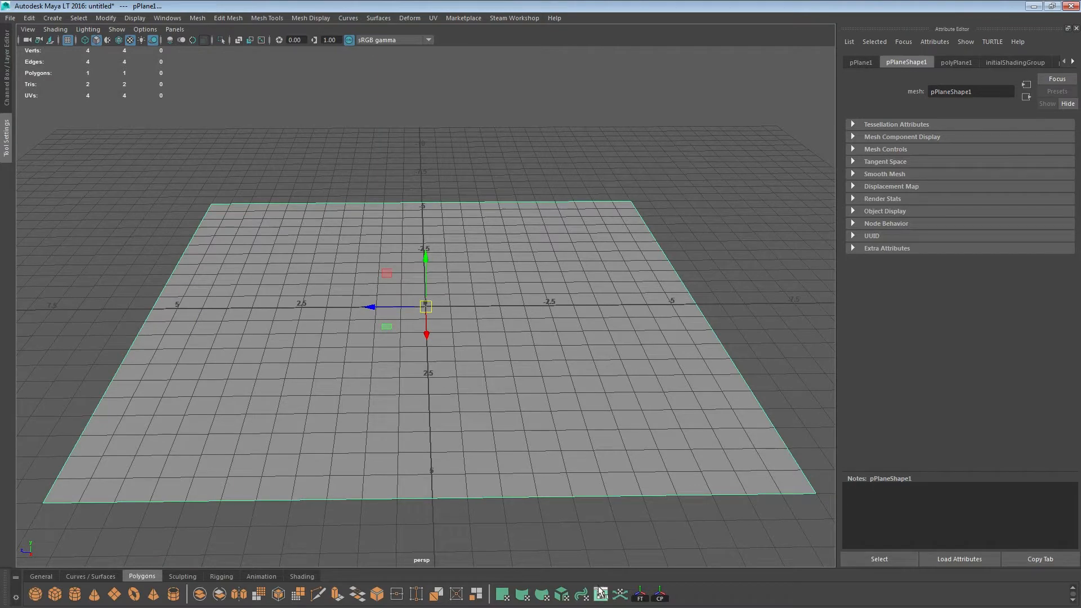
# Step: Check the plane's UVs fill the 0–1 space in the UV Editor, then close it
pyautogui.click(599, 594)
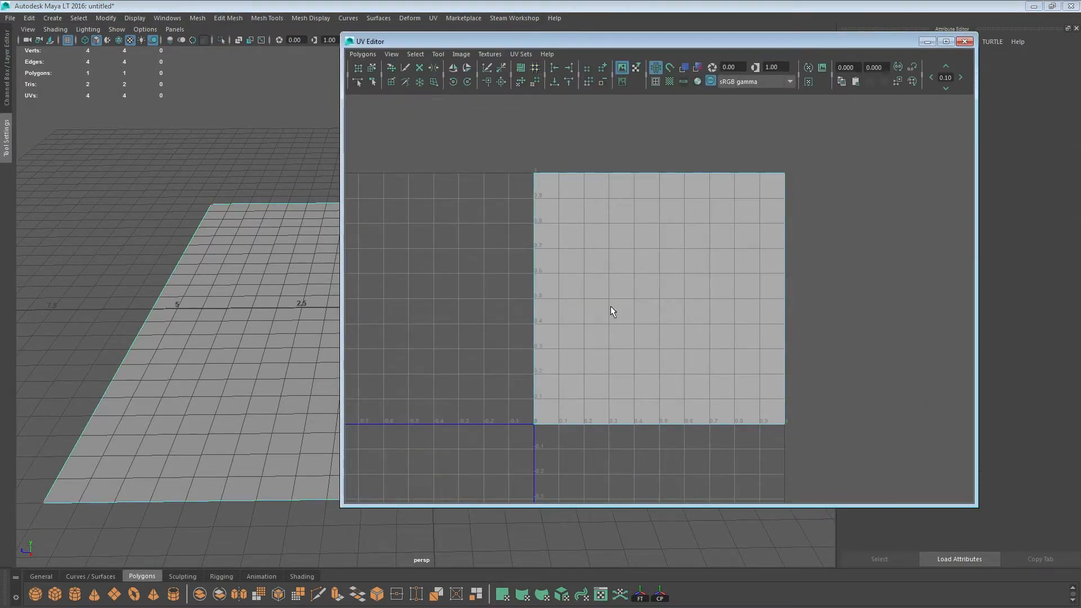
pyautogui.click(965, 41)
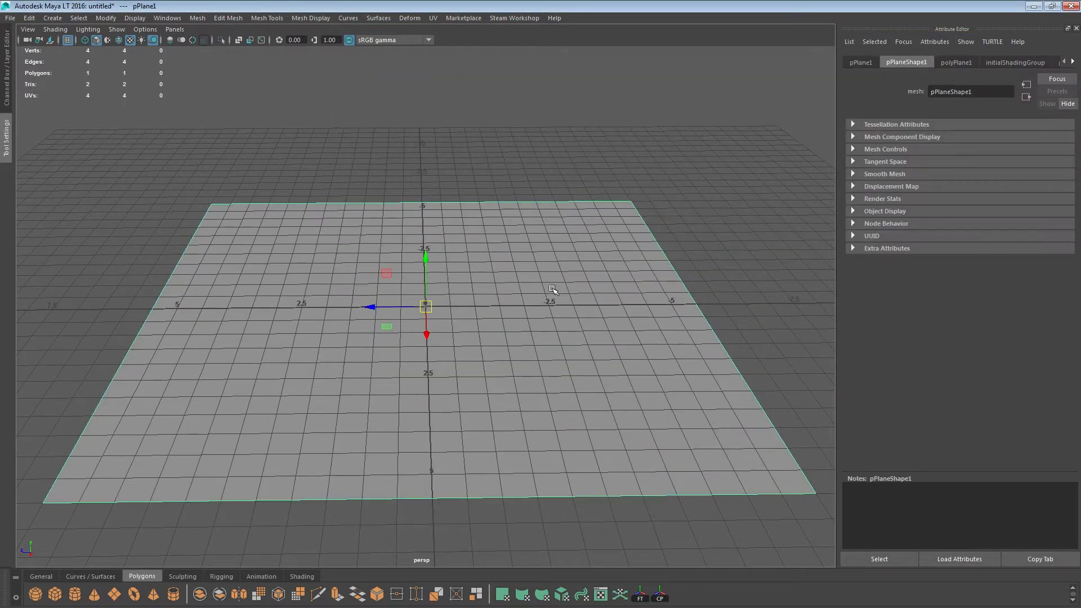
pyautogui.moveTo(362, 399)
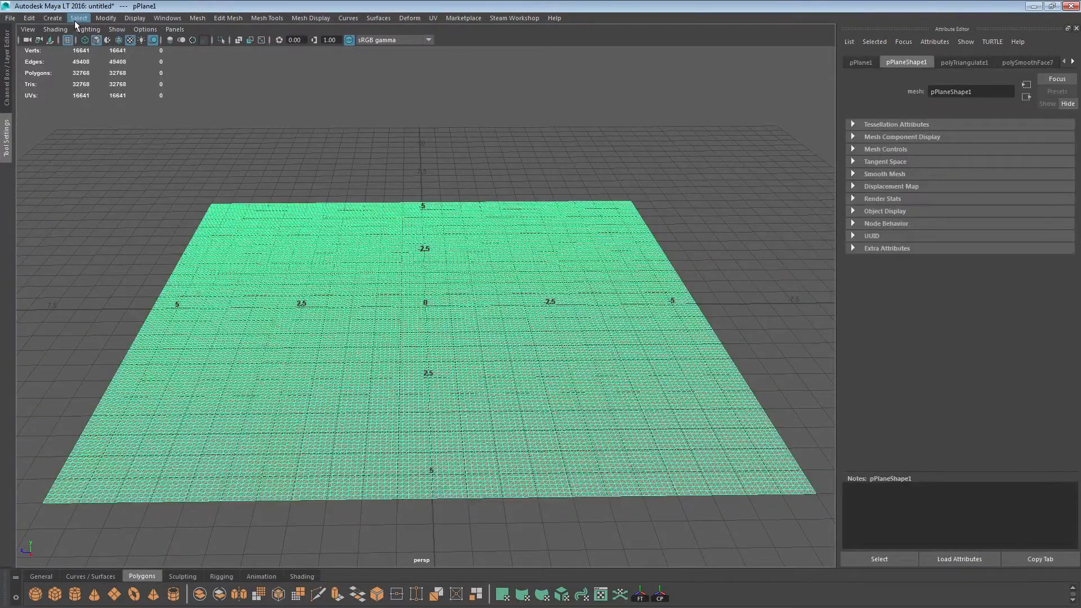
# Step: Open the Deform menu for the triangulated plane
pyautogui.click(409, 18)
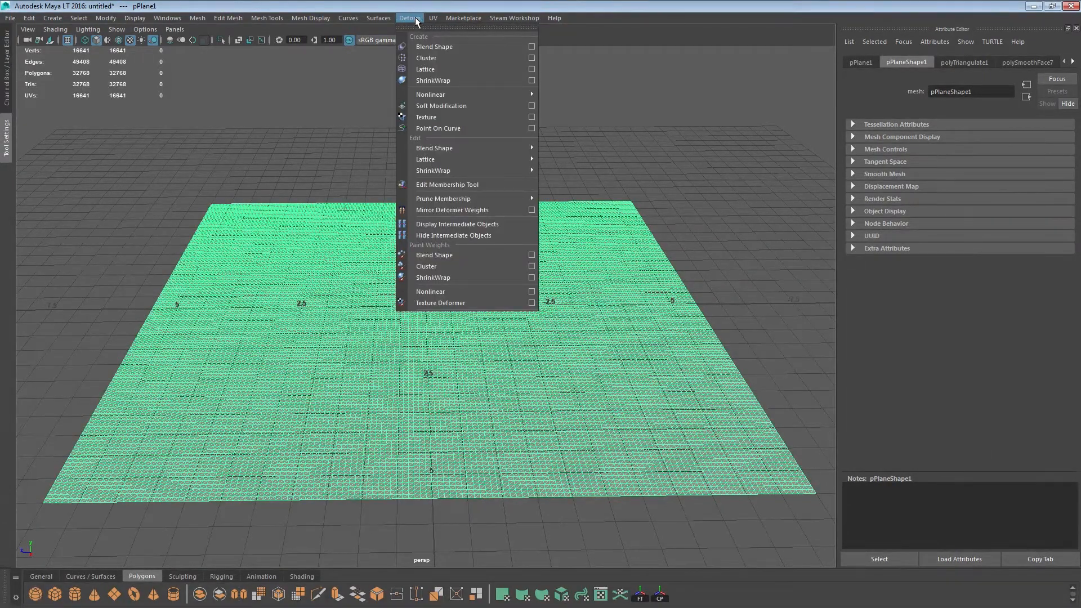
pyautogui.moveTo(446, 117)
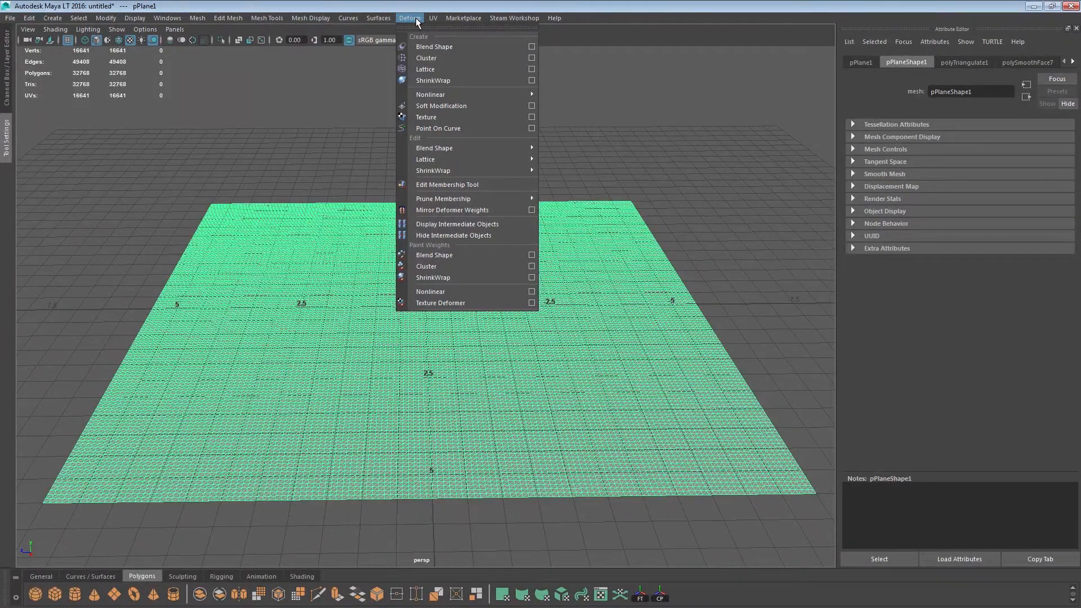
pyautogui.moveTo(426, 116)
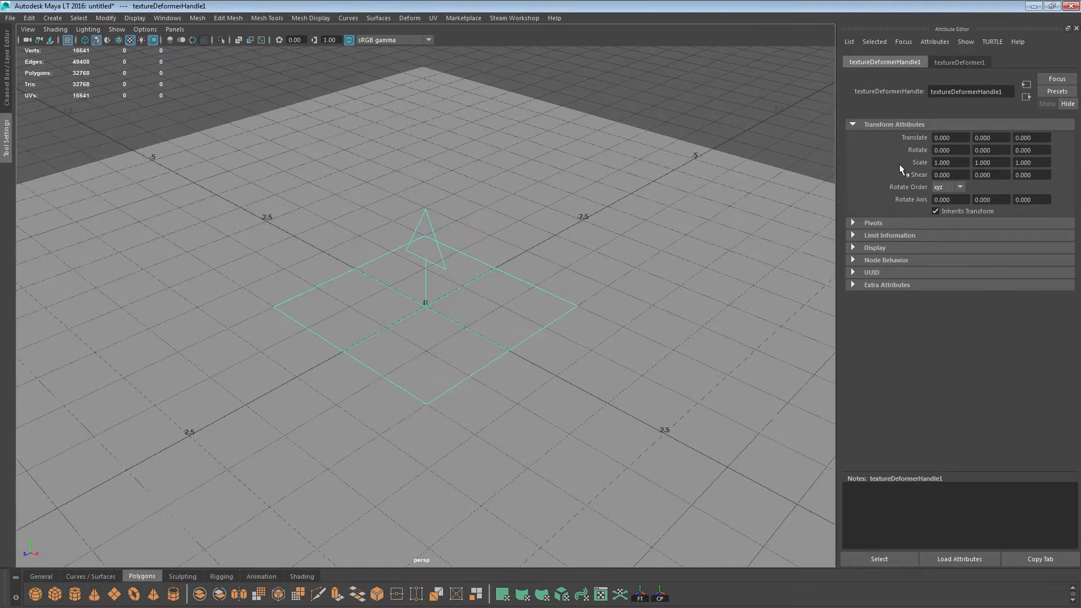
# Step: Load Rock1_Normal_height.png from the Baking folder as the deformer's File texture
pyautogui.click(958, 62)
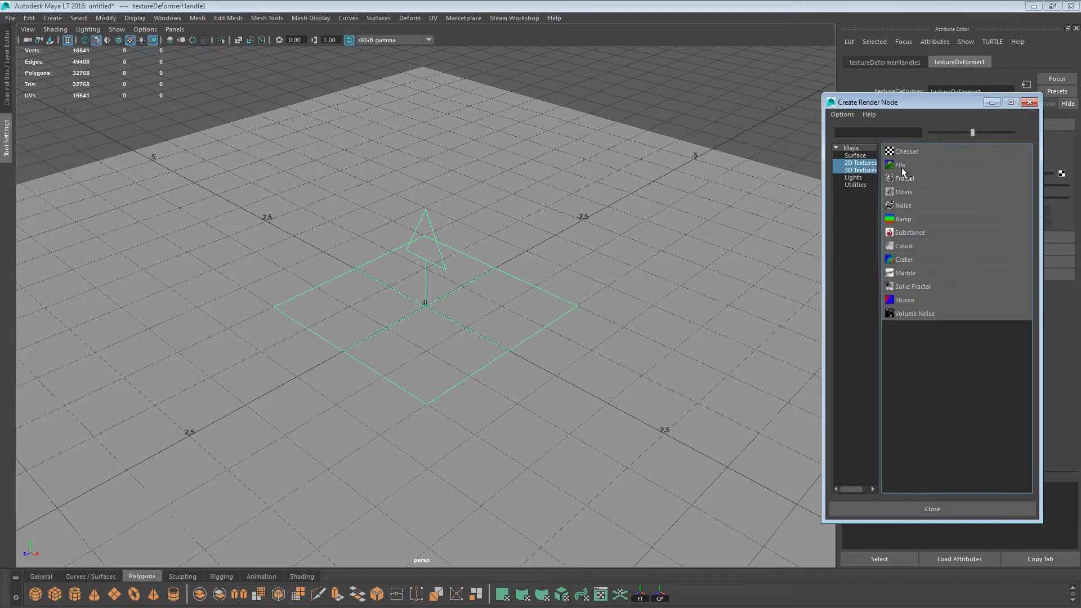
pyautogui.click(900, 164)
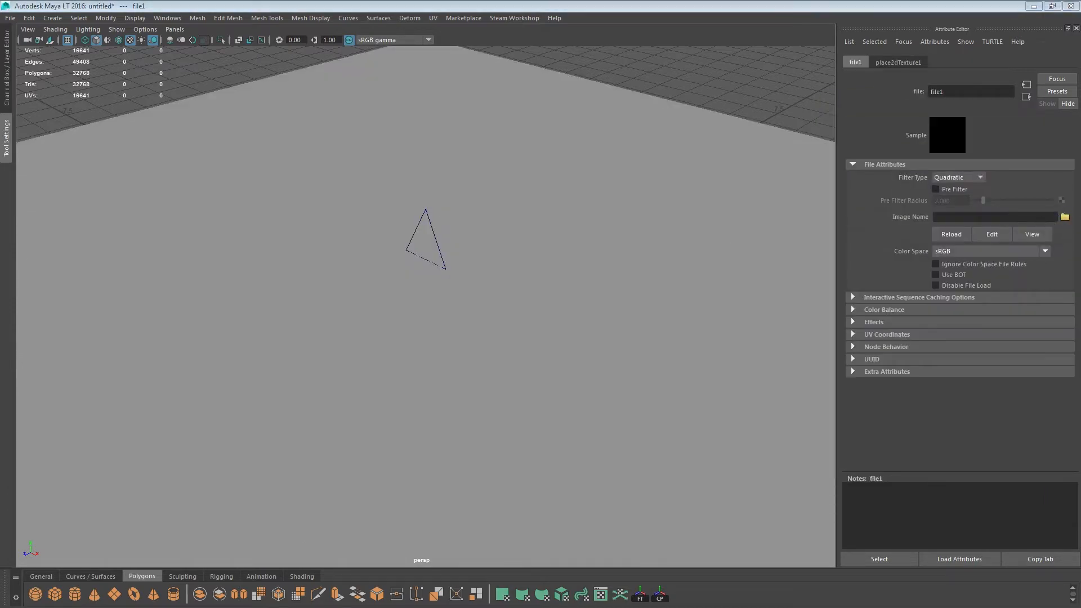
pyautogui.click(1065, 216)
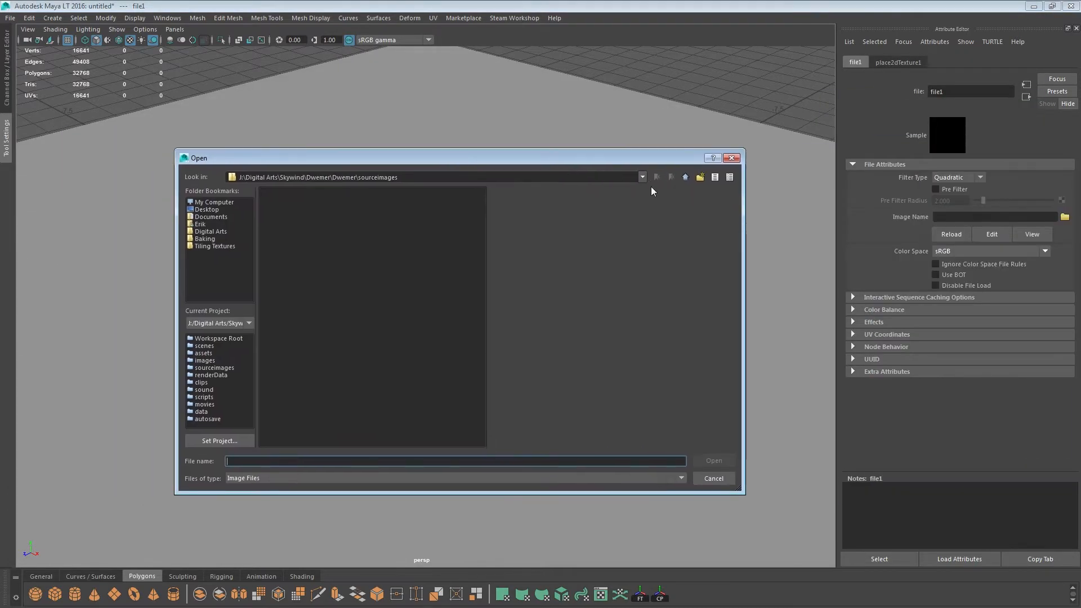
pyautogui.click(641, 177)
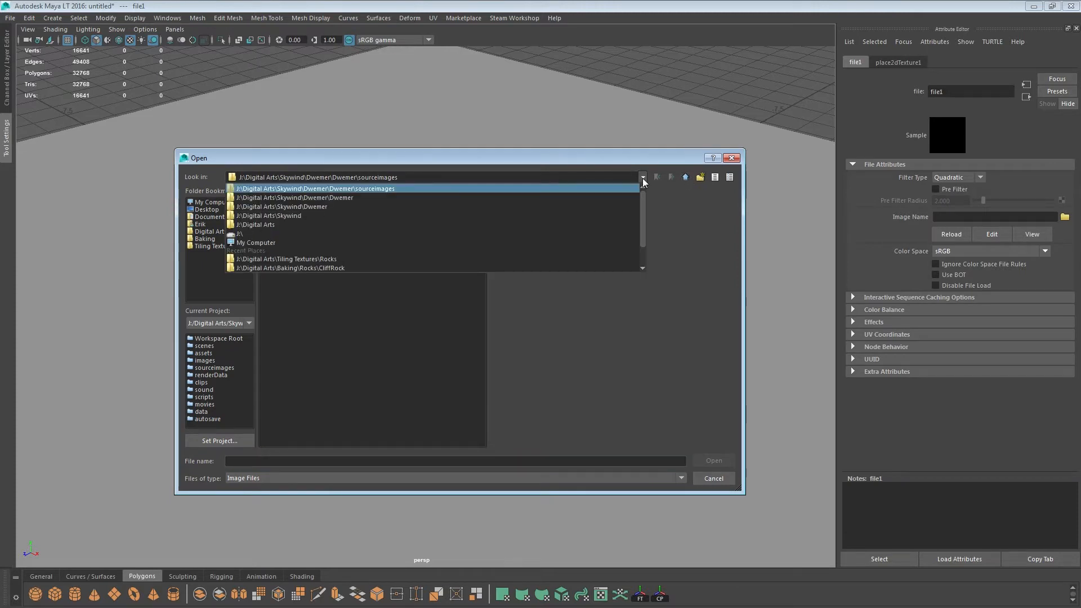
pyautogui.click(210, 231)
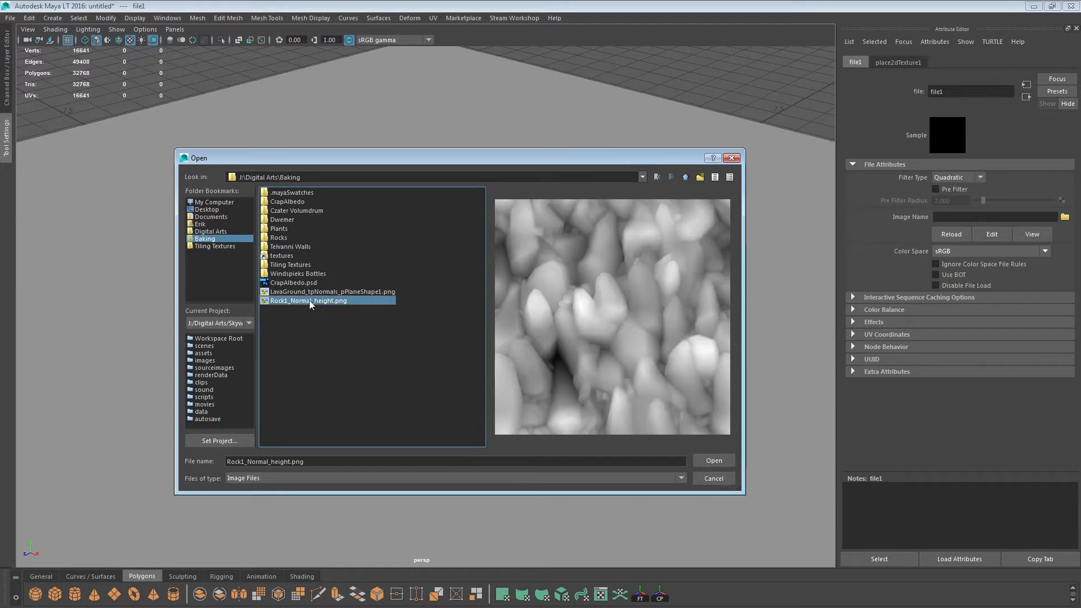
pyautogui.click(713, 461)
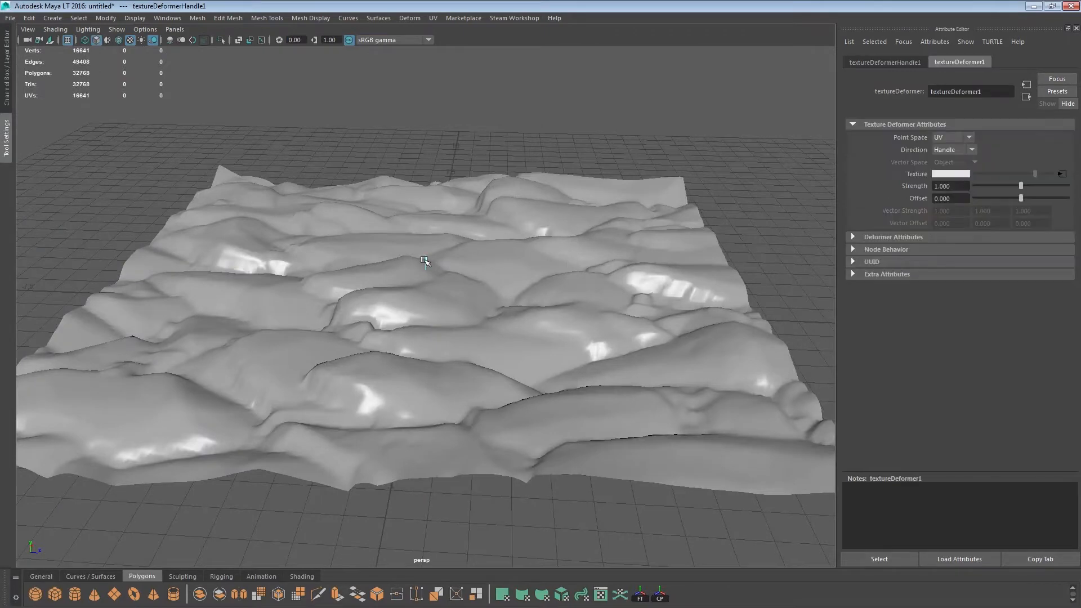
# Step: Raise the texture deformer Strength to 2.0
pyautogui.moveTo(1021, 185); pyautogui.dragTo(1034, 185)
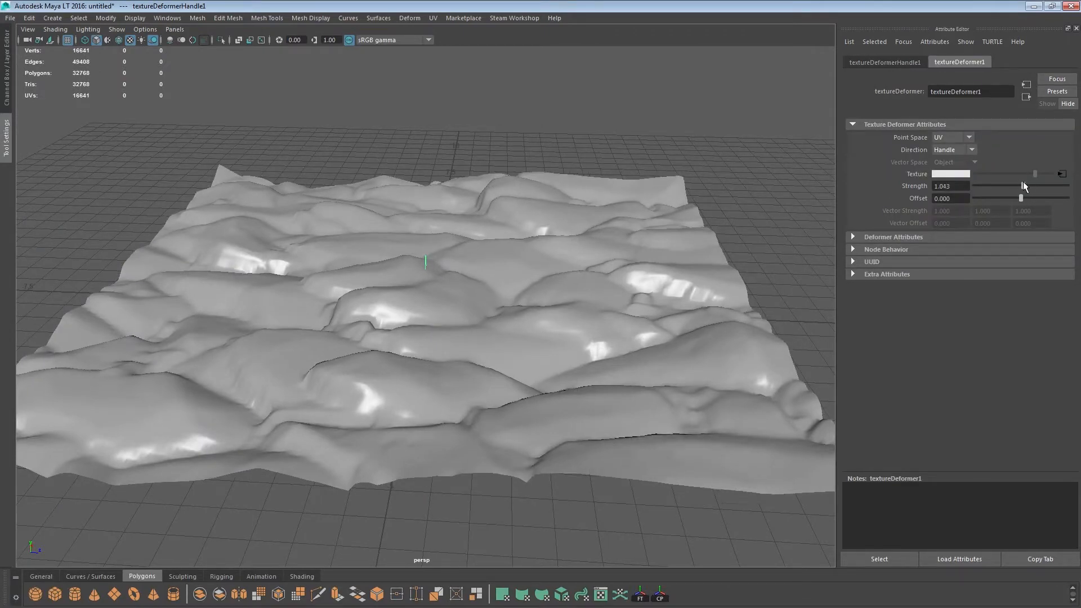
pyautogui.moveTo(1034, 185); pyautogui.dragTo(1068, 186)
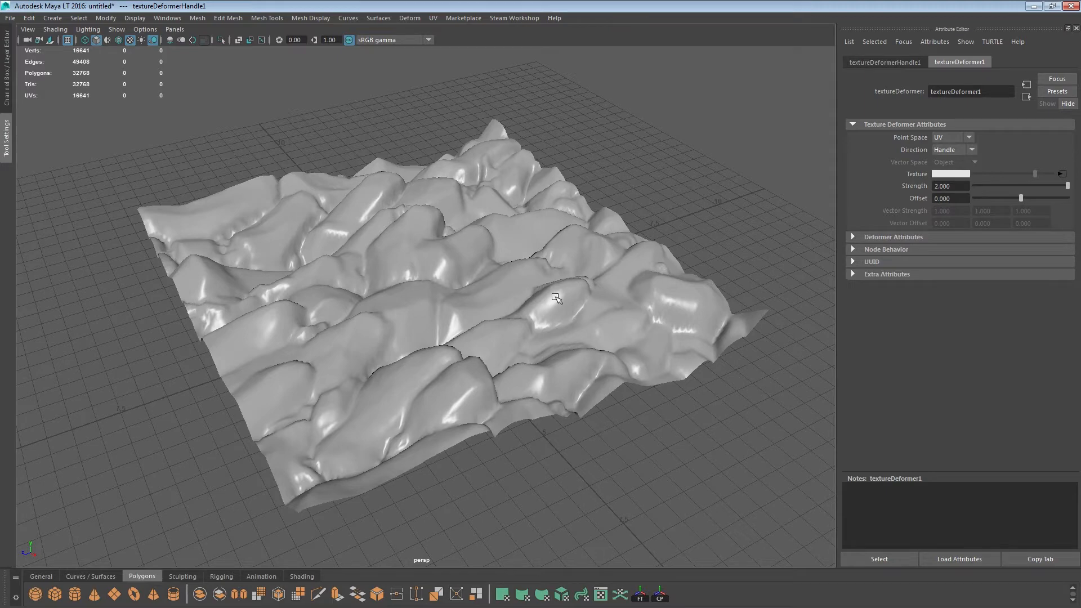
pyautogui.moveTo(575, 384)
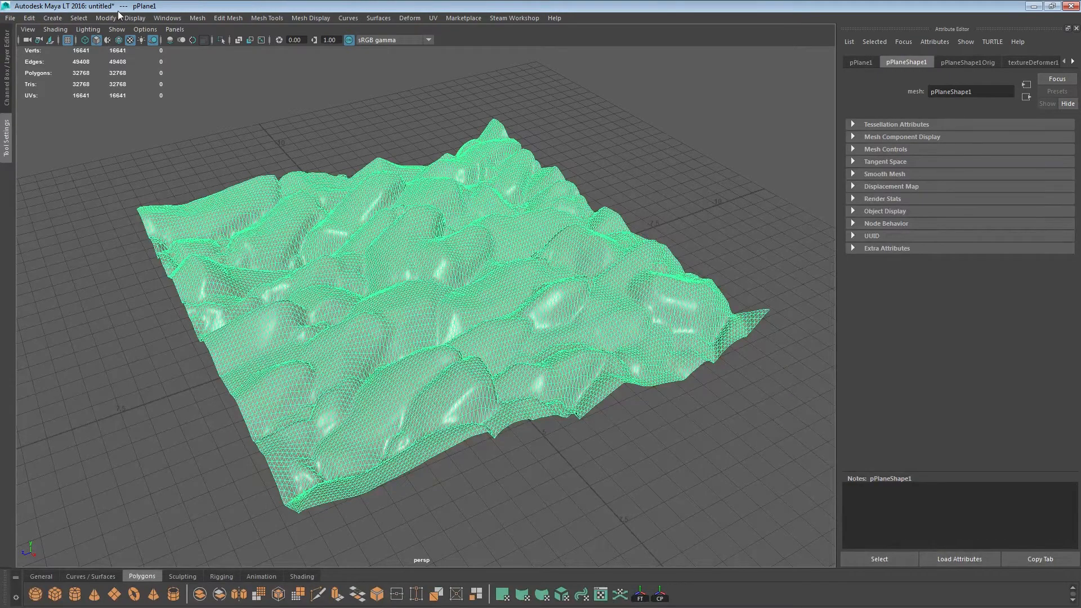
# Step: Start a Mesh > Reduce on the displaced plane
pyautogui.click(29, 17)
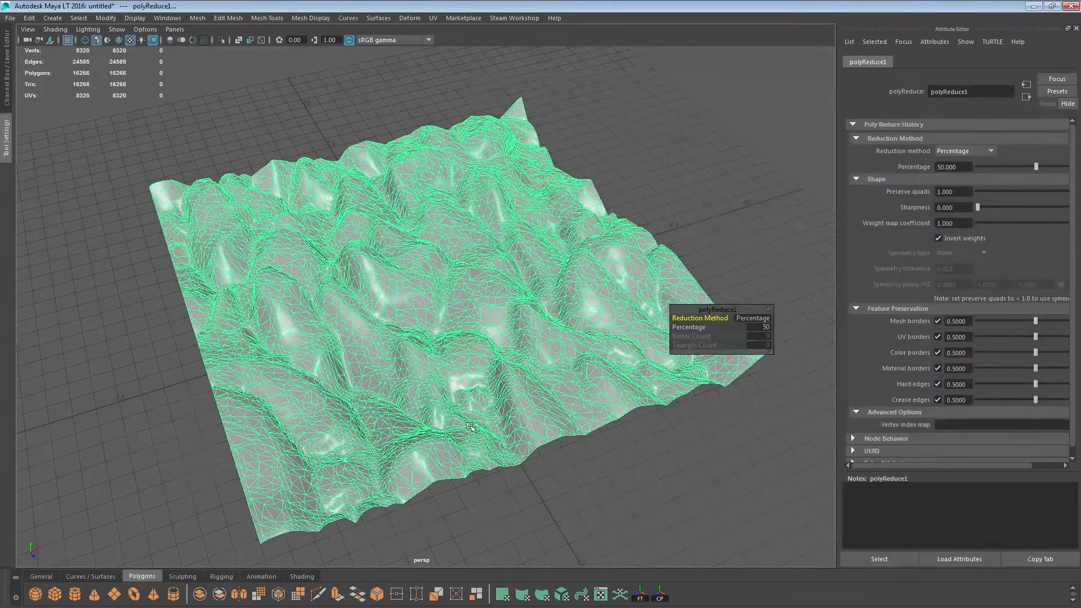
# Step: Reduce the rock terrain by triangle count, first to 1500 and then to 800 triangles
pyautogui.click(751, 317)
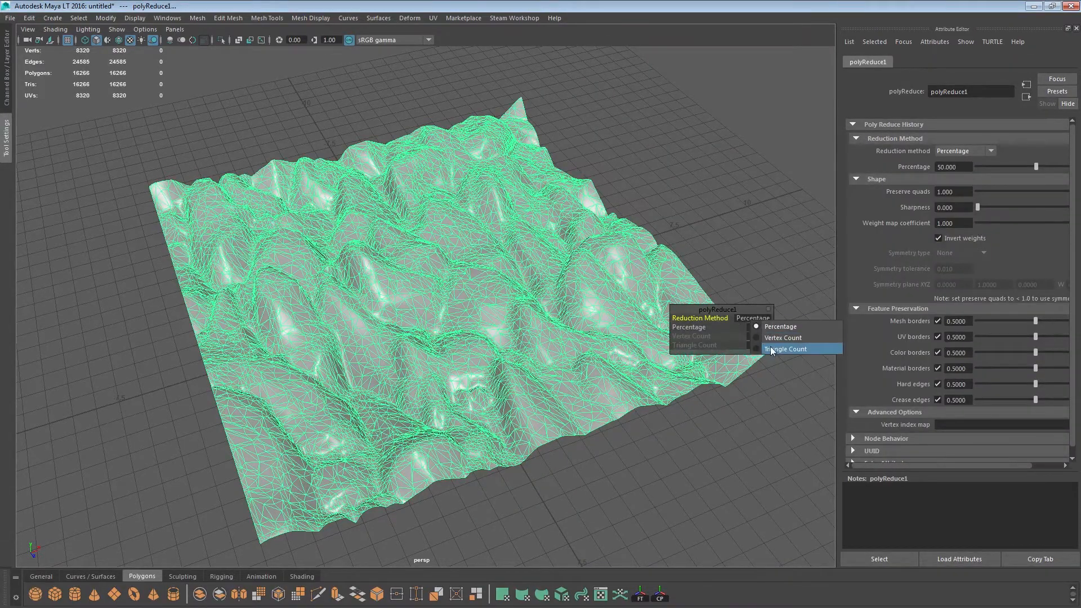
pyautogui.click(786, 349)
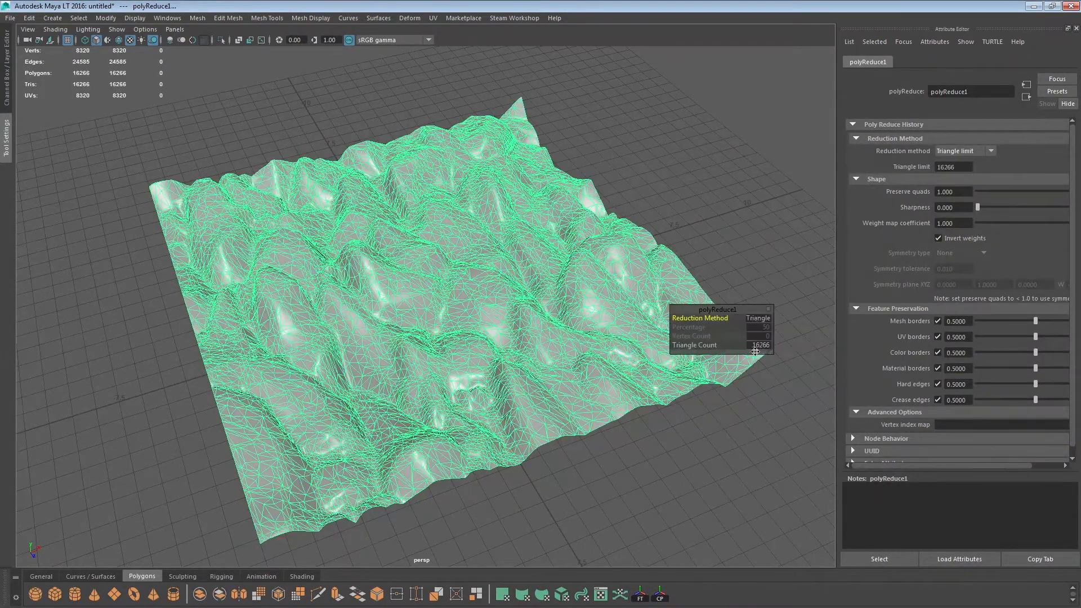
pyautogui.click(758, 345)
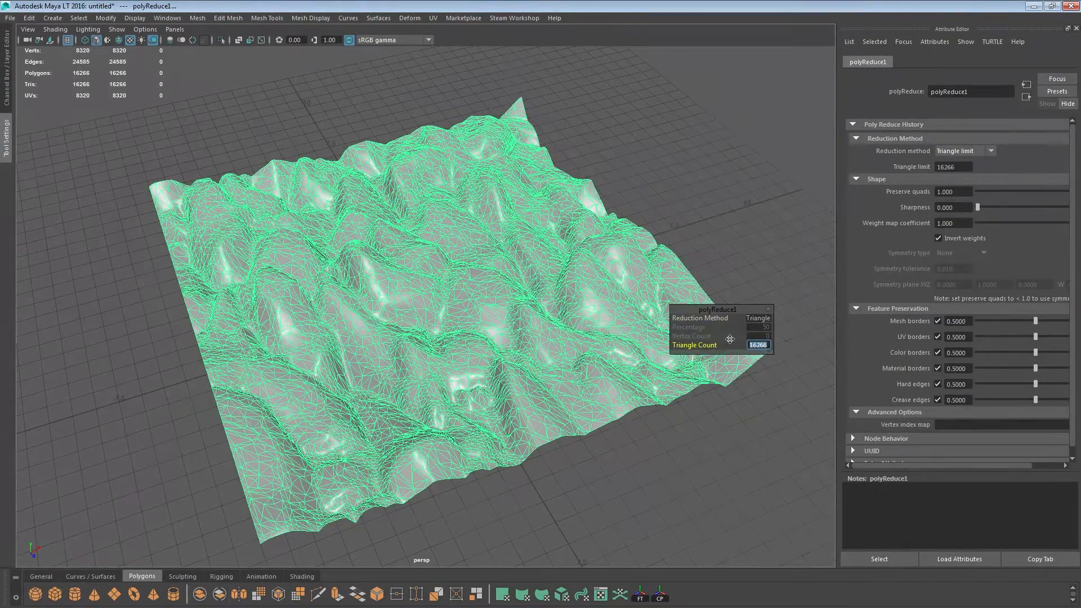
pyautogui.write('1500')
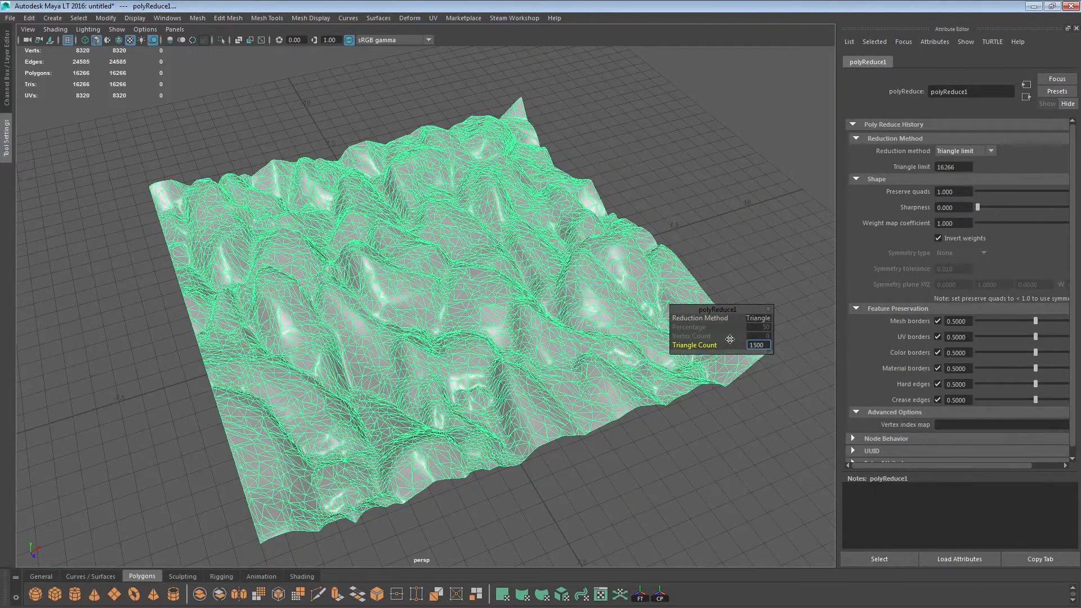
pyautogui.write('1500')
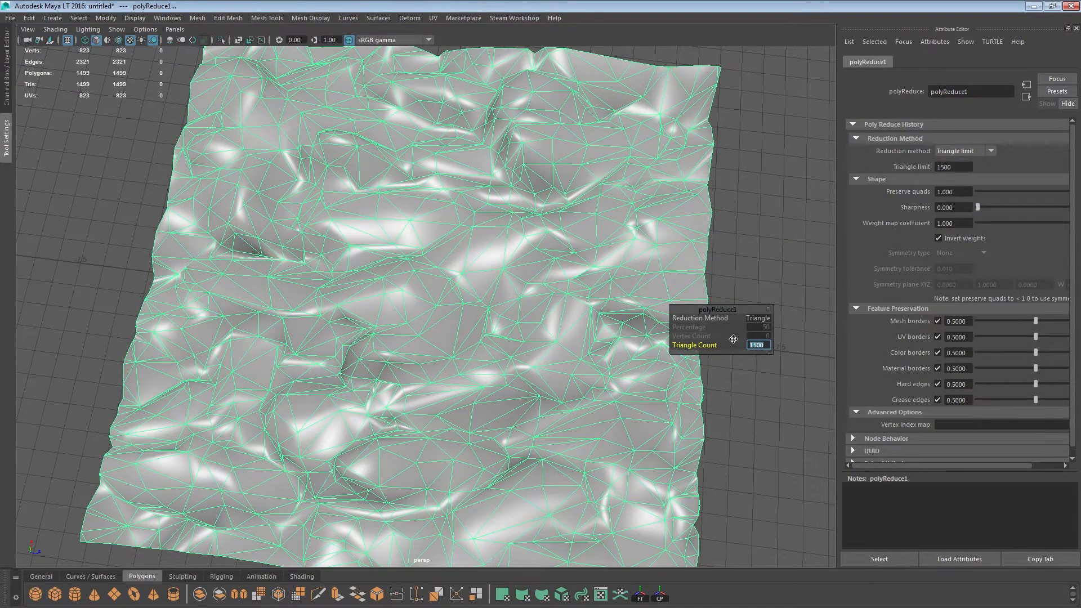
pyautogui.write('800')
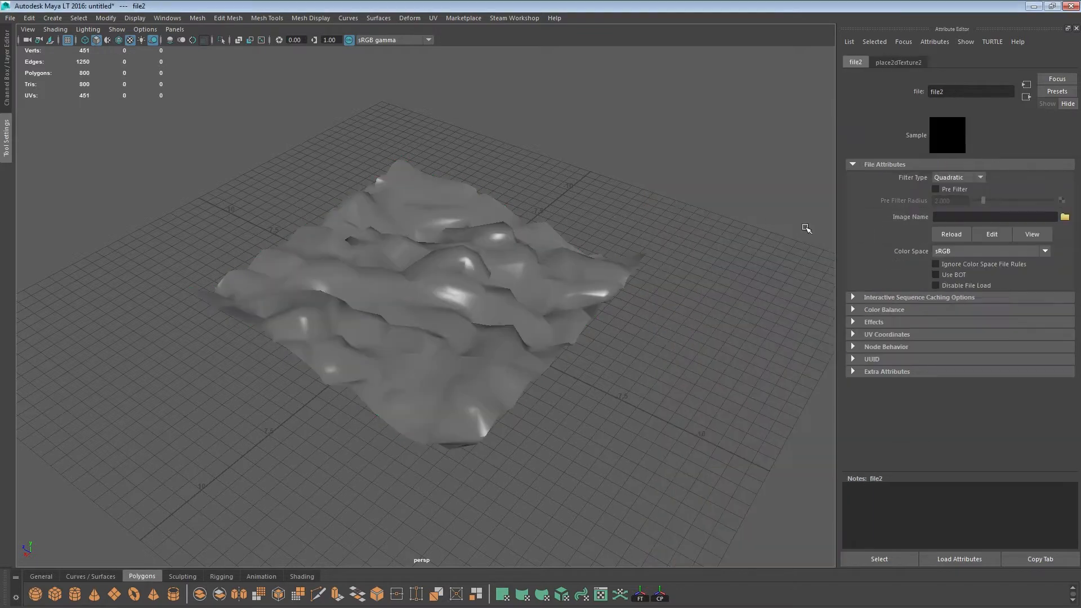
# Step: Load MossyCliff_diffuse.png from Tilling Textures > Rocks as the terrain's colour texture
pyautogui.click(1065, 216)
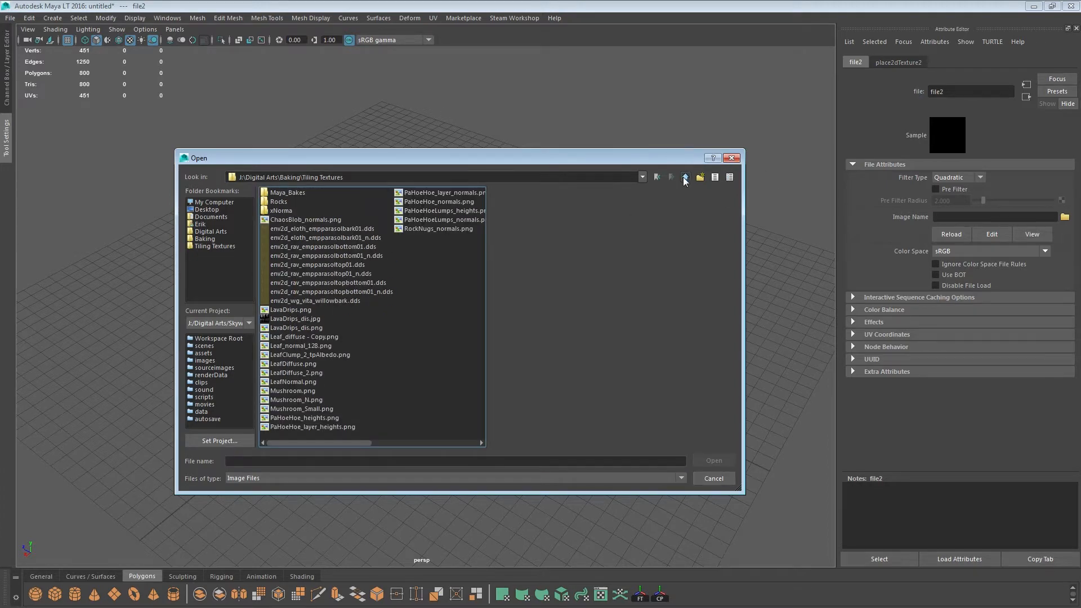
pyautogui.click(685, 176)
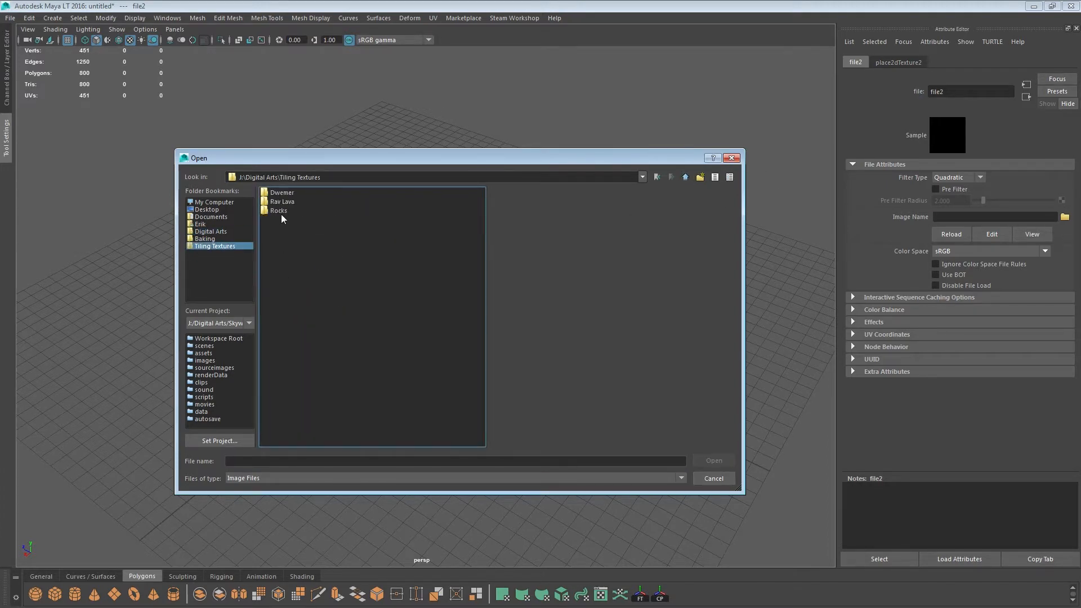
pyautogui.doubleClick(279, 210)
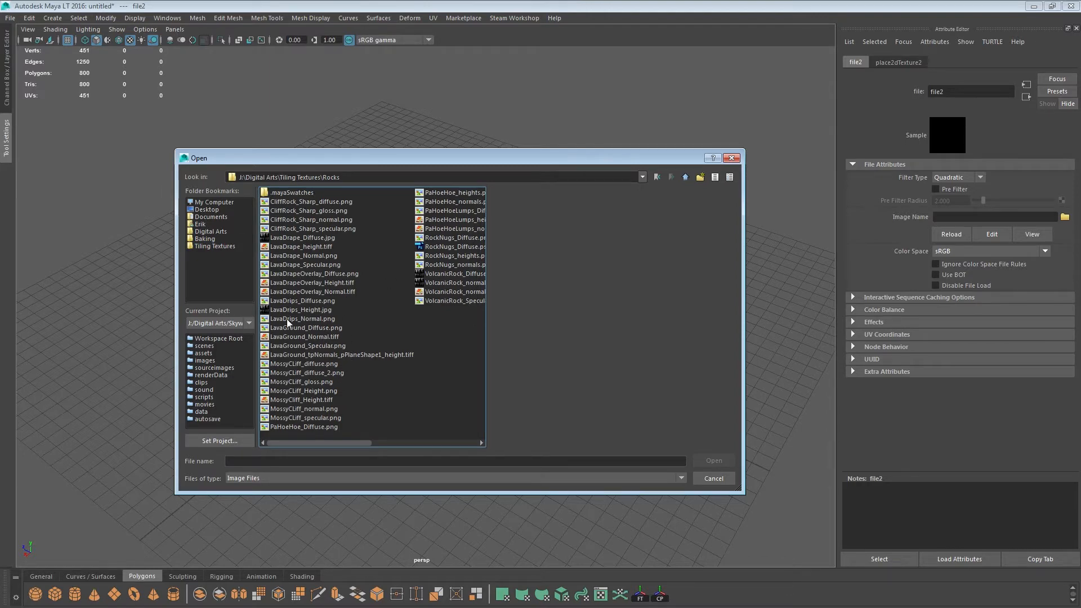
pyautogui.click(303, 364)
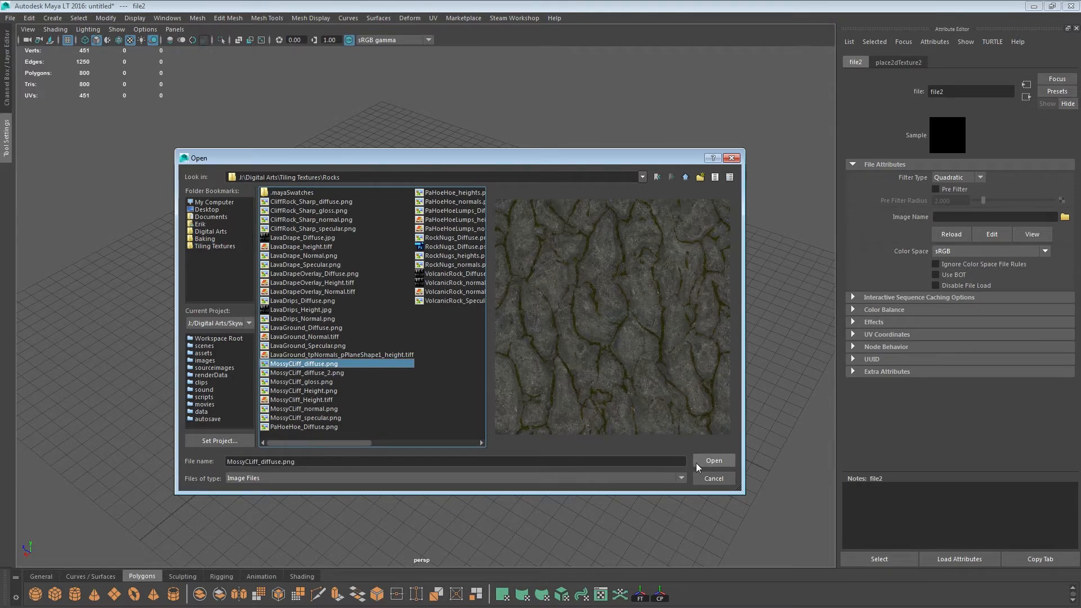
pyautogui.click(306, 372)
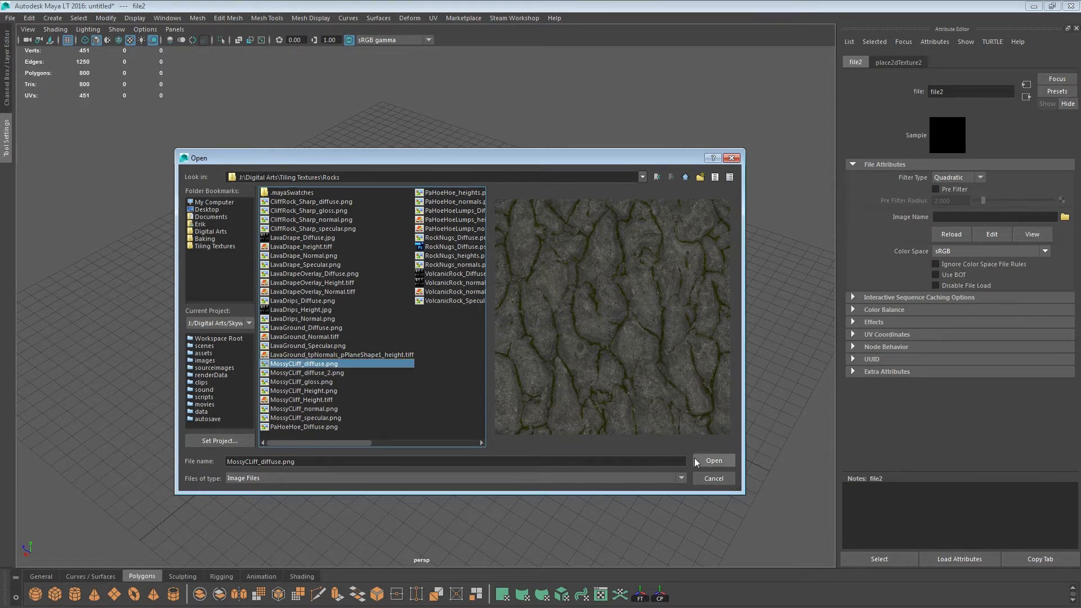
pyautogui.click(714, 460)
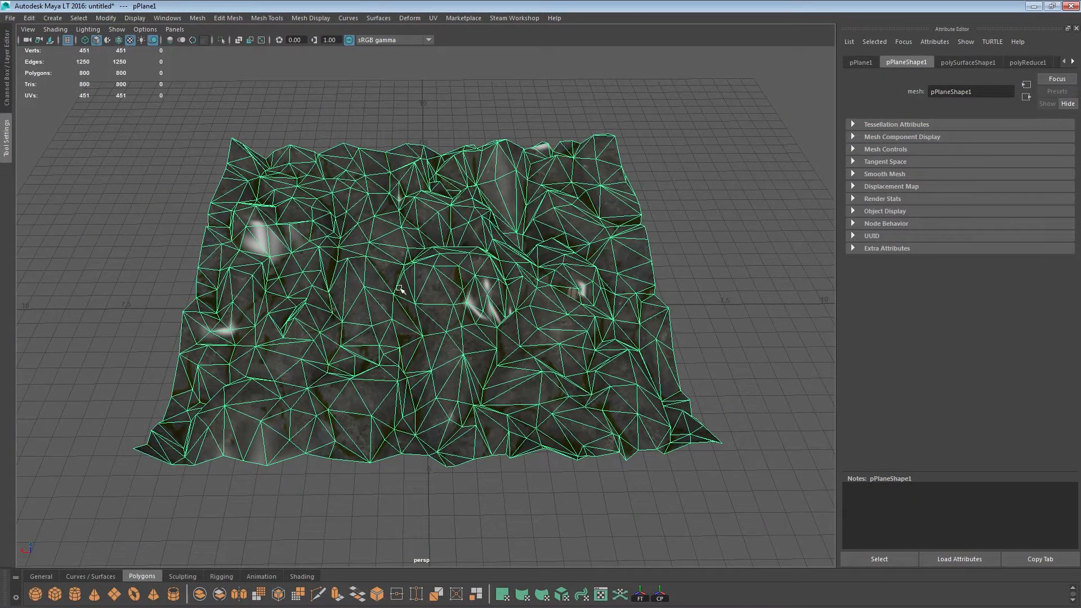
pyautogui.moveTo(255, 109)
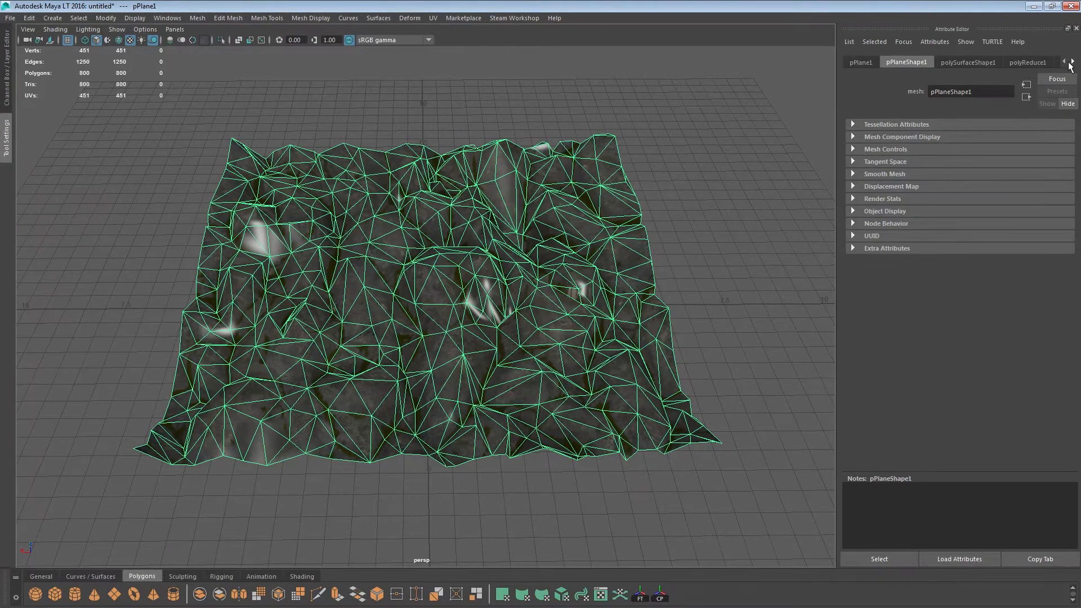
# Step: Assign MossyCliff_specular.png from the Rocks folder as the cliff material's specular file texture
pyautogui.click(1071, 62)
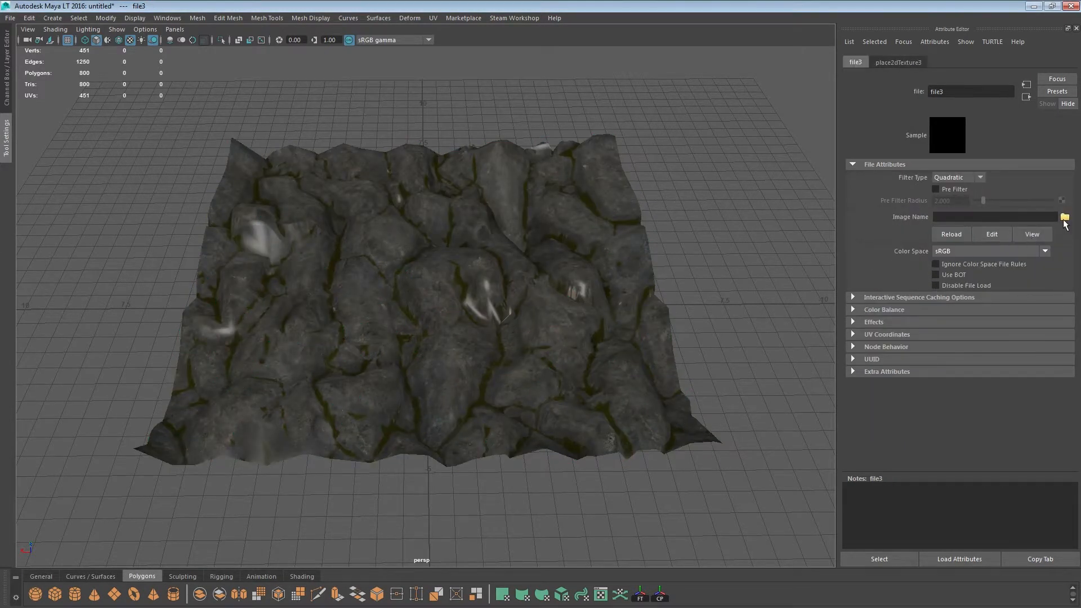
pyautogui.click(1064, 216)
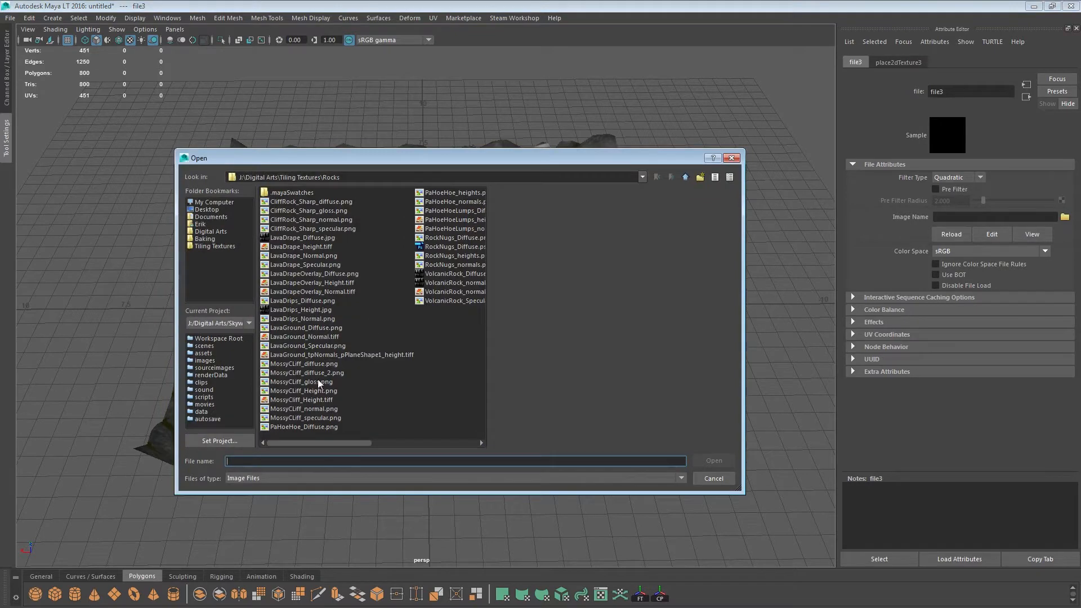
pyautogui.click(301, 381)
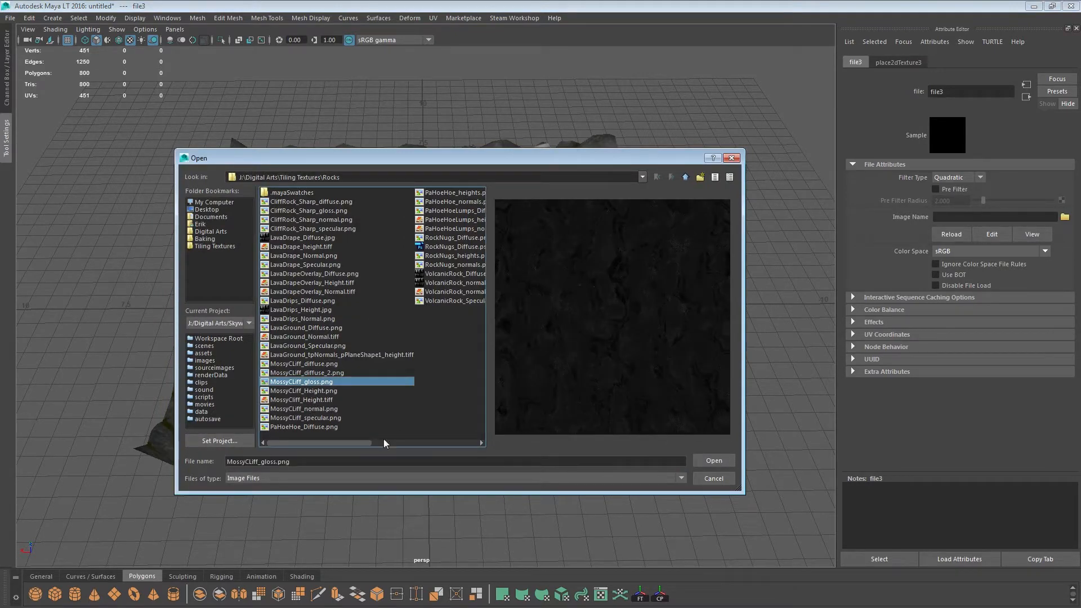
pyautogui.moveTo(399, 436)
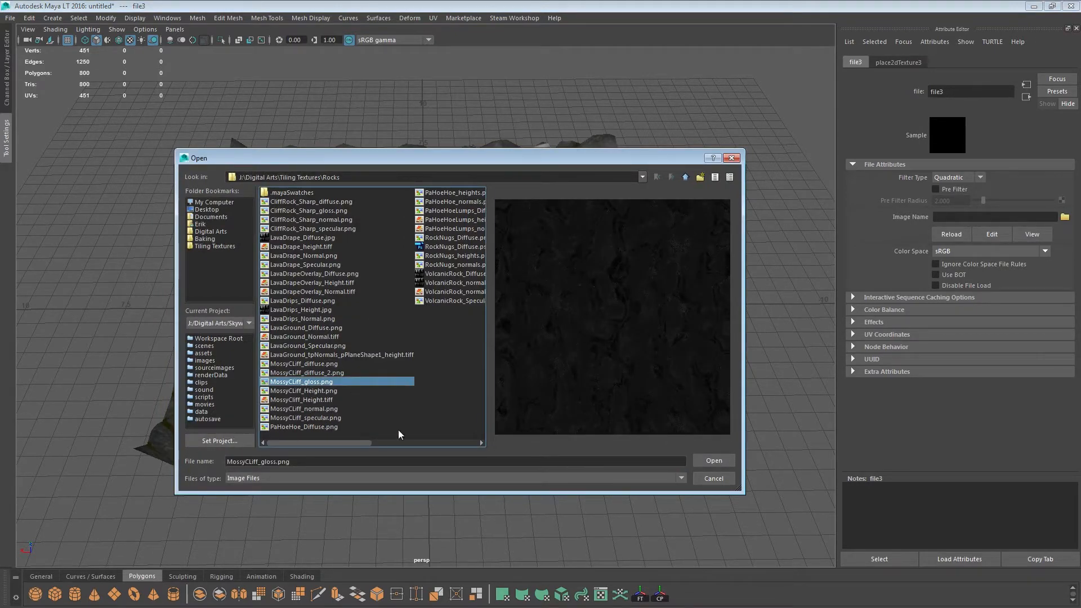
pyautogui.click(305, 418)
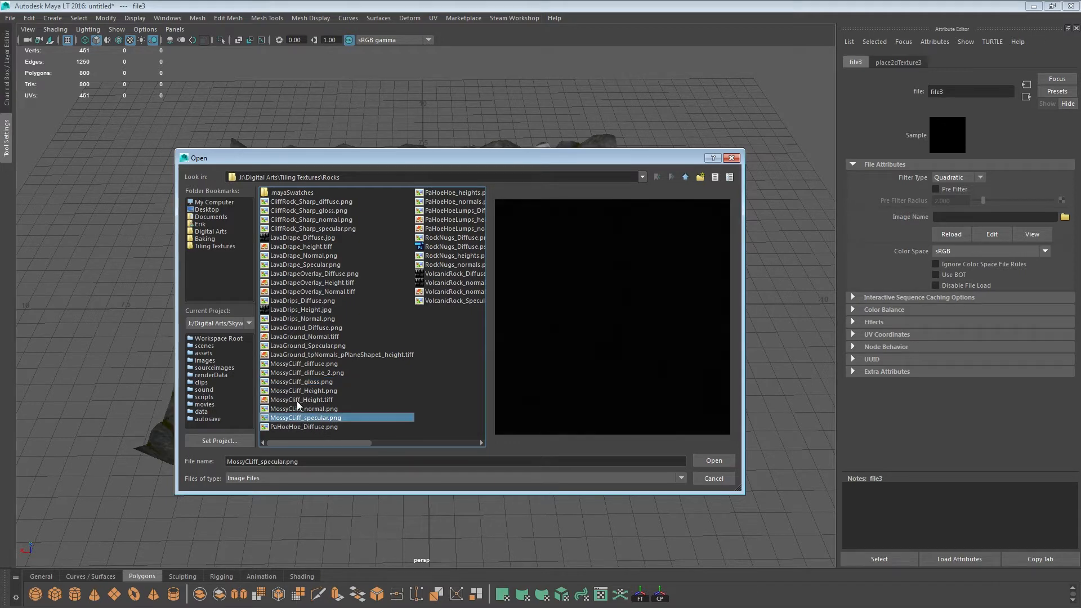
pyautogui.moveTo(674, 439)
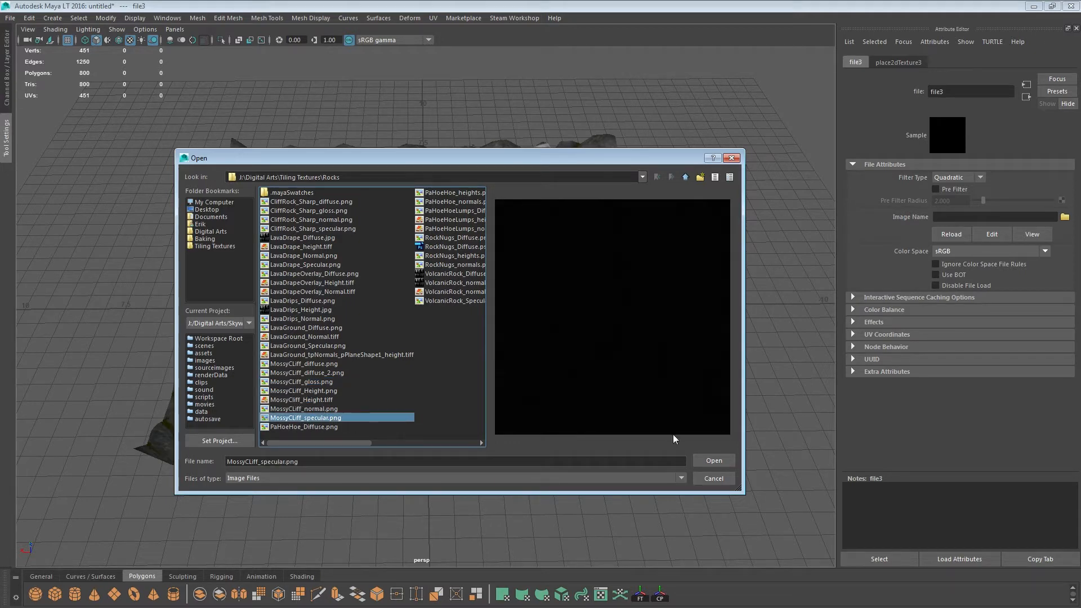
pyautogui.click(713, 460)
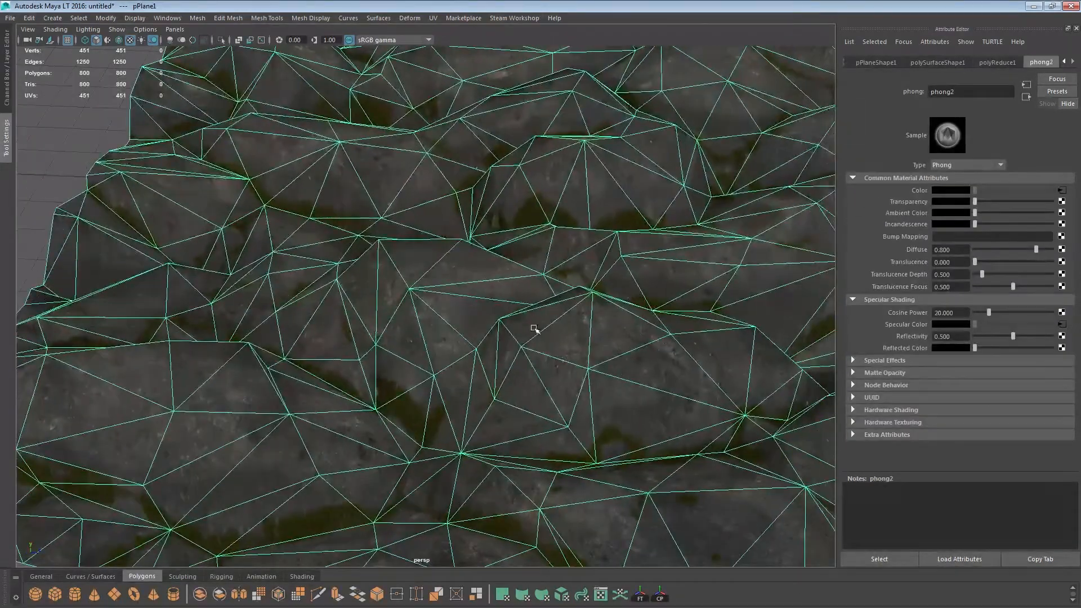
# Step: Zoom in close on the mossy textured cliff surface in the perspective view
pyautogui.moveTo(534, 327); pyautogui.dragTo(514, 348)
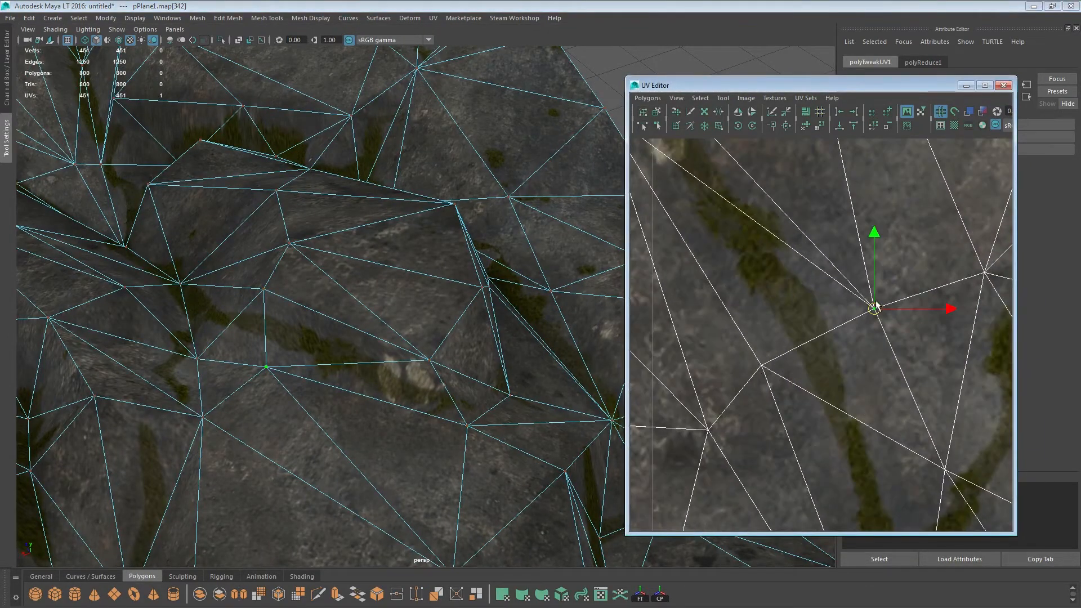
# Step: Drag five individual UVs and UV groups so the moss cracks line up with mesh edges
pyautogui.moveTo(874, 309); pyautogui.dragTo(826, 334)
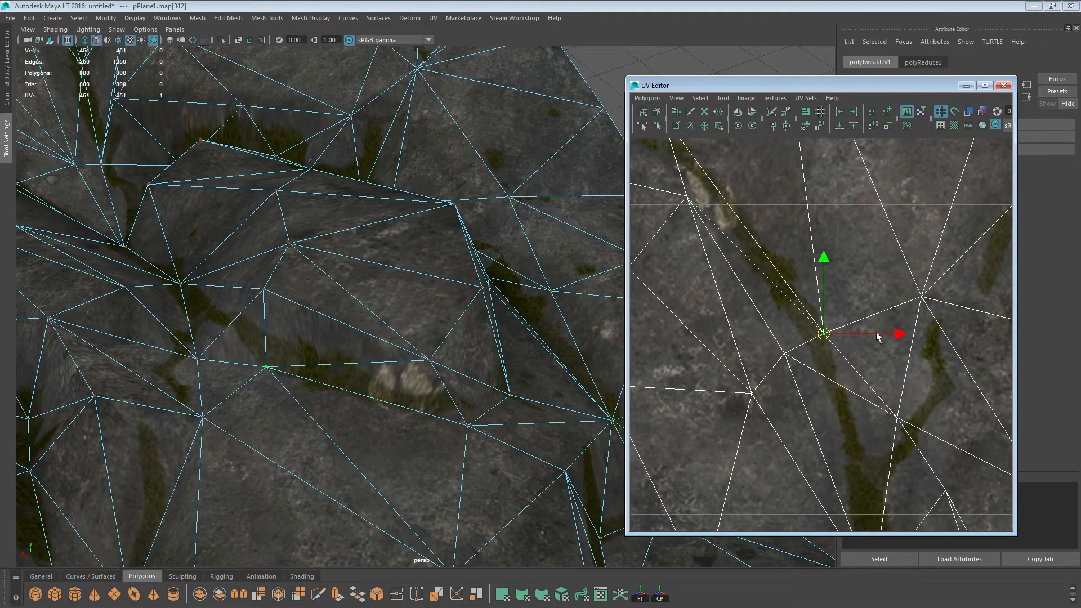
pyautogui.moveTo(820, 335); pyautogui.dragTo(752, 385)
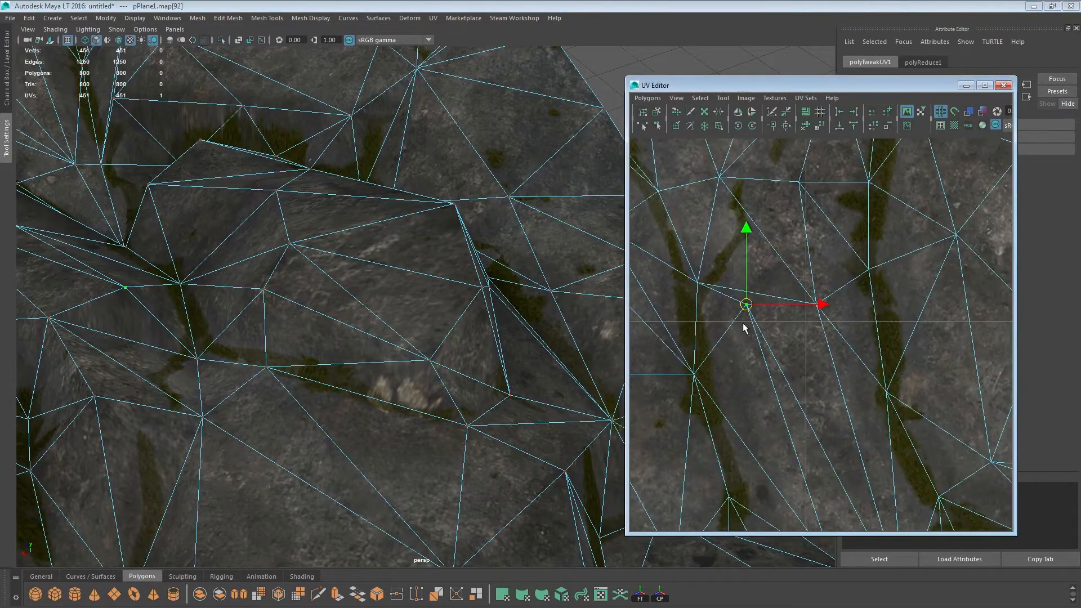
pyautogui.moveTo(746, 305); pyautogui.dragTo(751, 346)
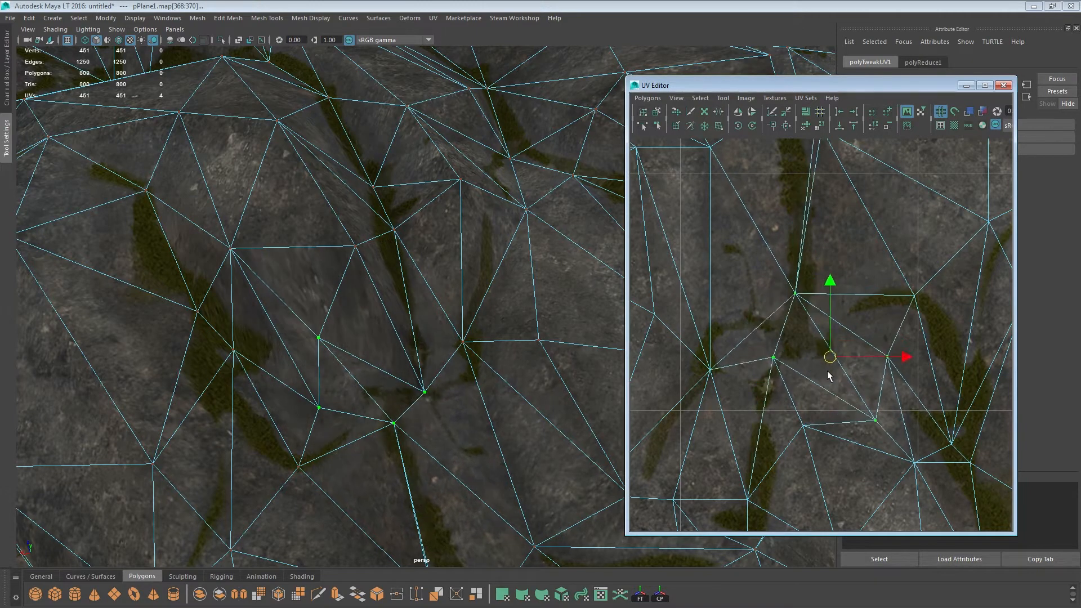
pyautogui.moveTo(830, 357); pyautogui.dragTo(821, 332)
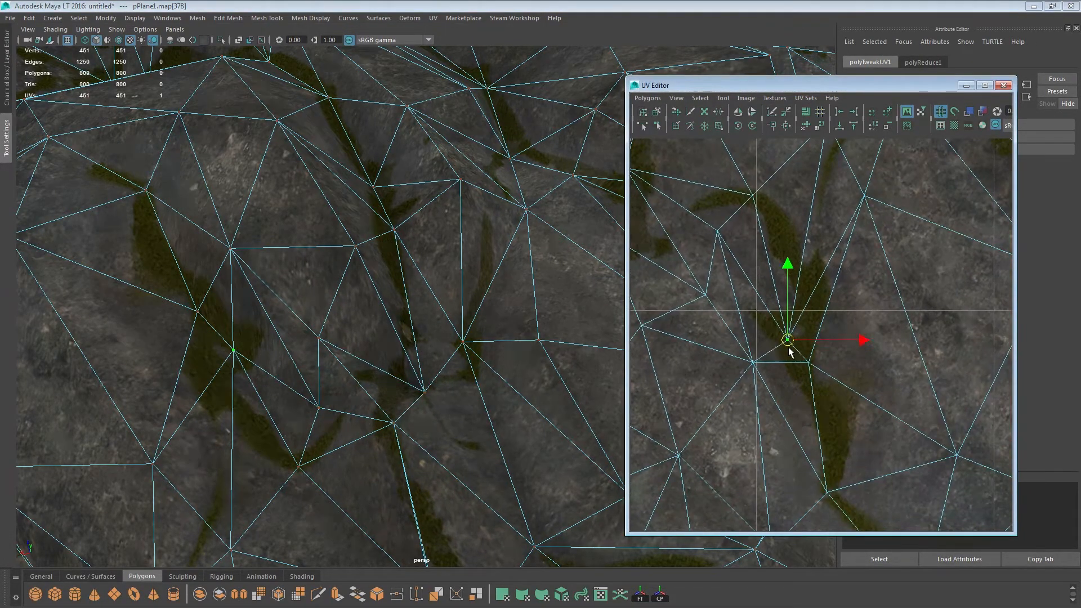
pyautogui.moveTo(788, 339); pyautogui.dragTo(793, 332)
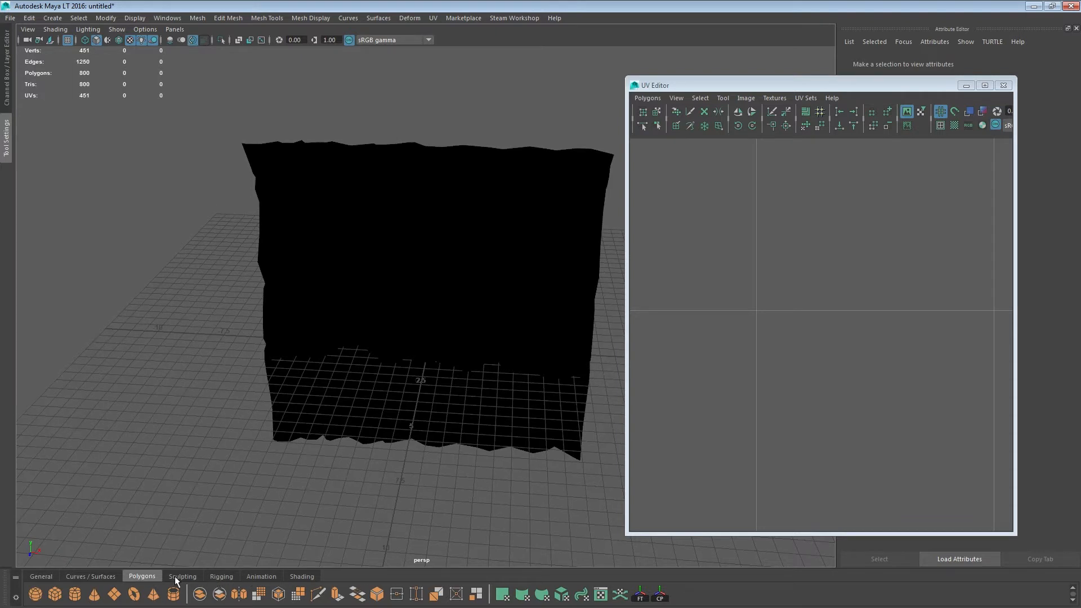
# Step: Add an ambient light from the shading tools, lower its intensity to 0.222, and orbit closer
pyautogui.click(301, 575)
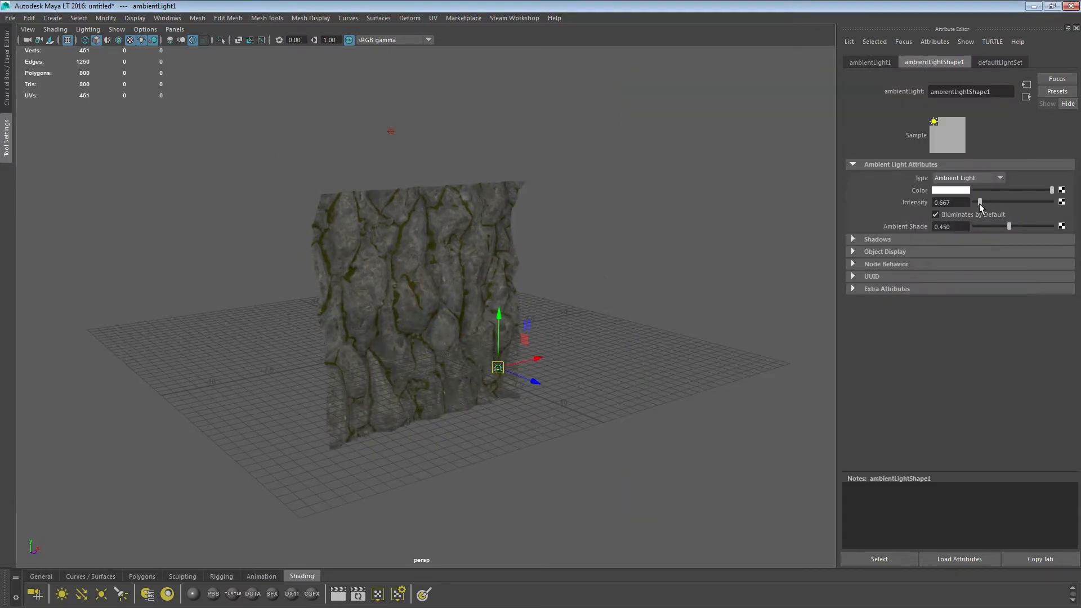
pyautogui.moveTo(980, 202); pyautogui.dragTo(975, 202)
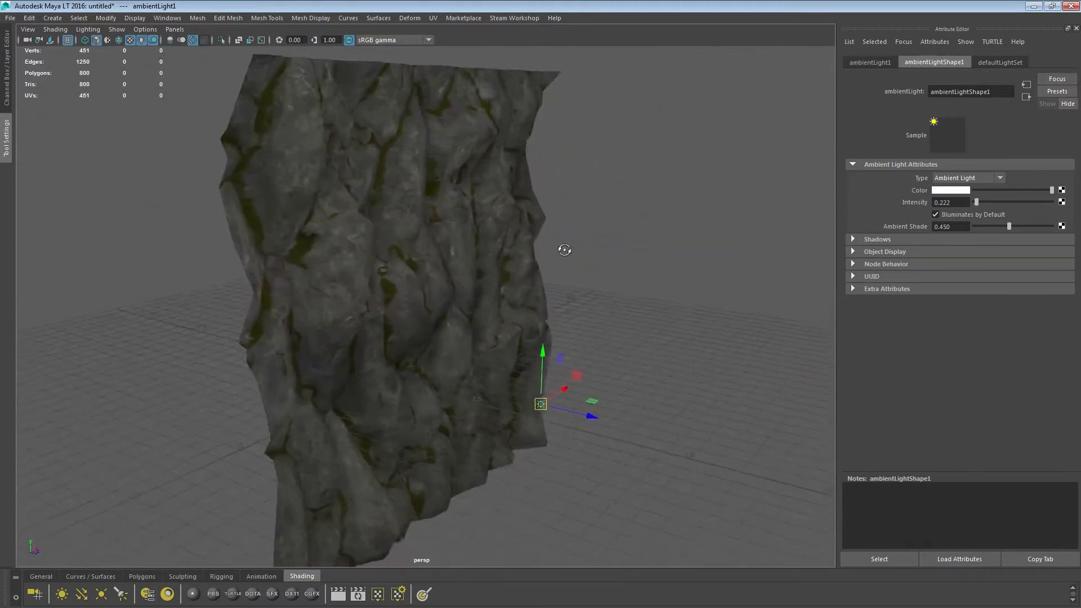
pyautogui.moveTo(565, 249); pyautogui.dragTo(757, 252)
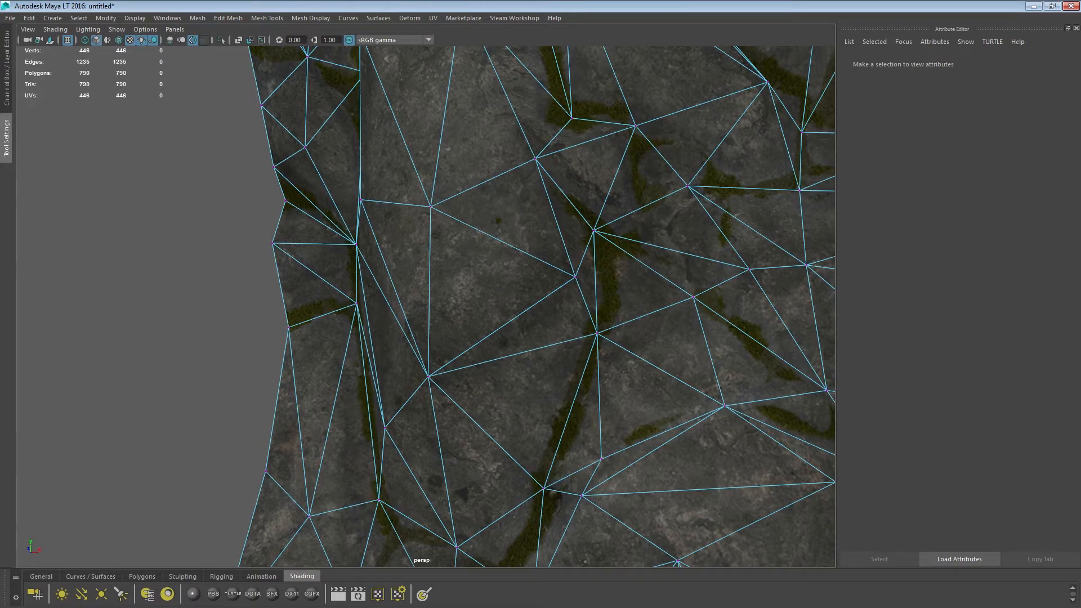
pyautogui.moveTo(500, 279)
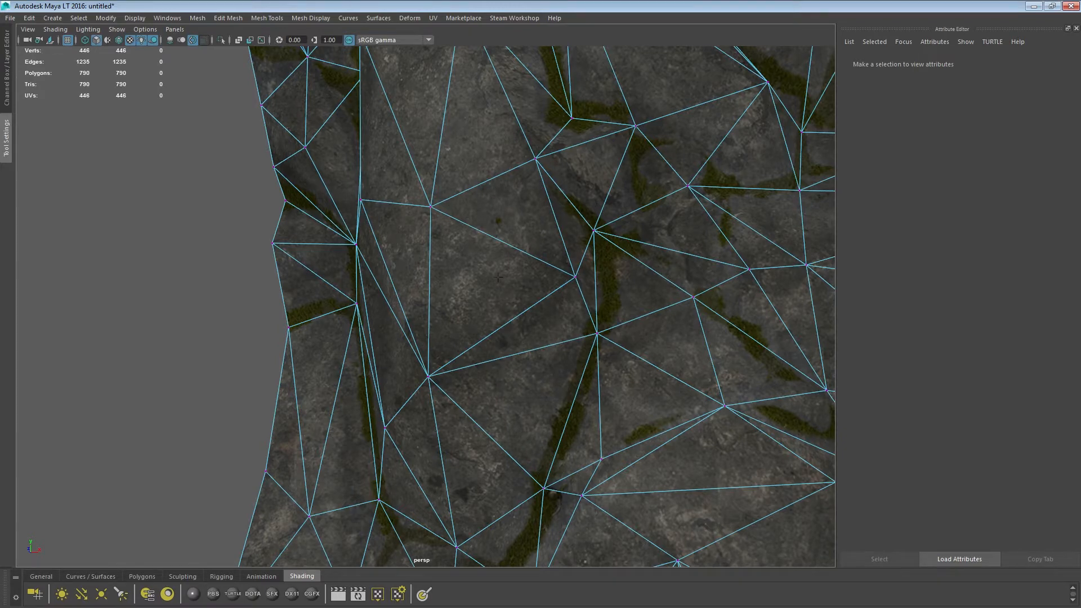
# Step: Zoom into the cliff tile and pick a stray vertex to weld
pyautogui.scroll(-3)
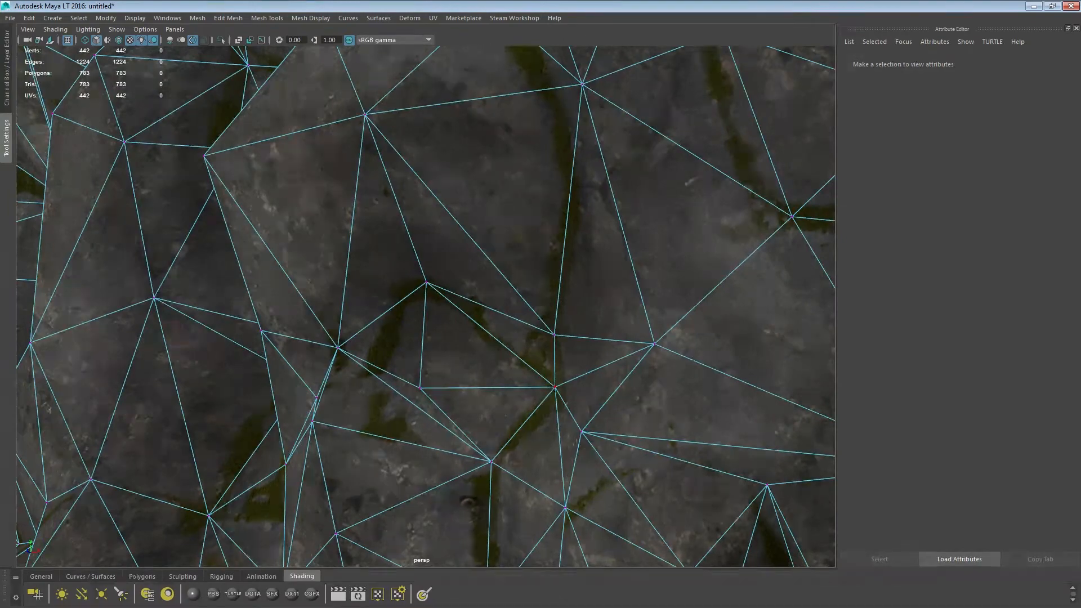
pyautogui.click(555, 360)
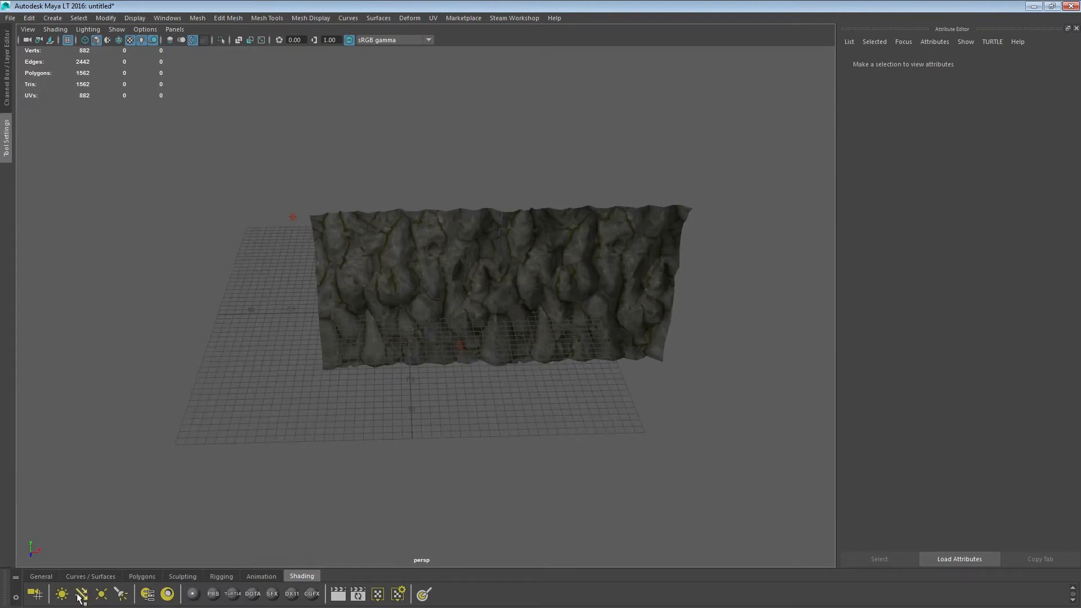
# Step: Select the duplicated cliff tile pPlane2
pyautogui.click(80, 593)
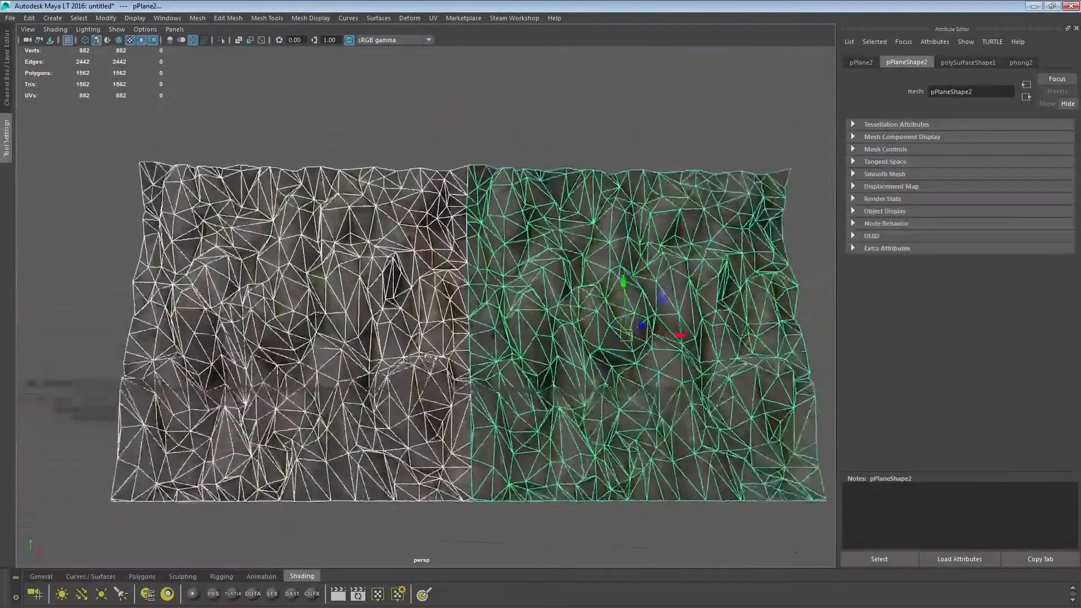
# Step: Zoom to the seam of the combined wall and pick a seam vertex
pyautogui.scroll(-3)
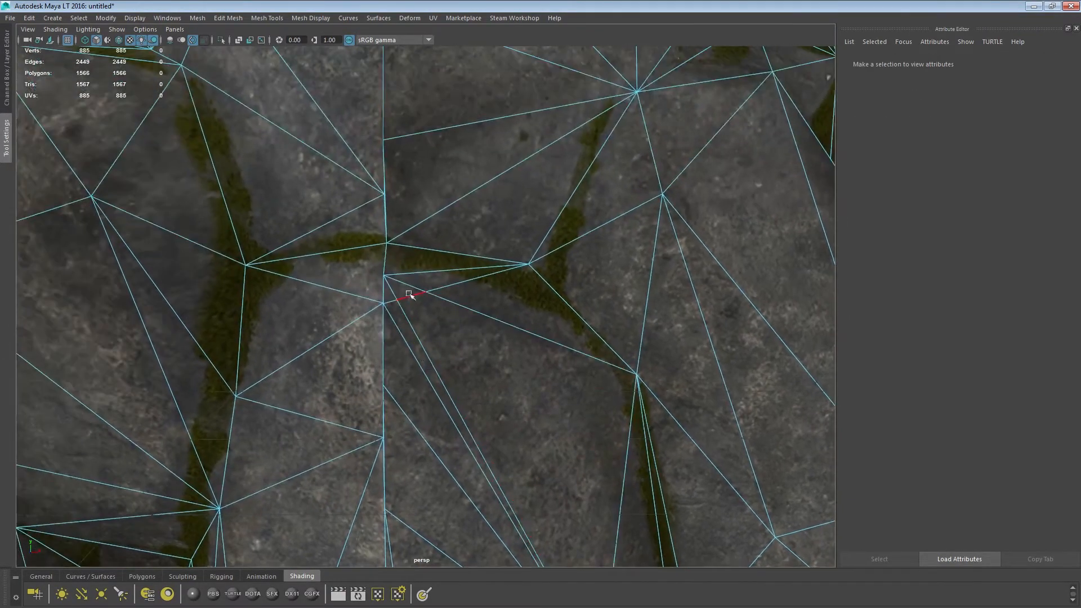
pyautogui.click(408, 292)
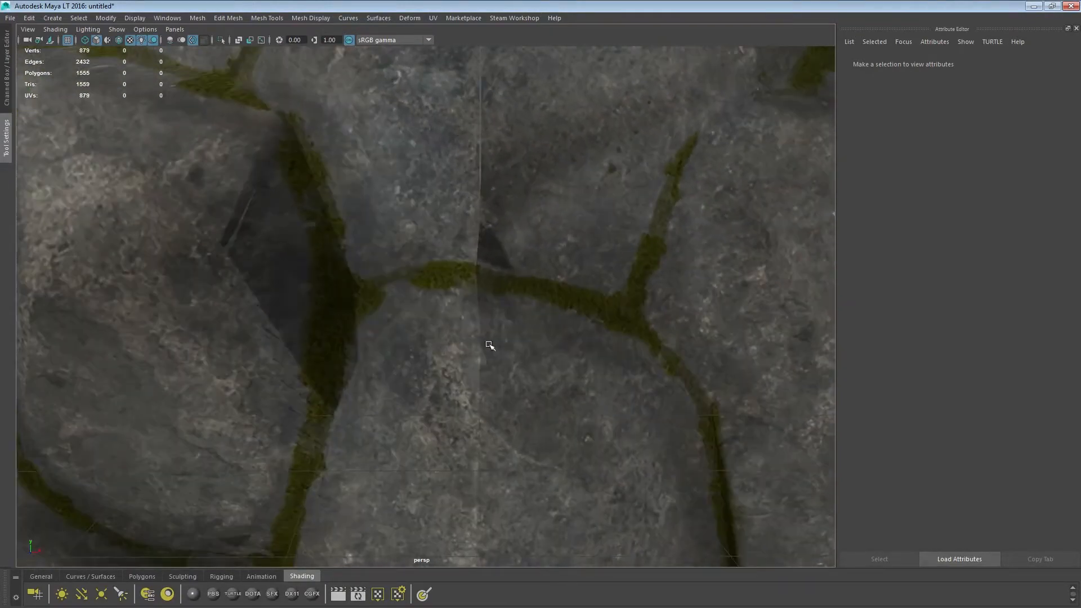
# Step: Pick seam vertices for welding and select the stray triangle at the seam
pyautogui.click(481, 332)
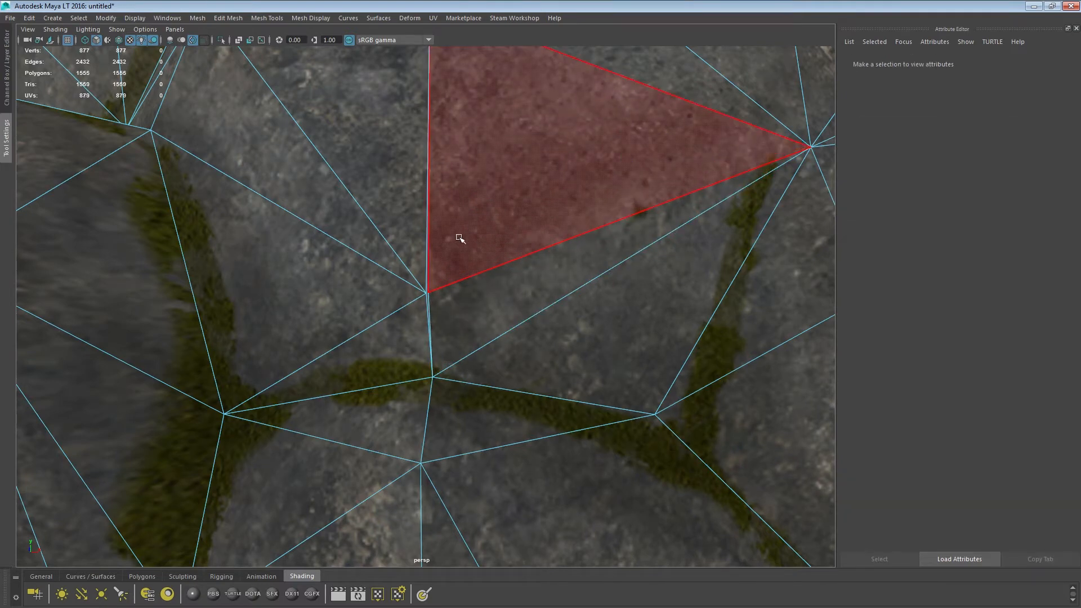
pyautogui.click(427, 292)
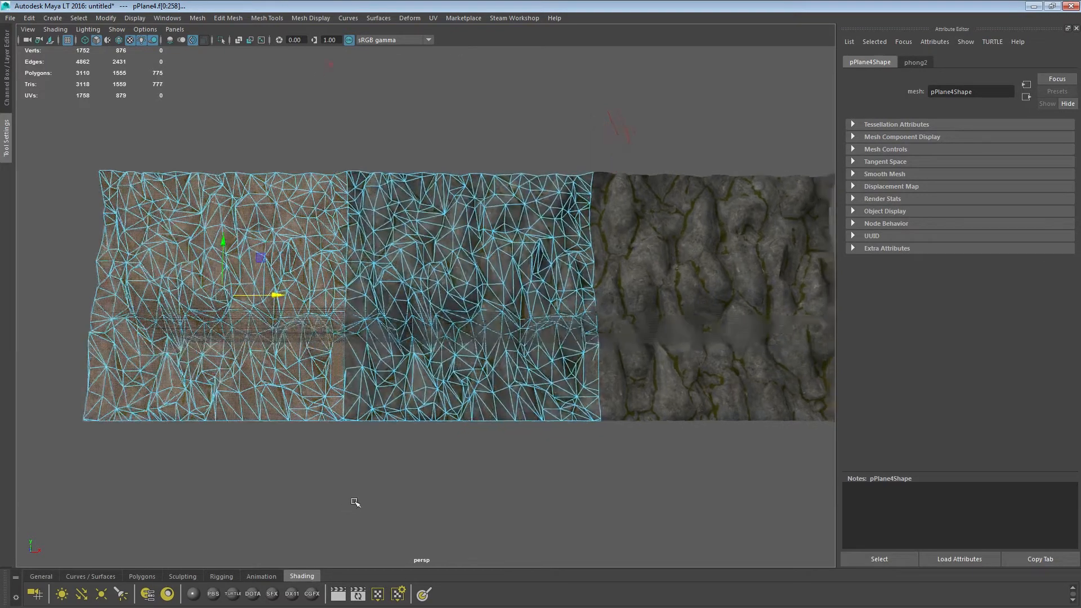
# Step: Slide two tile pieces sideways into place and select the combined wall piece
pyautogui.moveTo(249, 136); pyautogui.dragTo(348, 494)
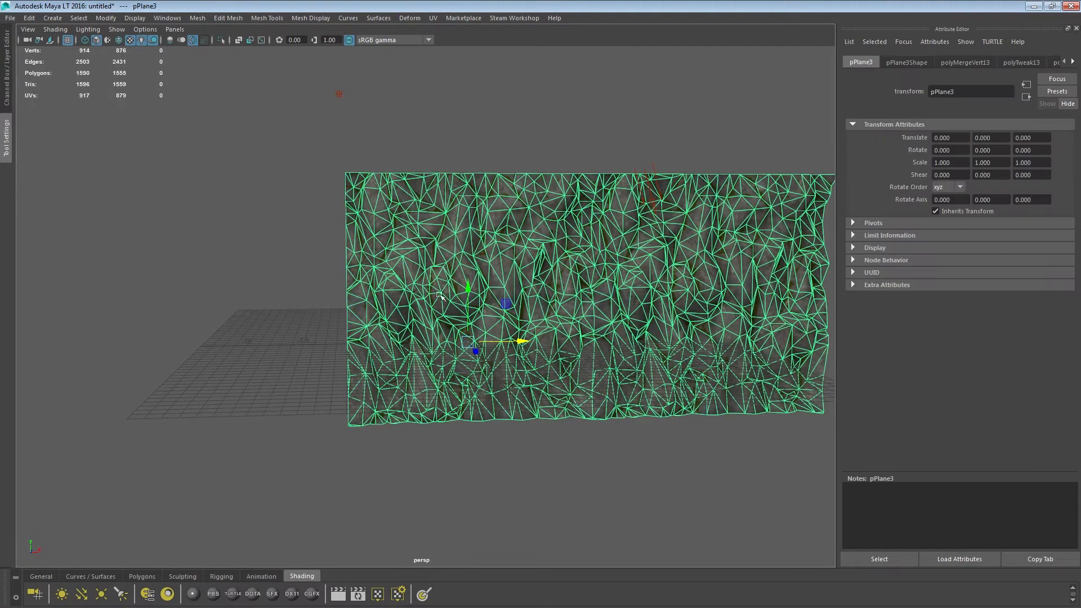
pyautogui.moveTo(278, 95); pyautogui.dragTo(365, 548)
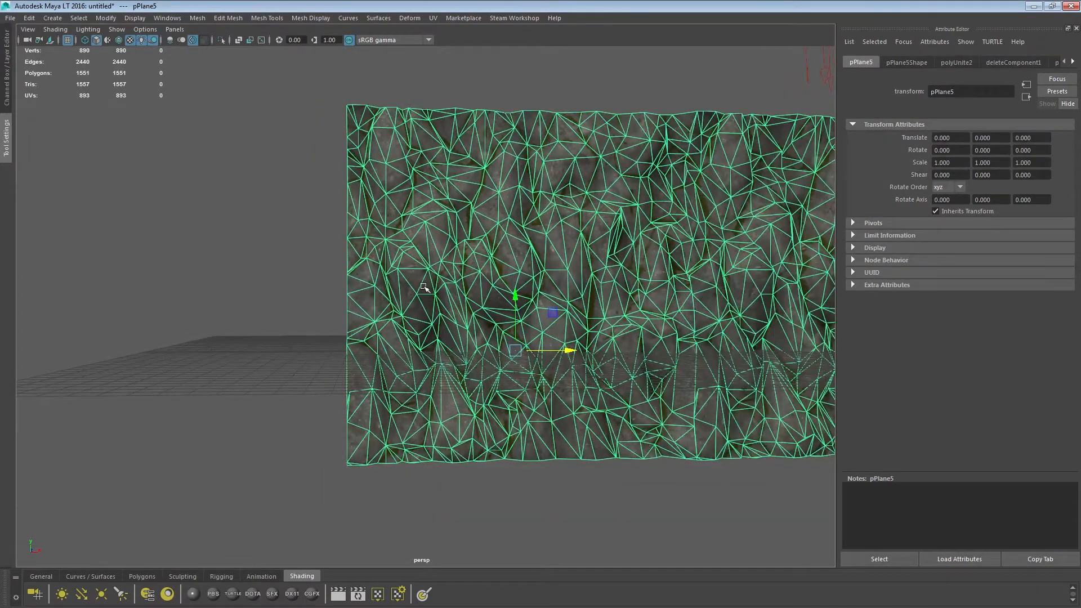
pyautogui.click(197, 17)
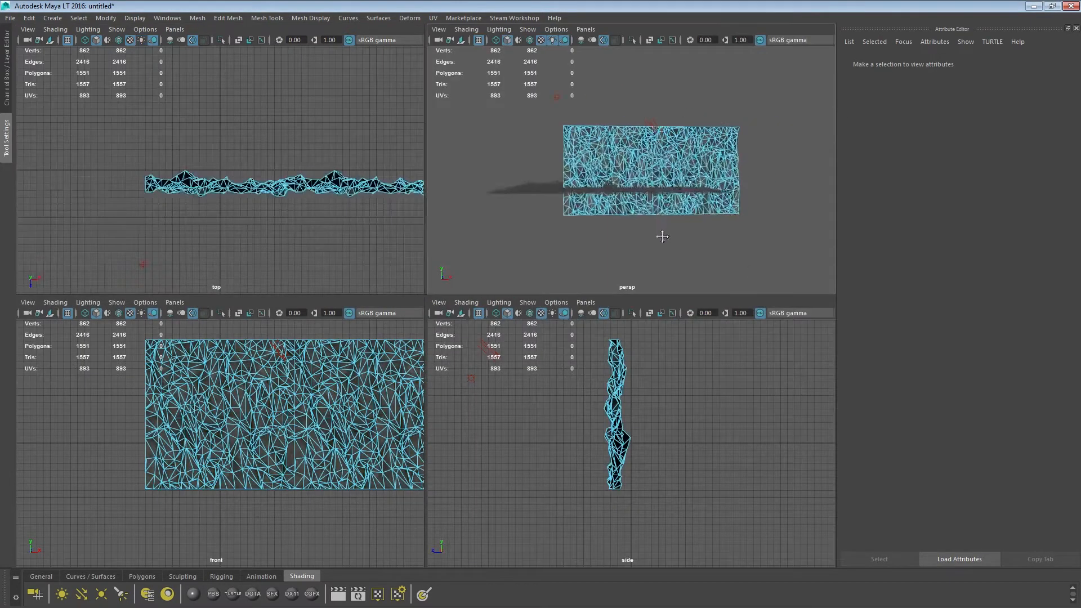
# Step: Back in single perspective view, raise a copy of the cliff tile above the original
pyautogui.press('space')
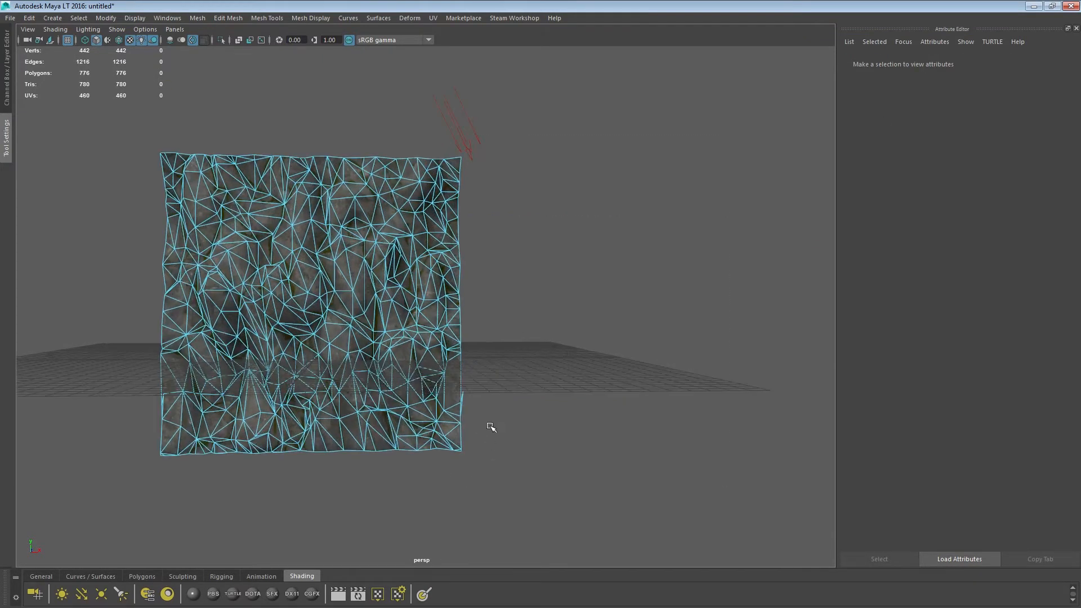
pyautogui.click(412, 399)
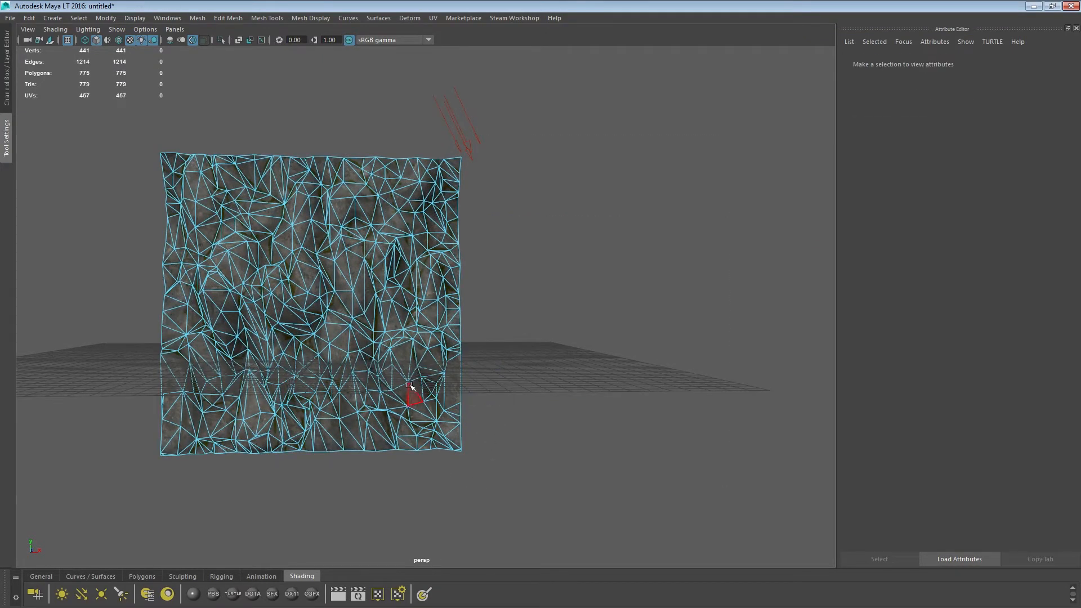
pyautogui.click(413, 393)
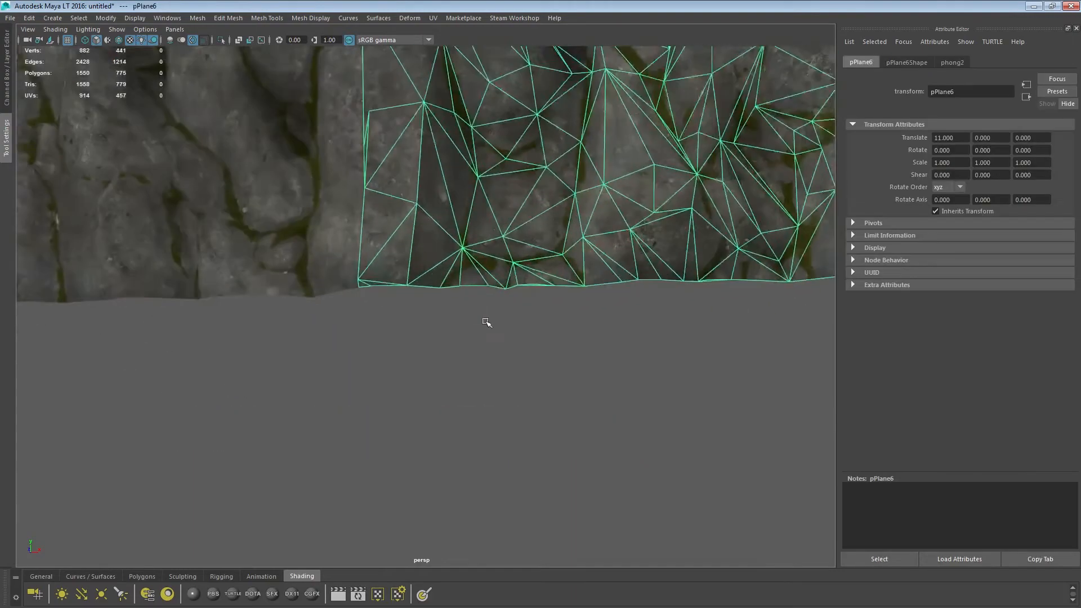
pyautogui.moveTo(486, 322); pyautogui.dragTo(451, 432)
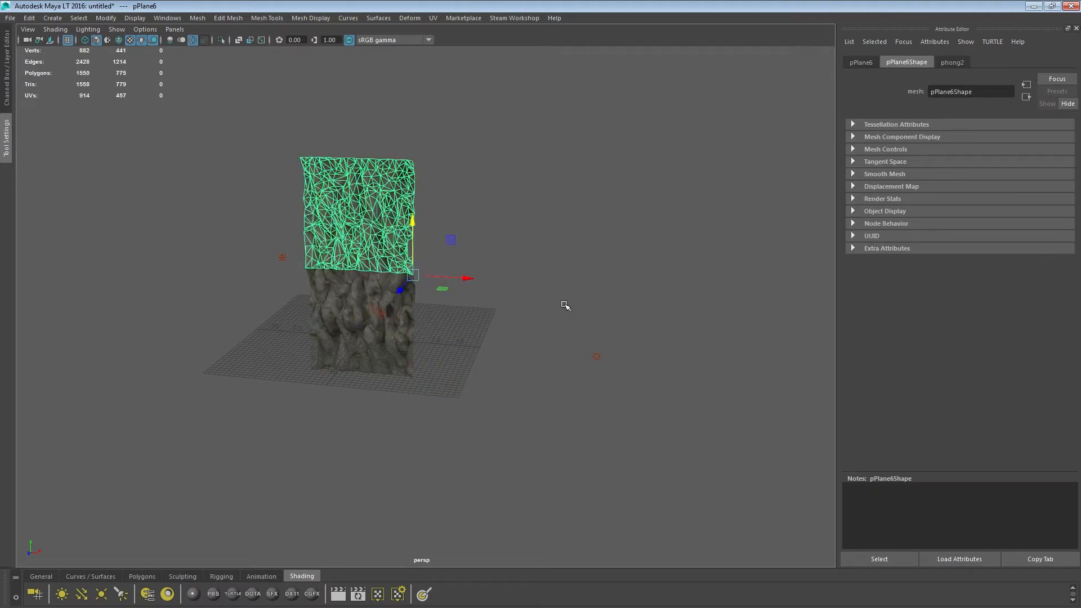
pyautogui.moveTo(383, 304)
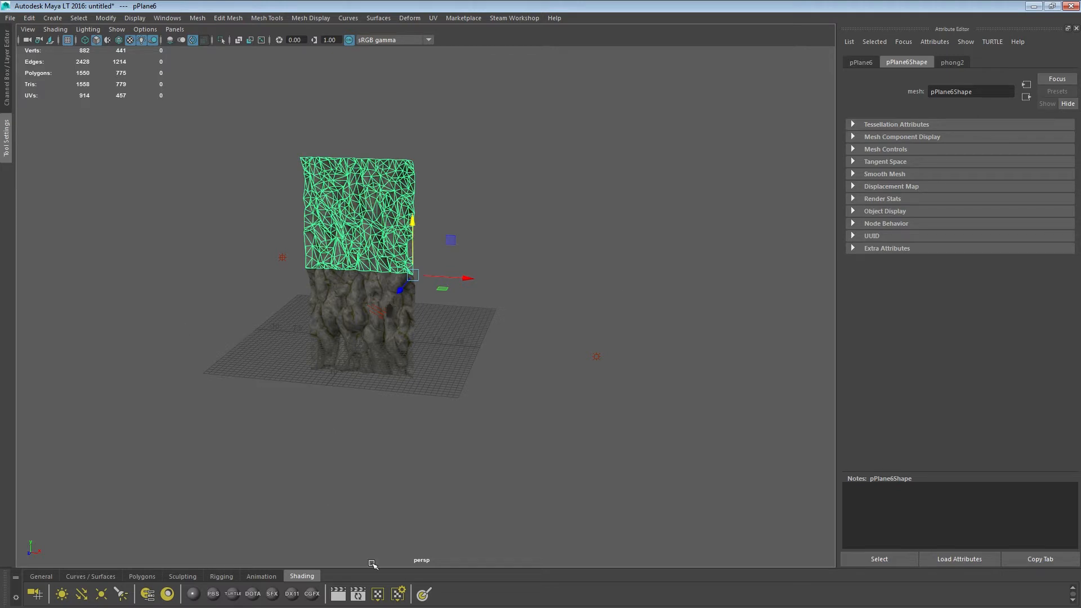
pyautogui.moveTo(324, 525)
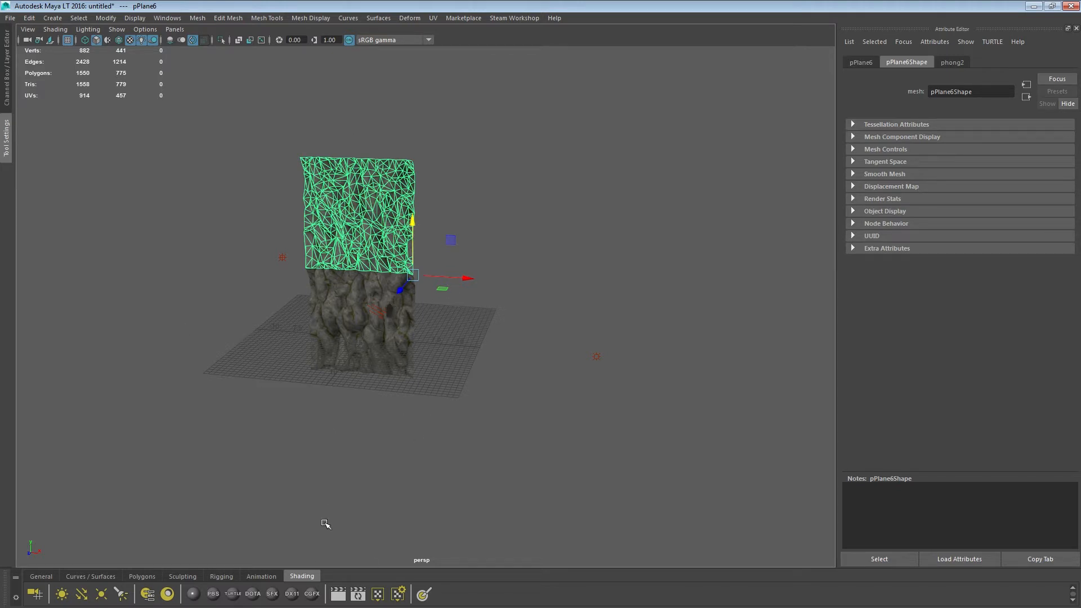
pyautogui.moveTo(315, 271)
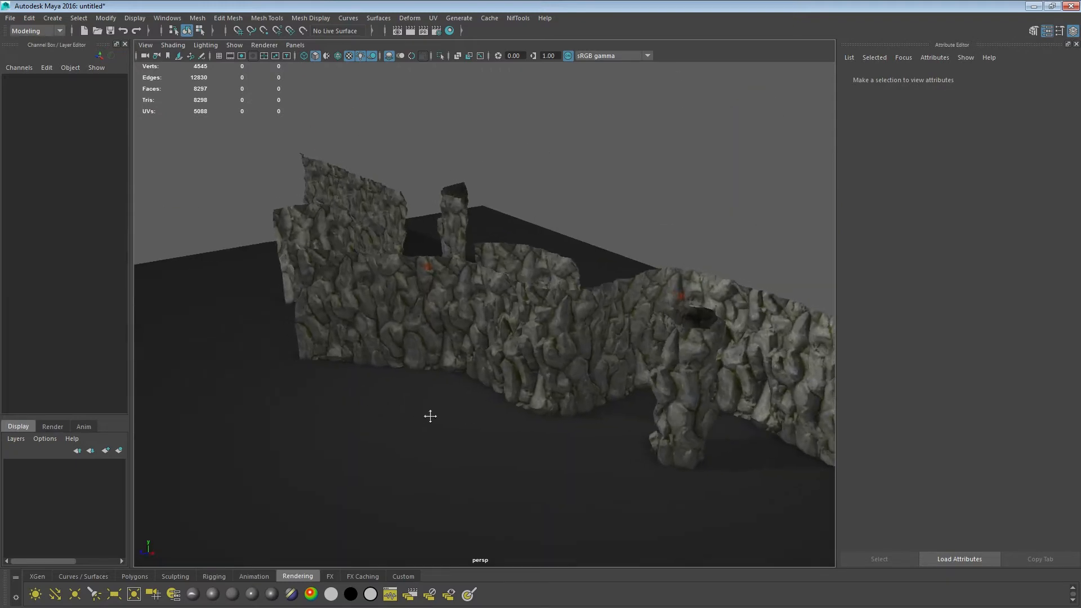
# Step: Select a rock wall piece and move it next to the others
pyautogui.click(483, 296)
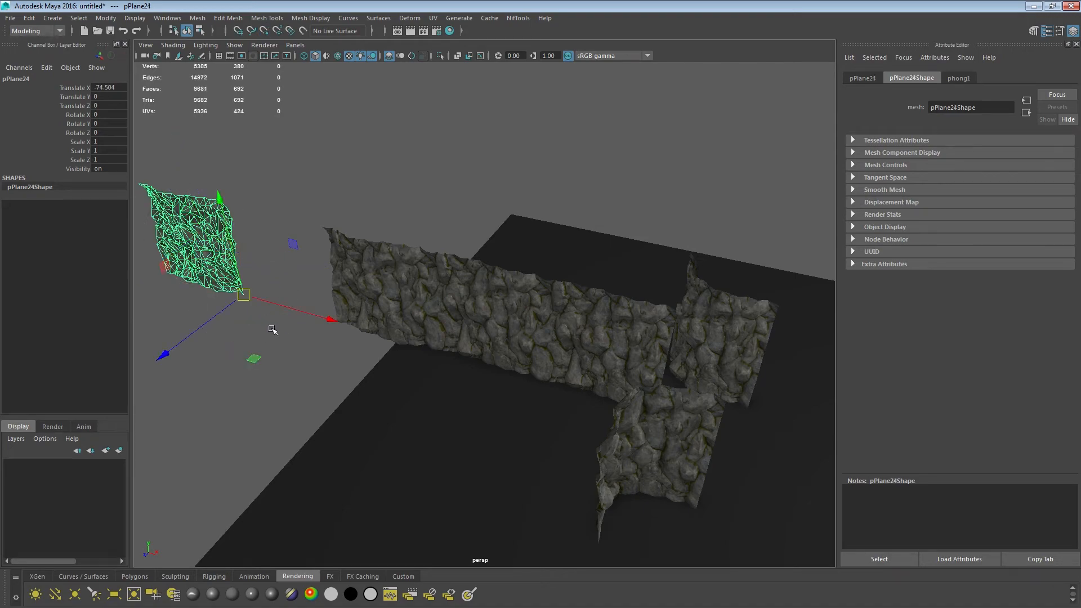
pyautogui.moveTo(331, 319); pyautogui.dragTo(619, 471)
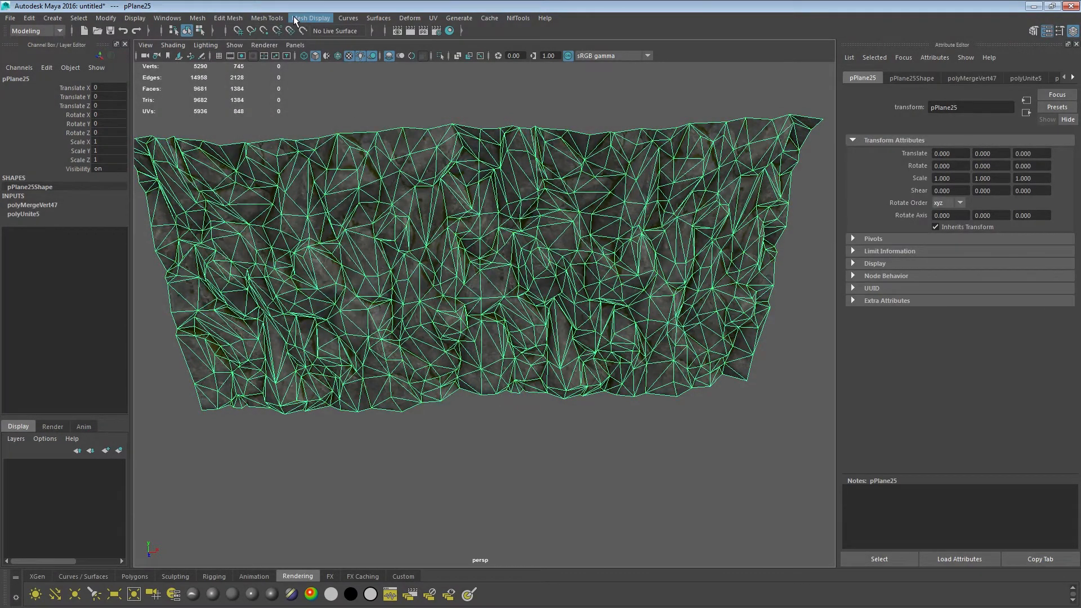
# Step: Add a nonlinear Bend deformer to the rock wall and increase its curvature
pyautogui.click(409, 18)
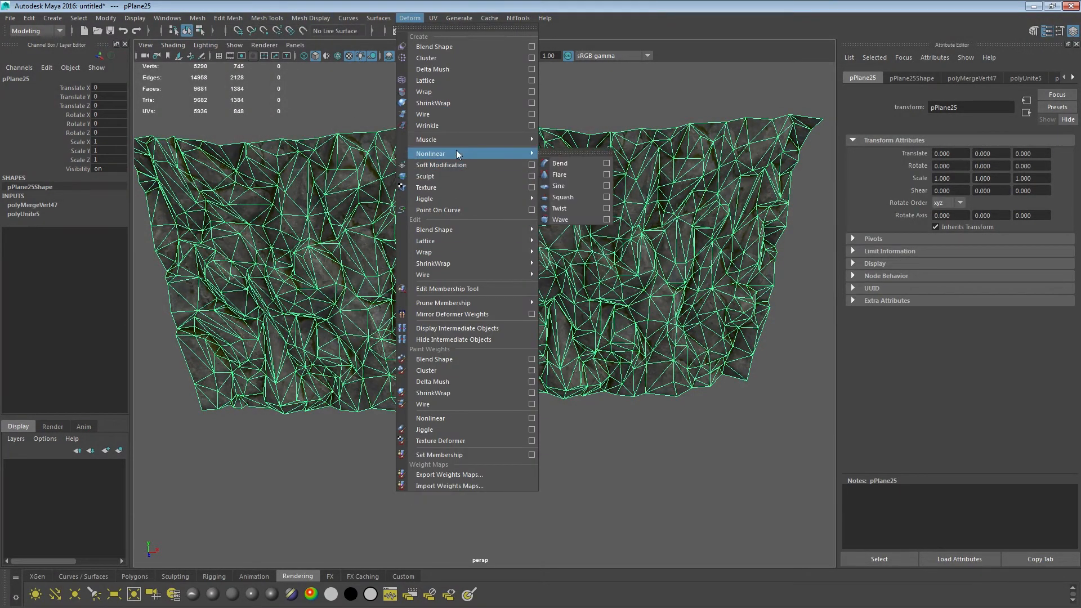
pyautogui.click(559, 163)
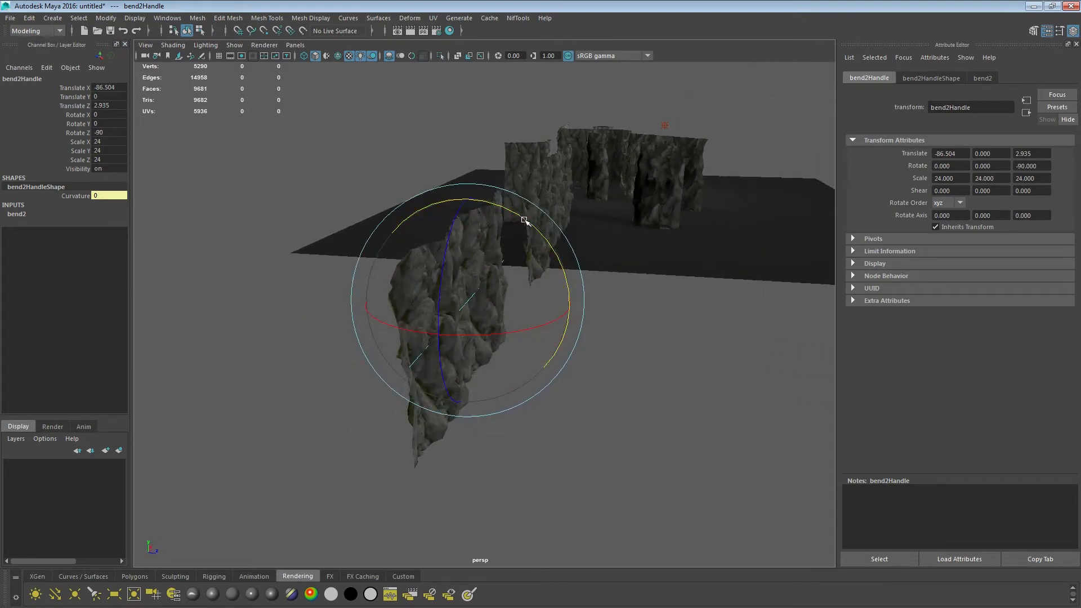
pyautogui.moveTo(524, 221); pyautogui.dragTo(673, 293)
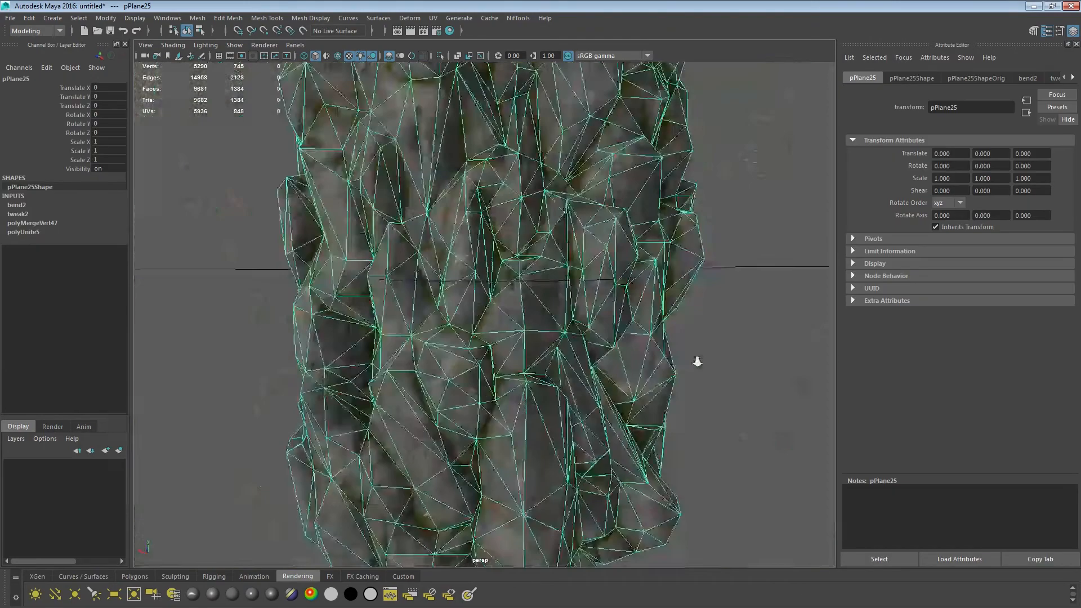
# Step: Select the bent rock wall
pyautogui.click(29, 18)
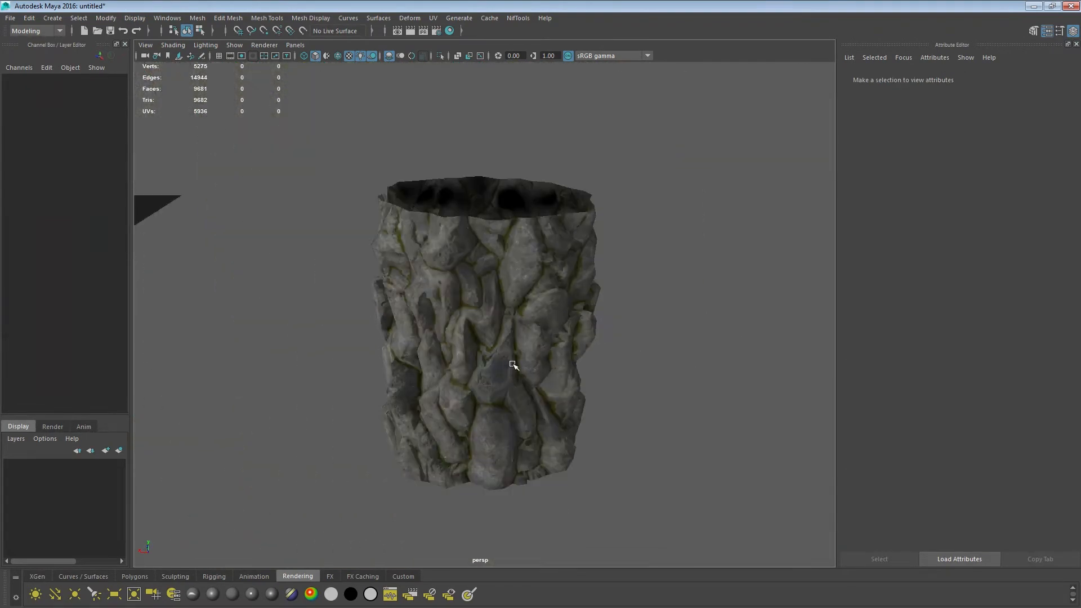
# Step: Soft-select the pillar base vertices and push them outward for variation
pyautogui.moveTo(513, 366); pyautogui.dragTo(805, 393)
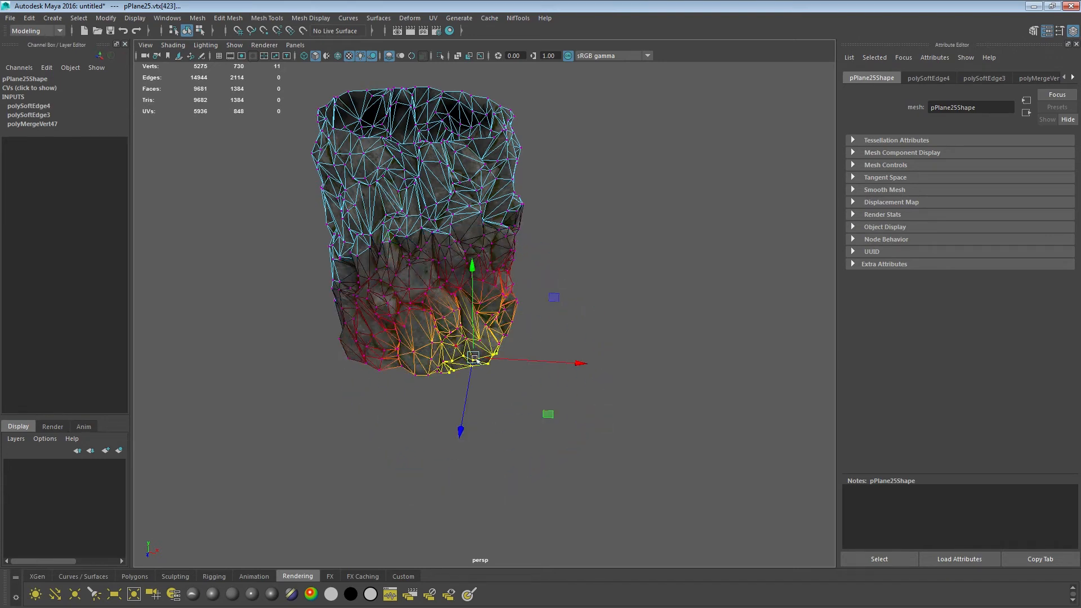
pyautogui.moveTo(473, 355); pyautogui.dragTo(479, 338)
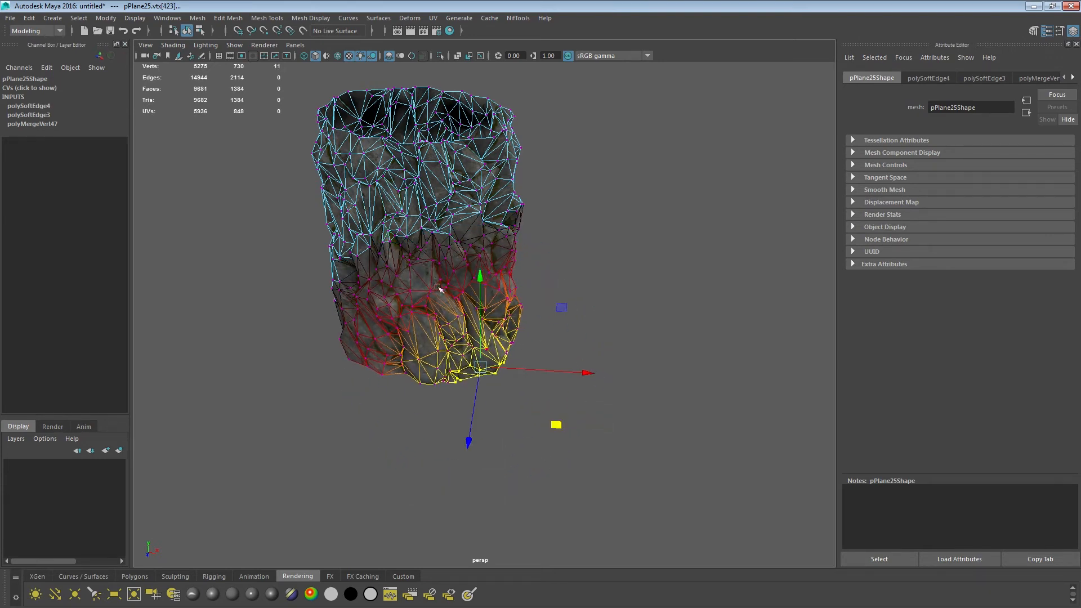
pyautogui.moveTo(469, 276); pyautogui.dragTo(414, 276)
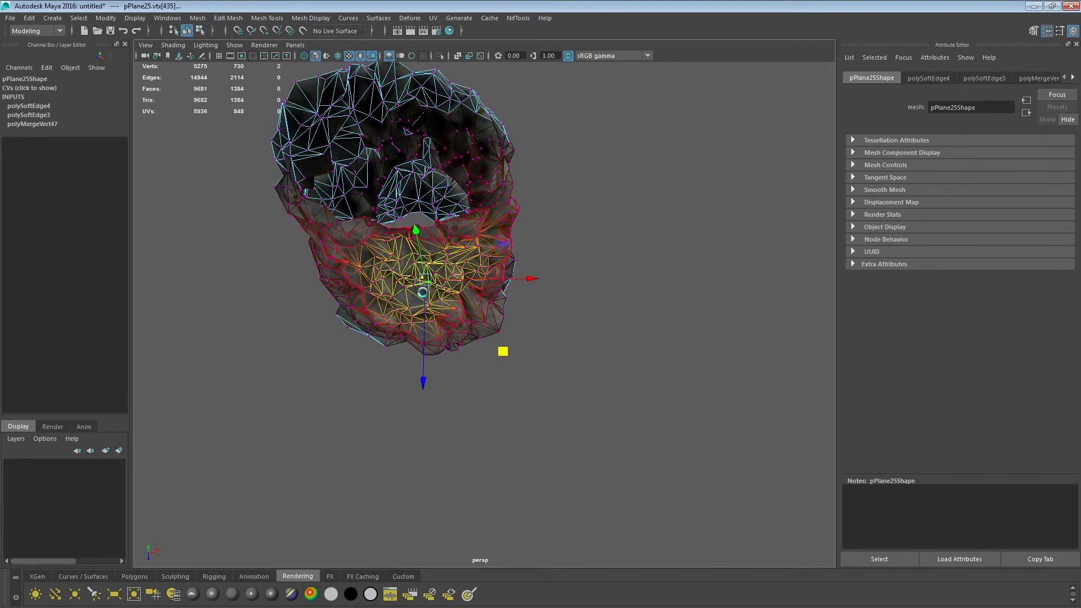